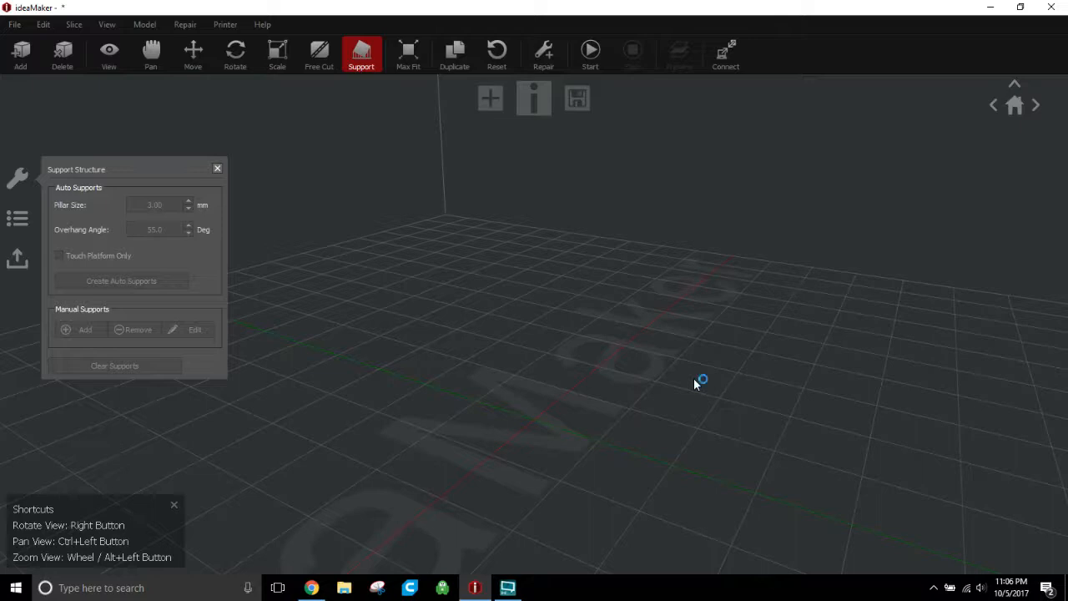
mouse_move(697, 382)
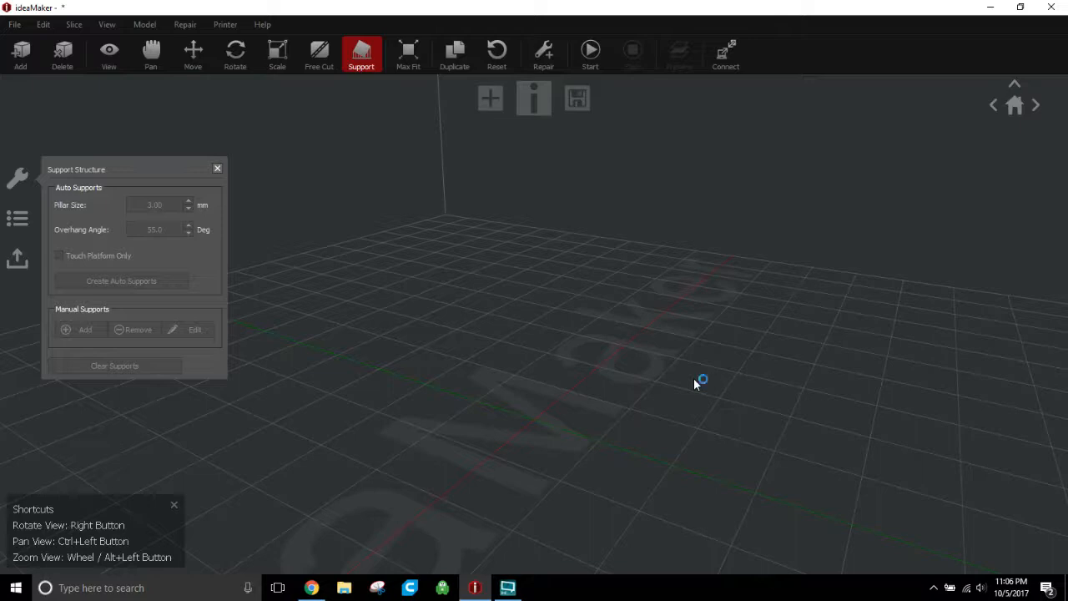
mouse_move(698, 384)
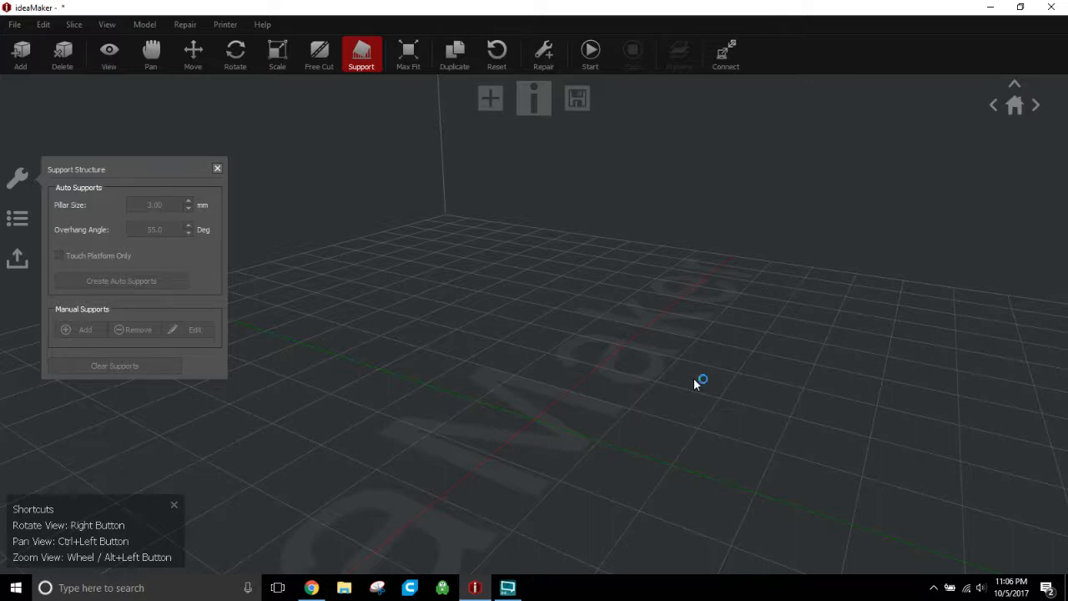
mouse_move(698, 384)
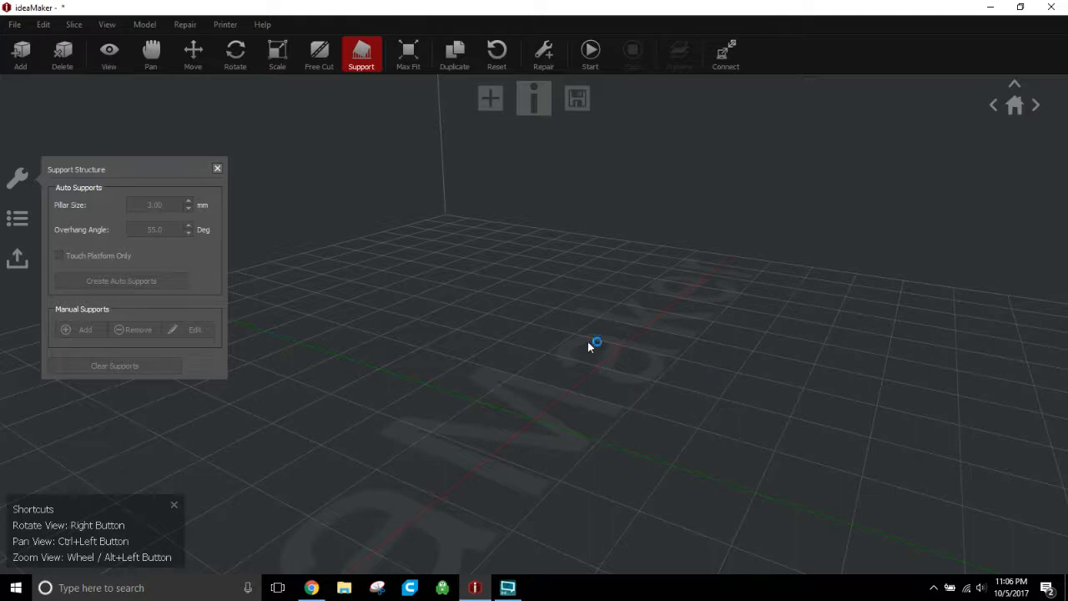
mouse_move(587, 346)
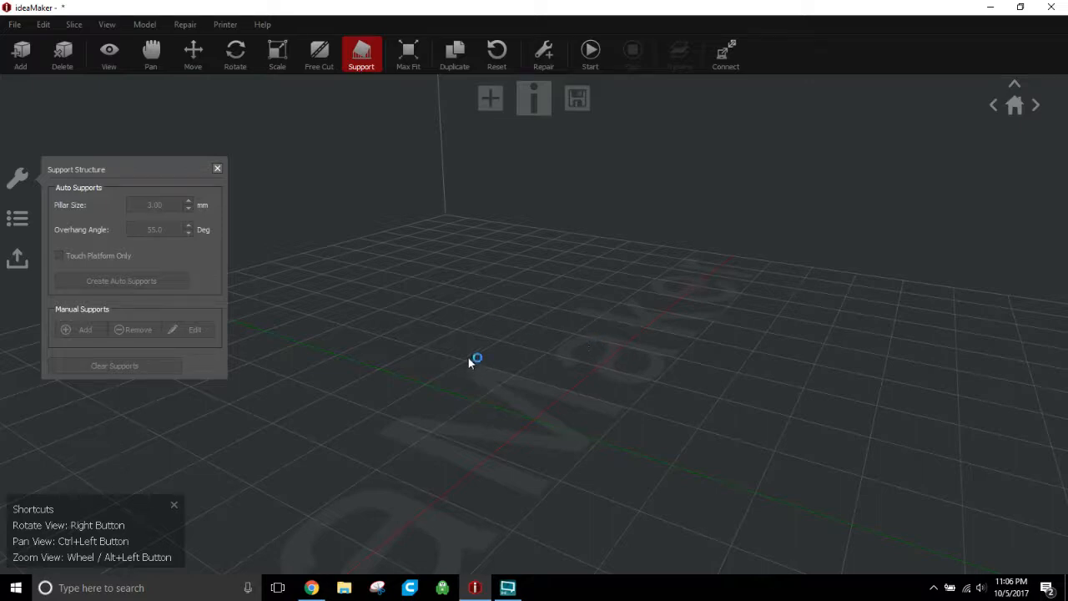
mouse_move(184, 161)
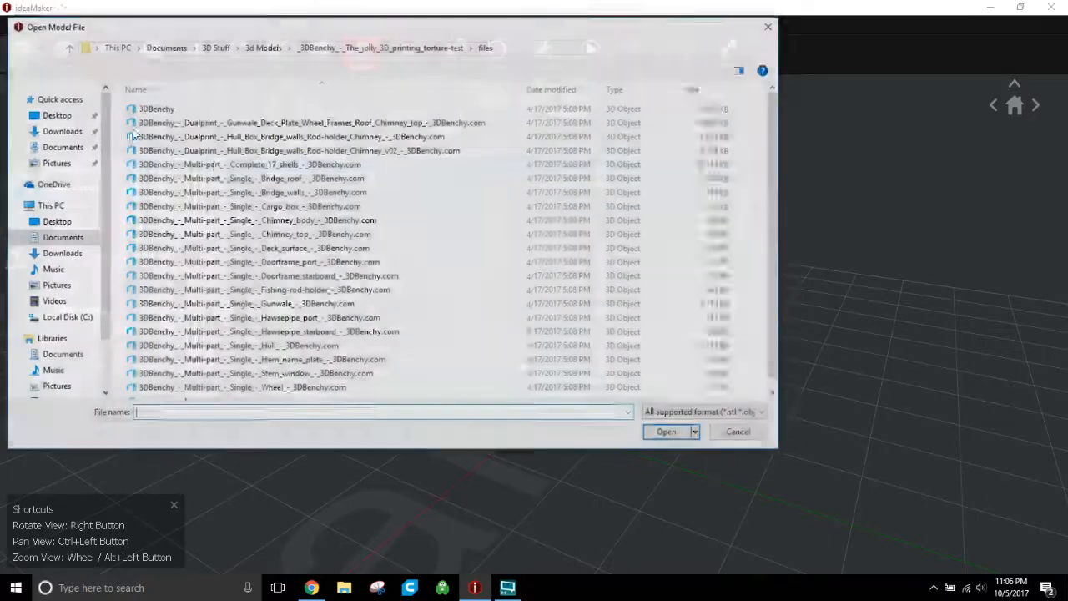
Load 3DBenchy.stl onto the build plate and orbit around the boat to inspect it
left_click(666, 430)
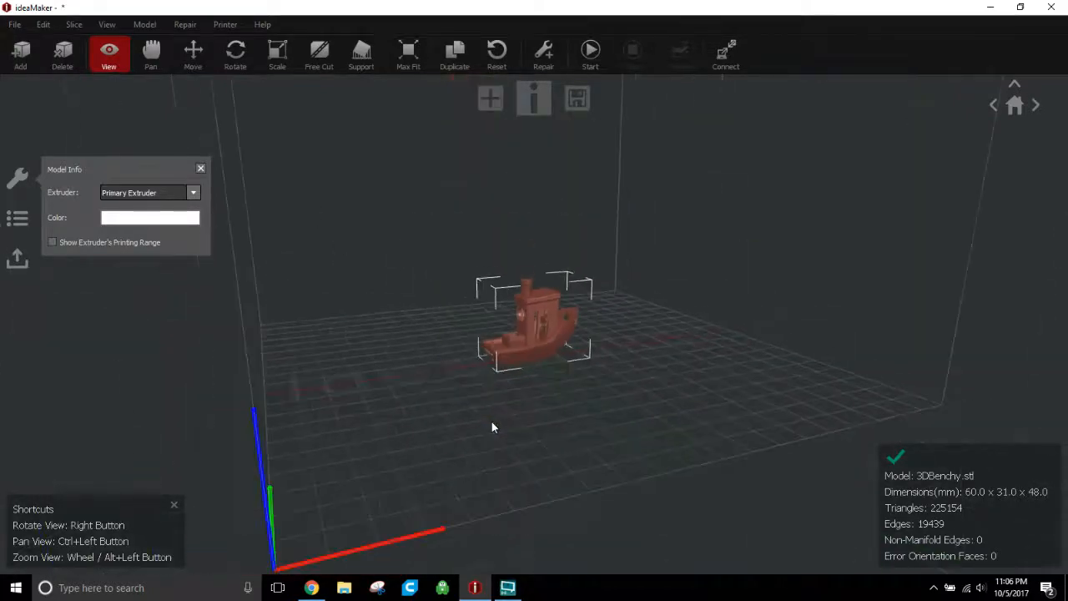
scroll("up", 3)
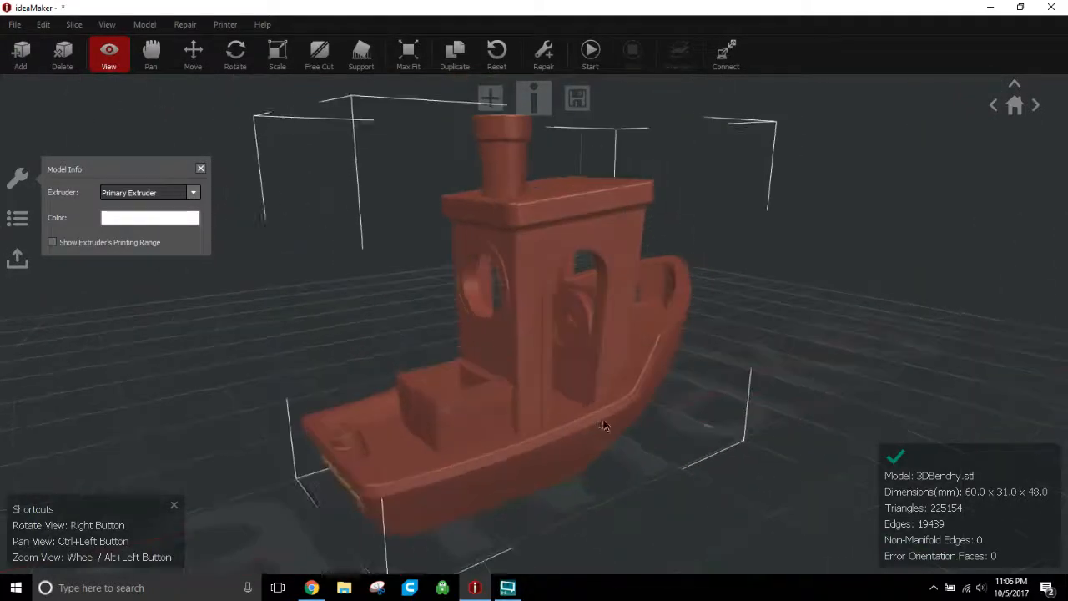
left_click_drag(605, 426, 554, 475)
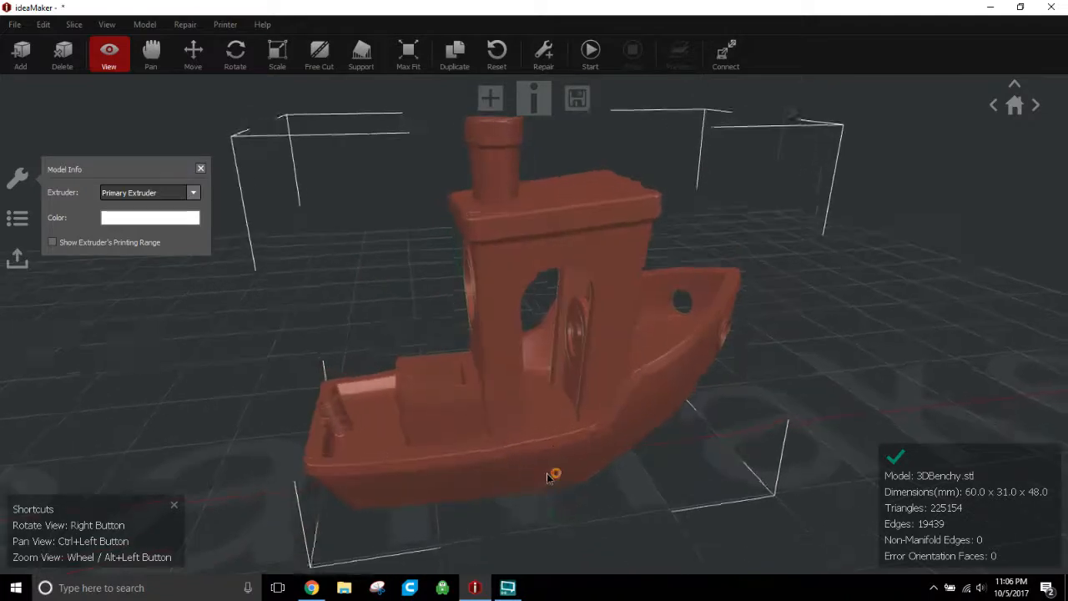
left_click_drag(554, 476, 539, 458)
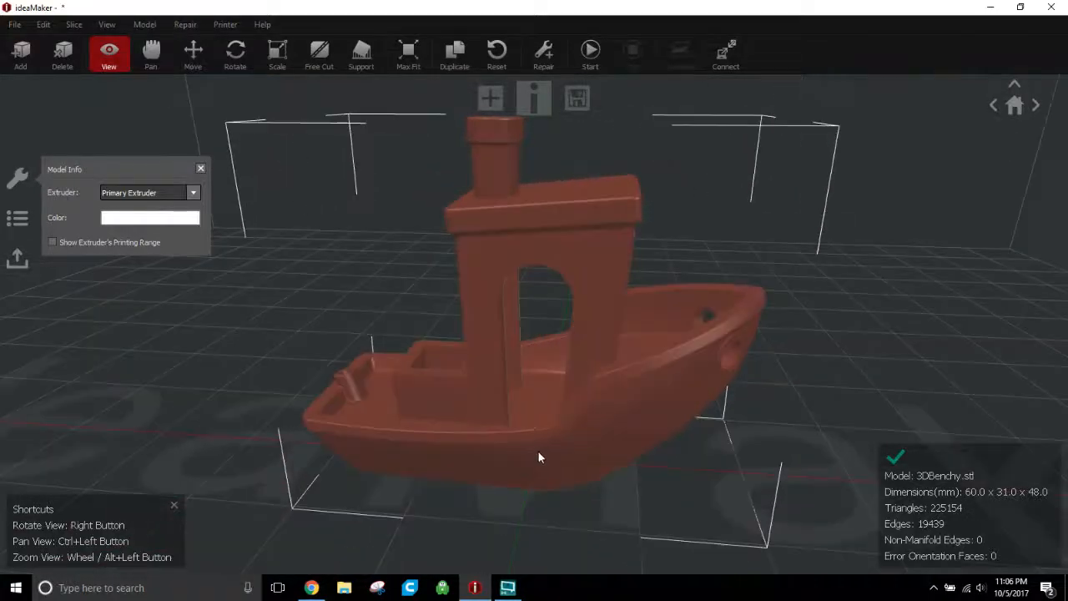
left_click_drag(537, 458, 594, 469)
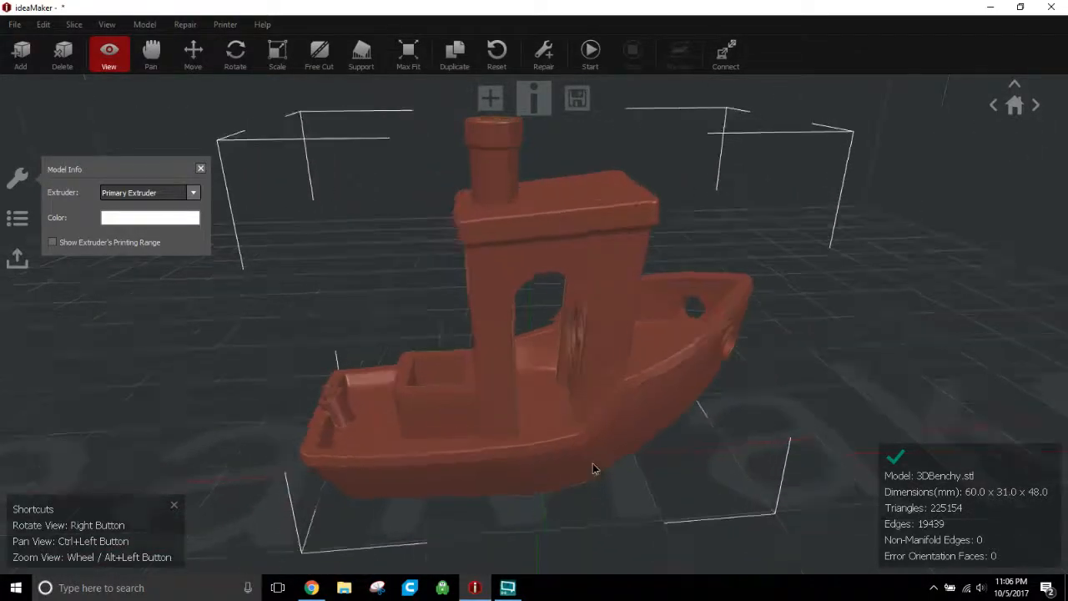
left_click_drag(592, 467, 237, 204)
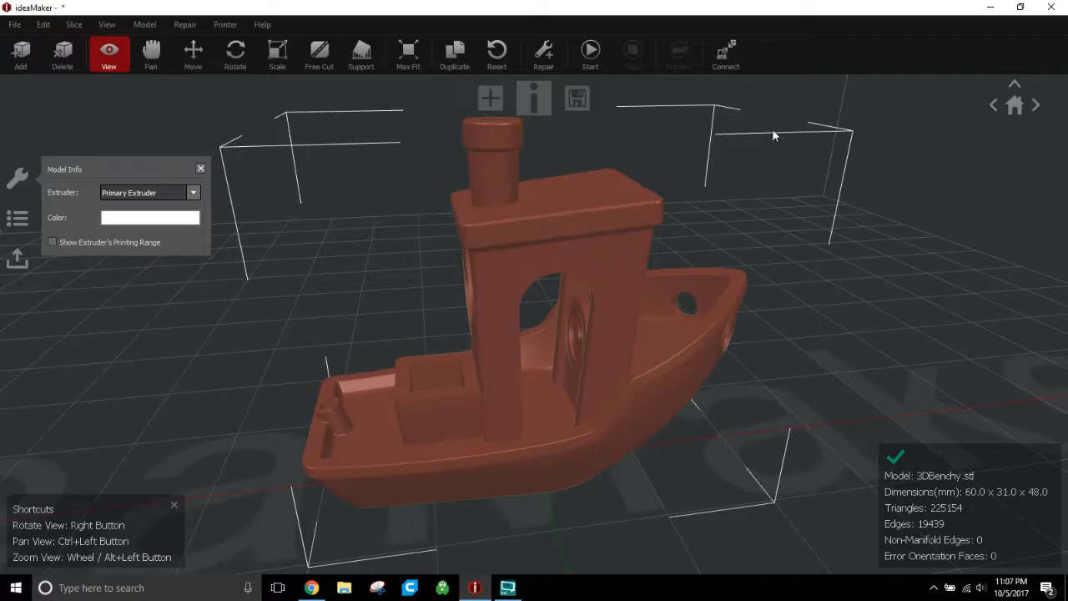
mouse_move(926, 322)
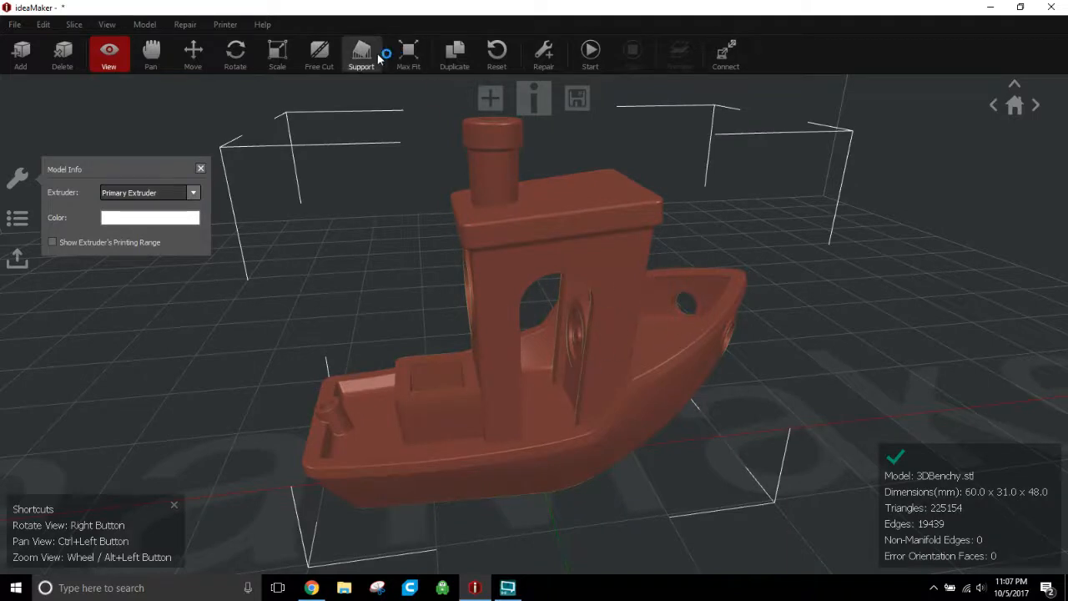
In Support settings enable Touch Platform Only and select the overhang angle to change it to 60°
left_click(360, 53)
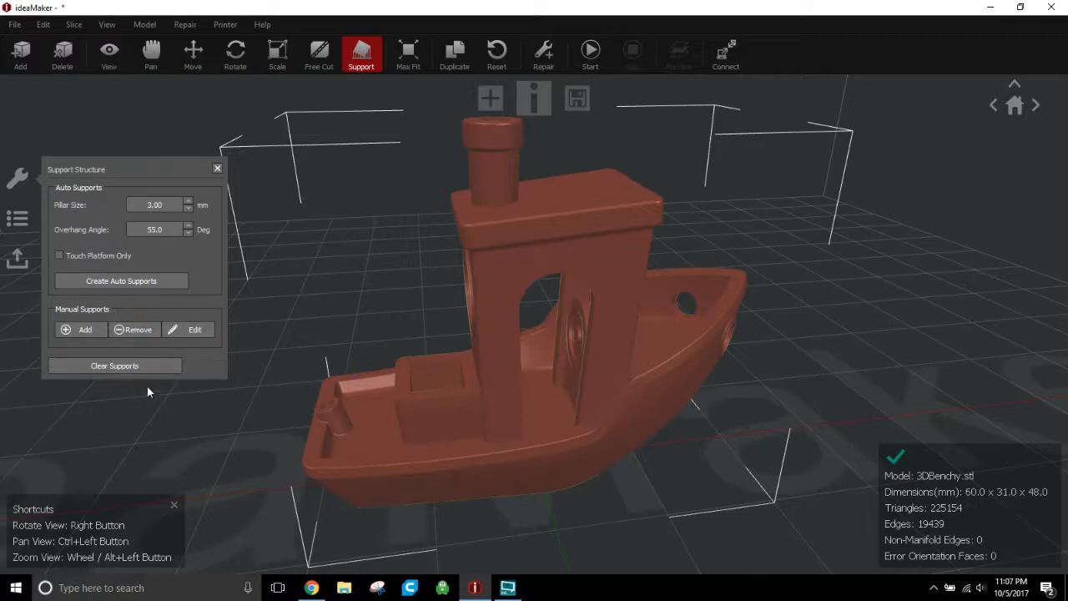
mouse_move(104, 322)
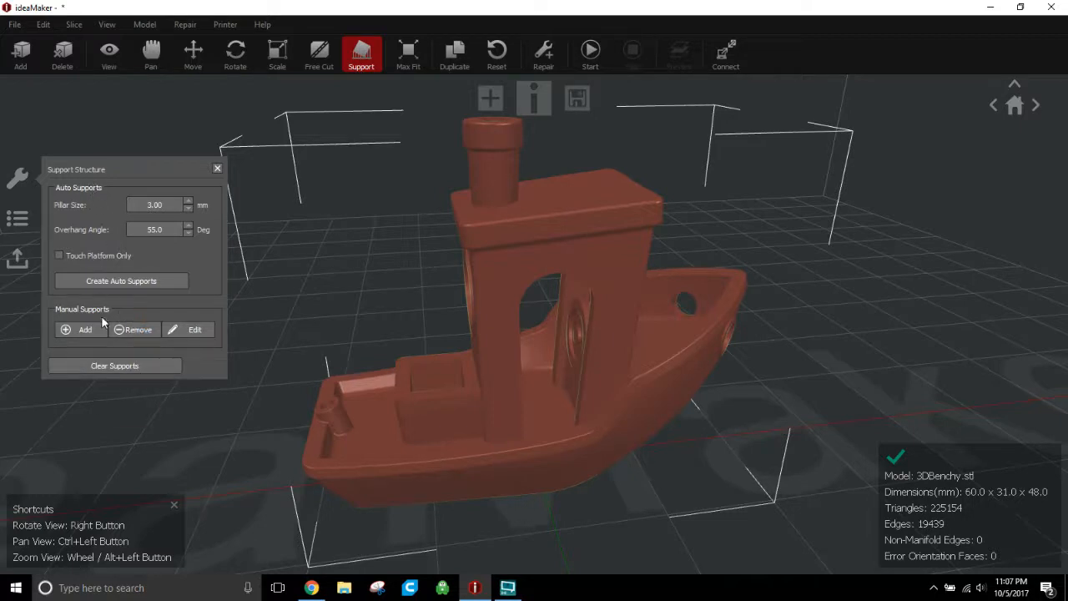
mouse_move(113, 270)
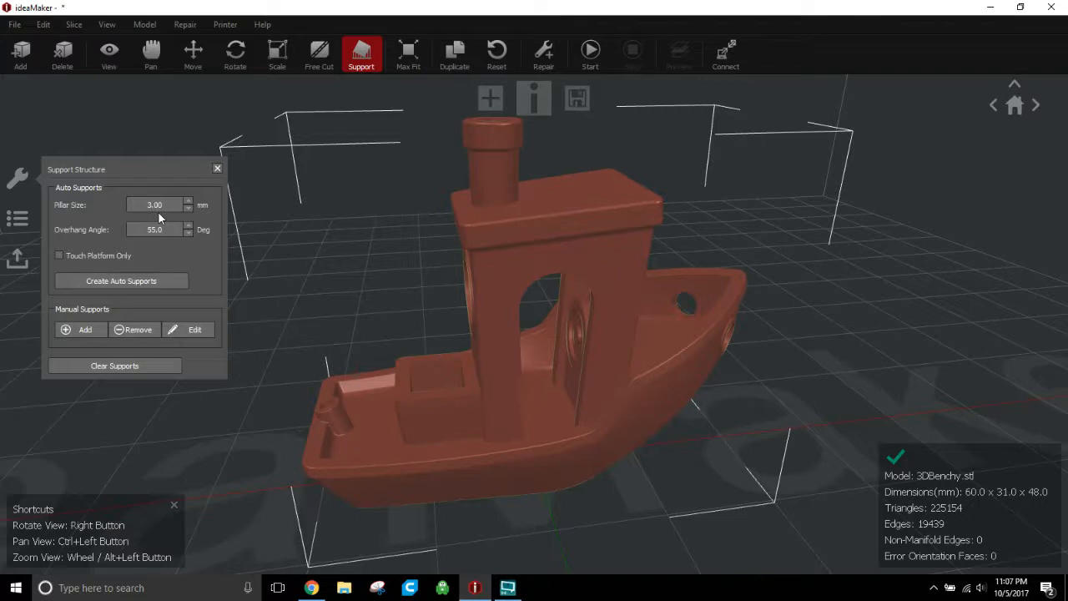
mouse_move(130, 298)
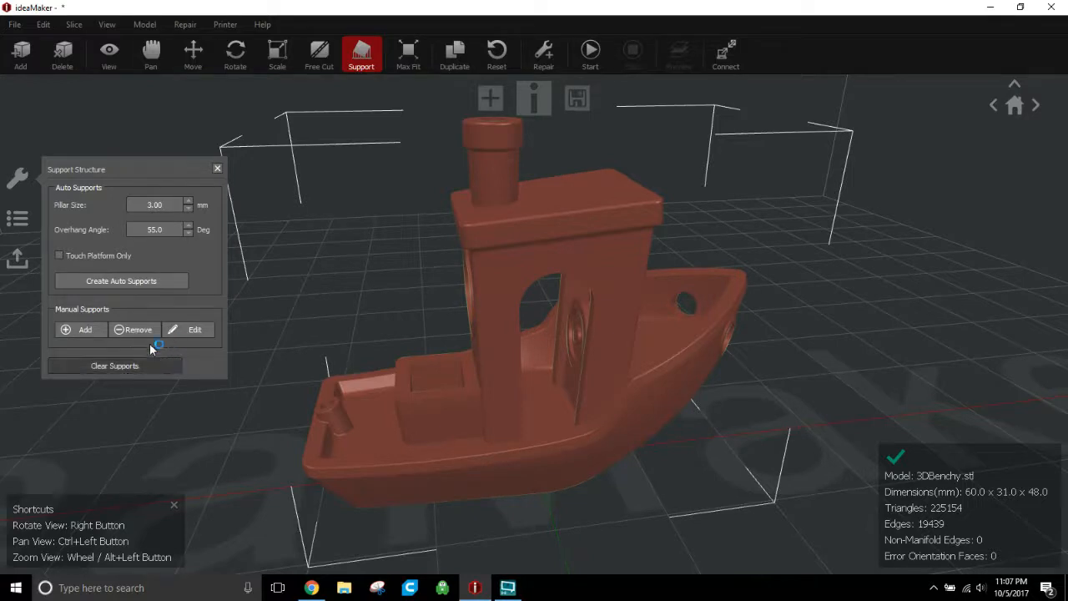
left_click(60, 255)
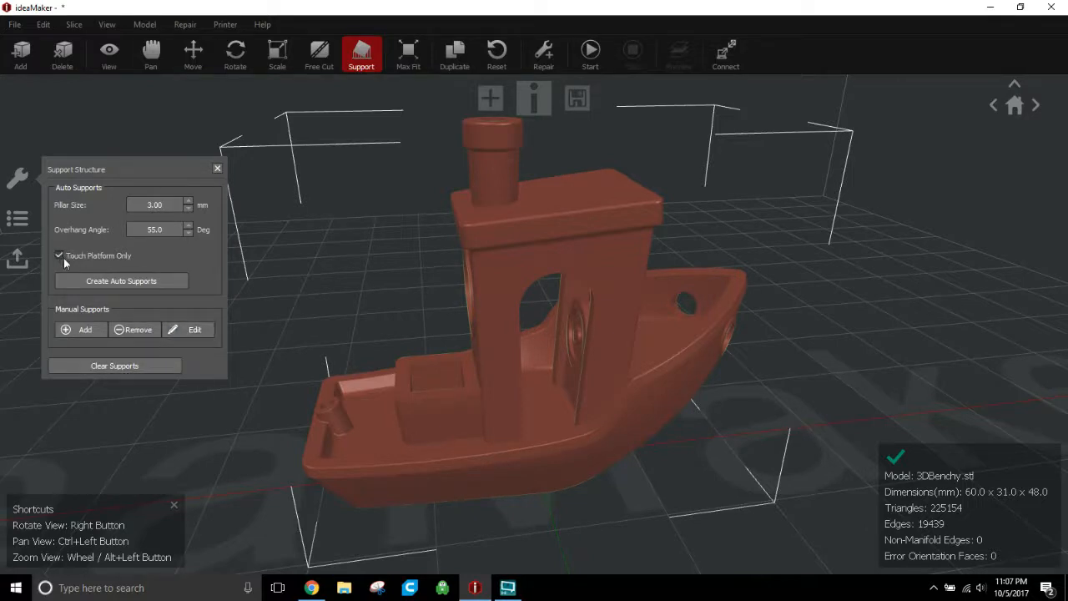
triple_click(154, 228)
type("60")
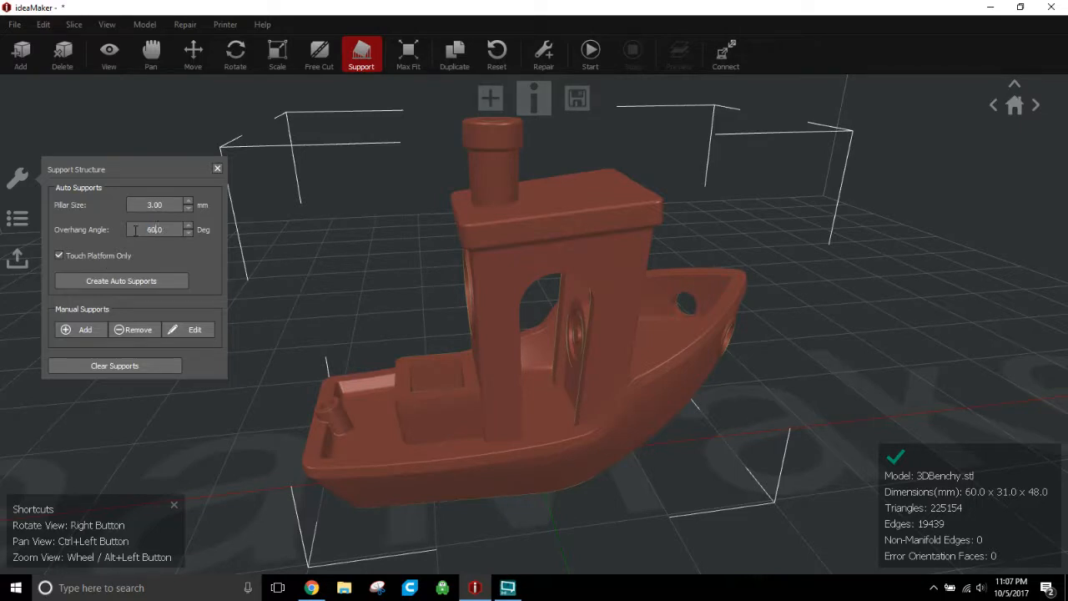
mouse_move(162, 257)
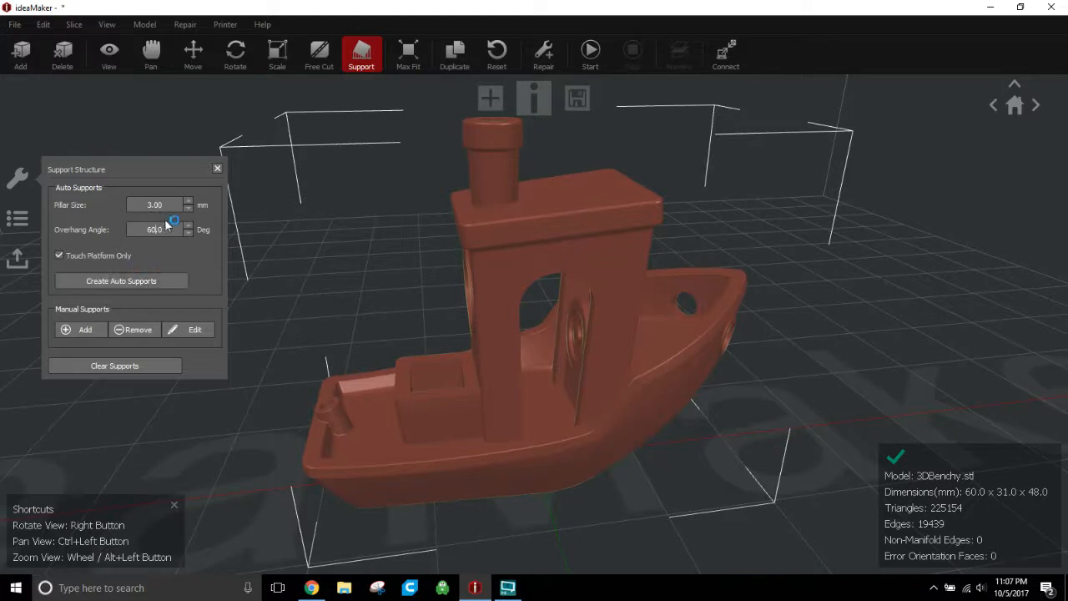
mouse_move(146, 215)
type("2")
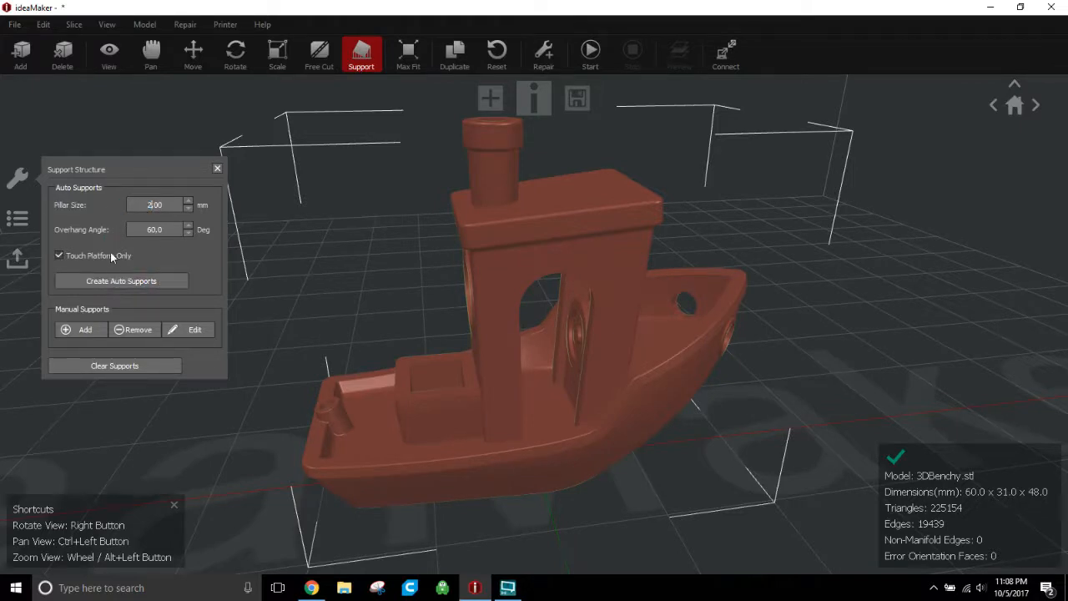
Create automatic supports under the hull and orbit to check the yellow pillars from the bow
left_click(120, 280)
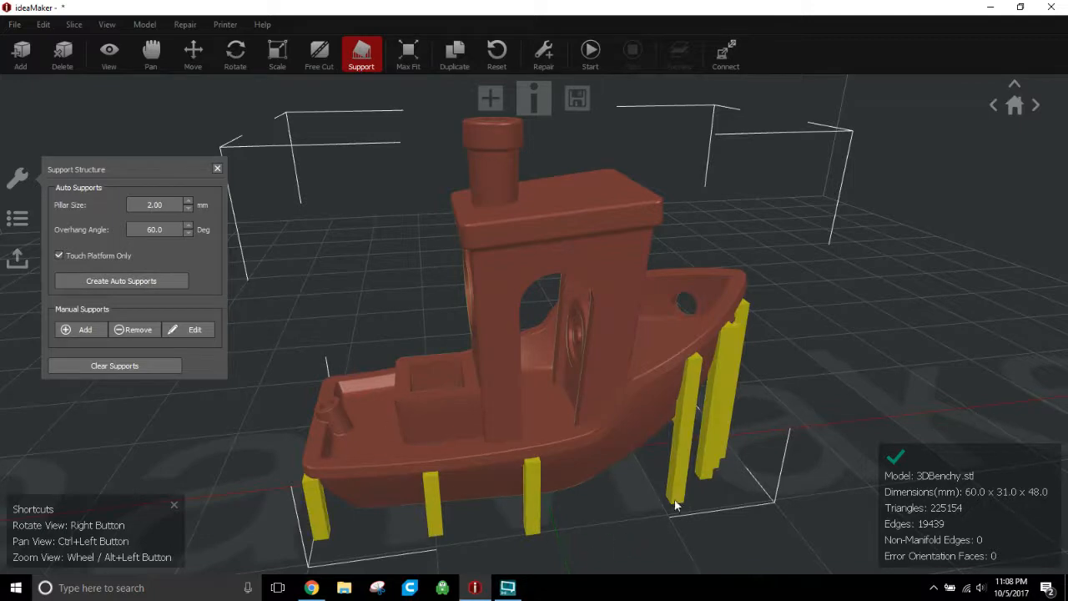
left_click_drag(676, 504, 704, 509)
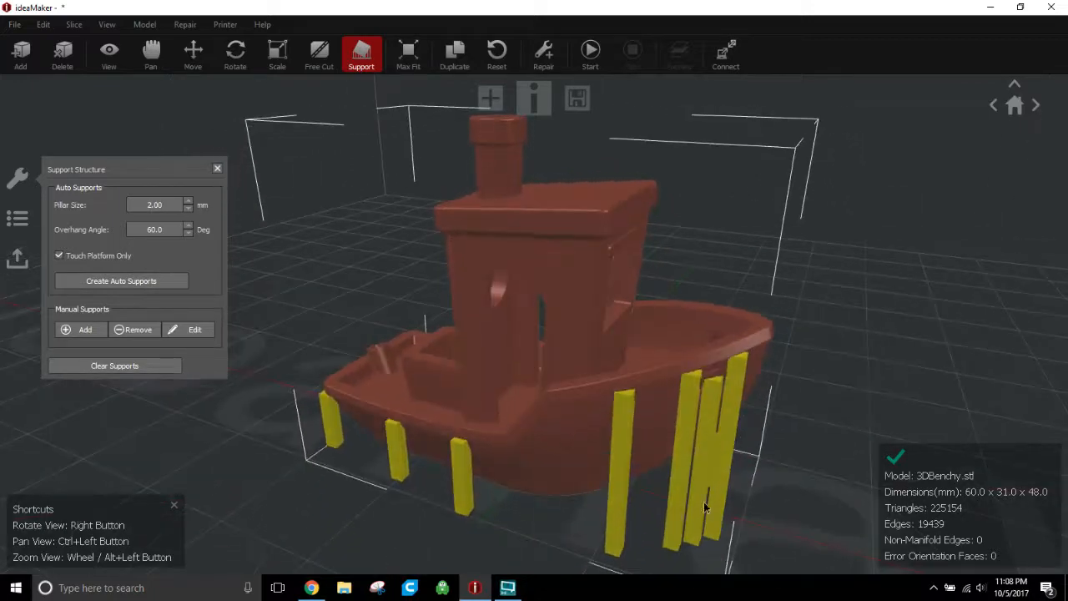
left_click_drag(704, 507, 604, 504)
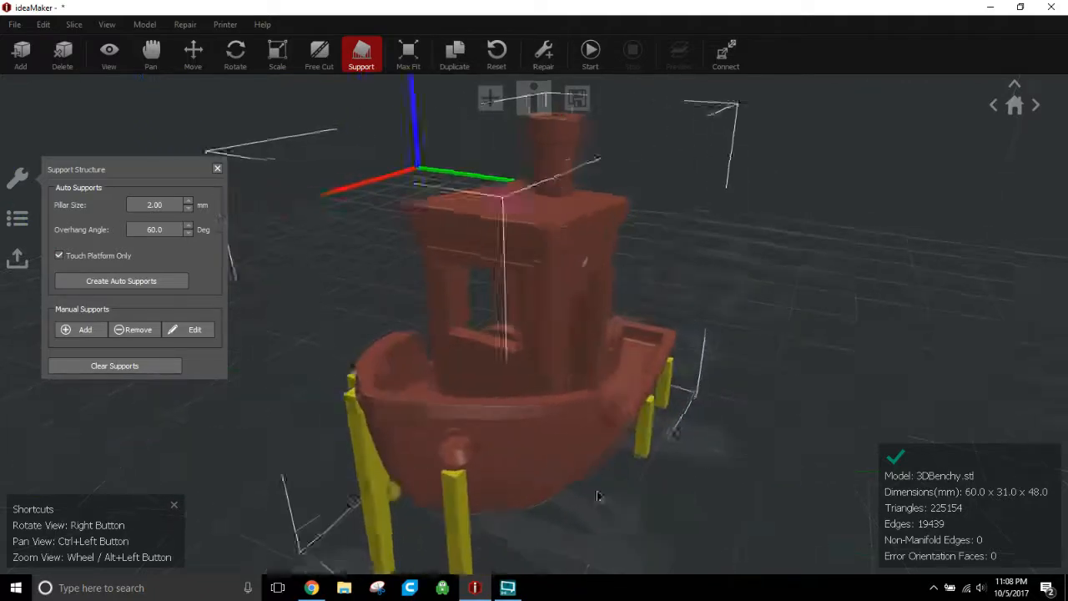
left_click_drag(597, 497, 734, 451)
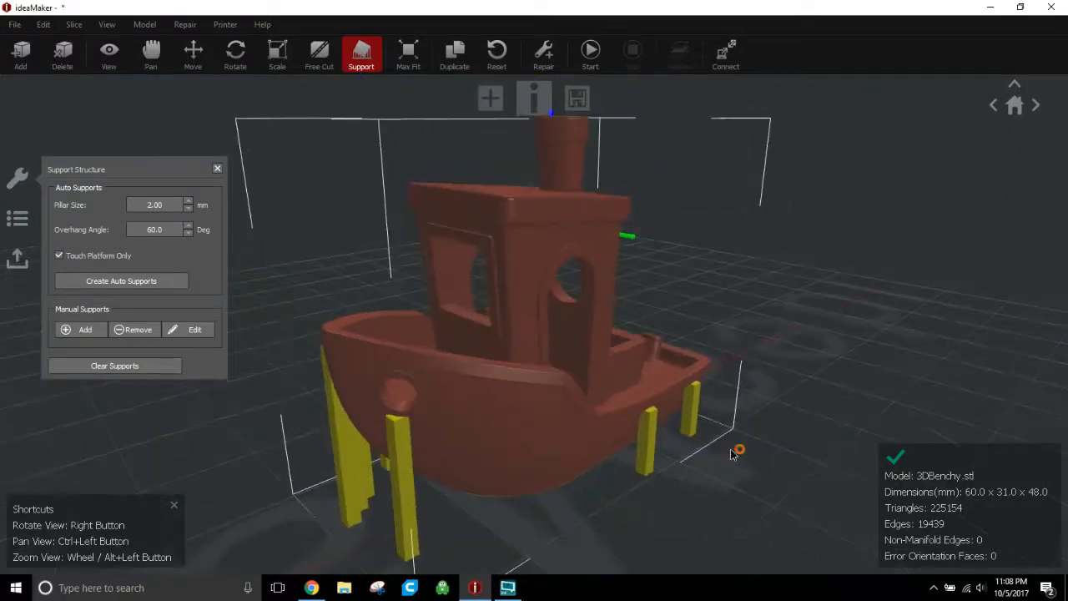
left_click_drag(737, 451, 728, 484)
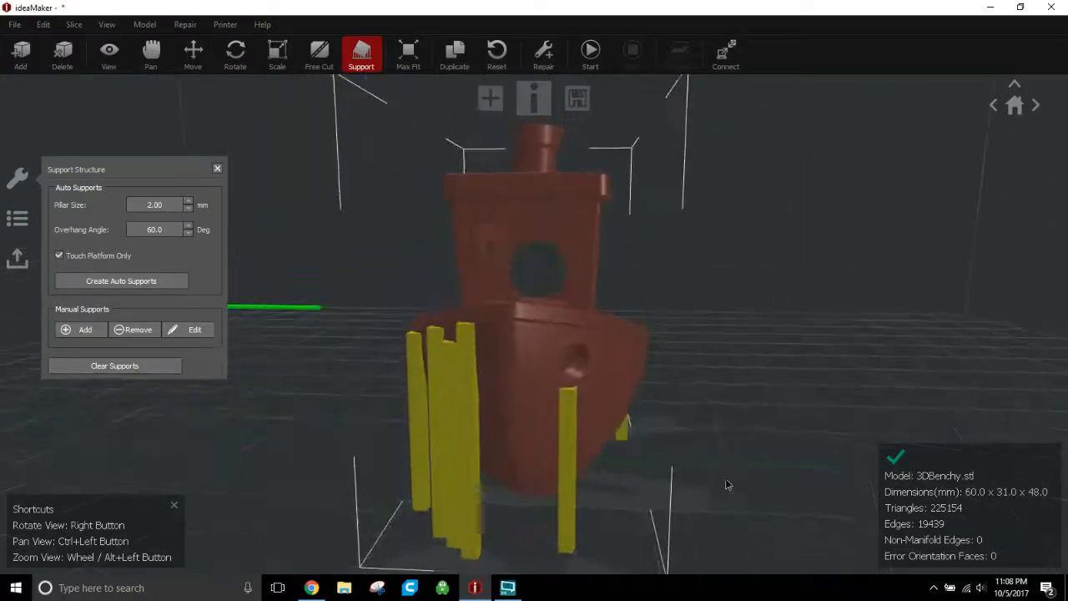
Keep orbiting around the supported boat to check support placement along the hull
left_click_drag(726, 484, 651, 424)
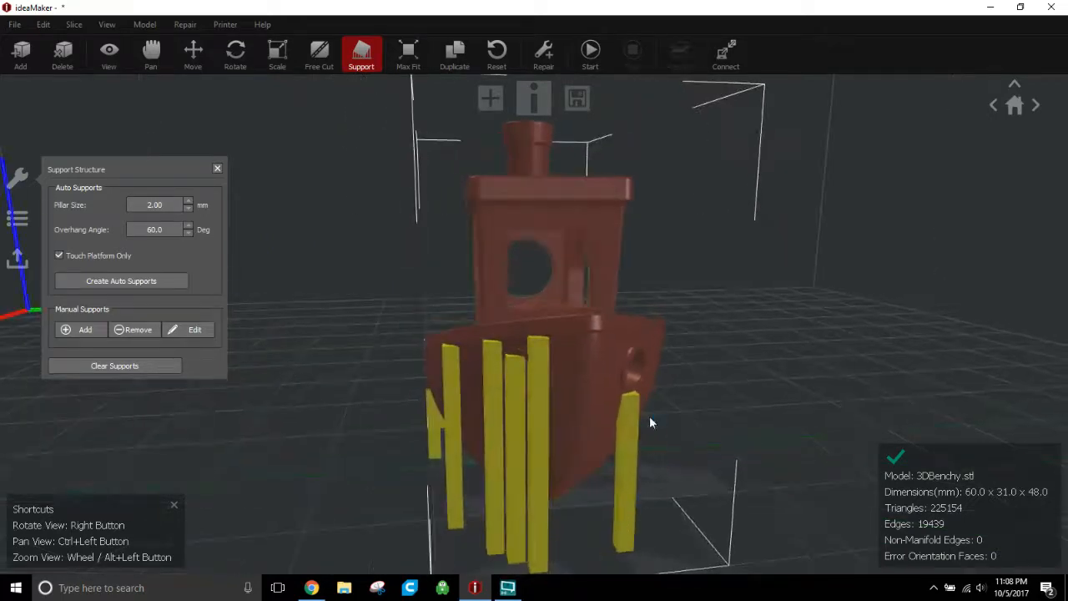
left_click_drag(650, 424, 757, 472)
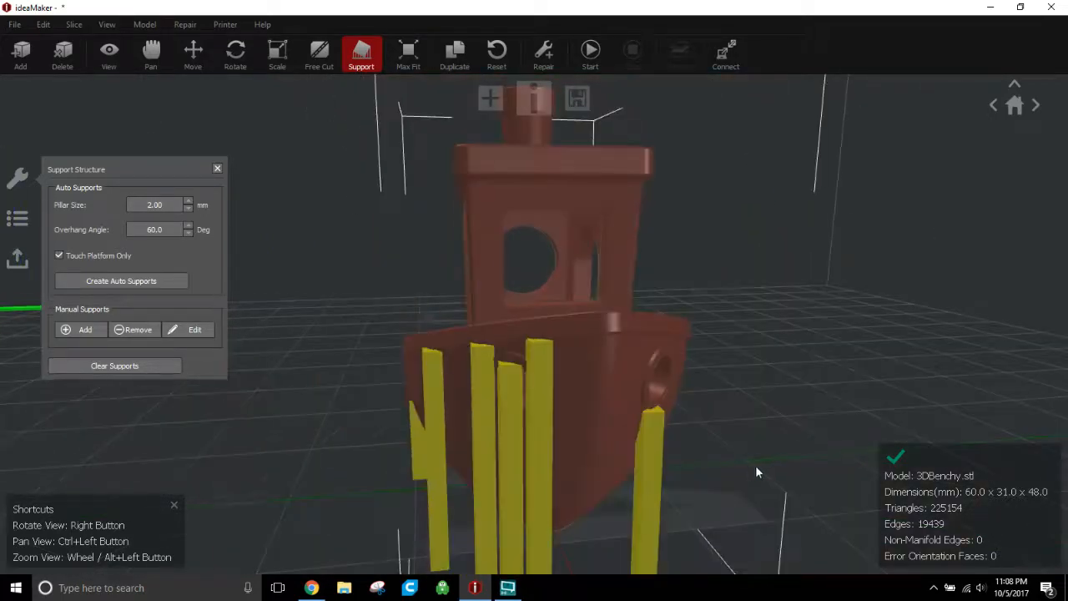
left_click_drag(758, 471, 534, 450)
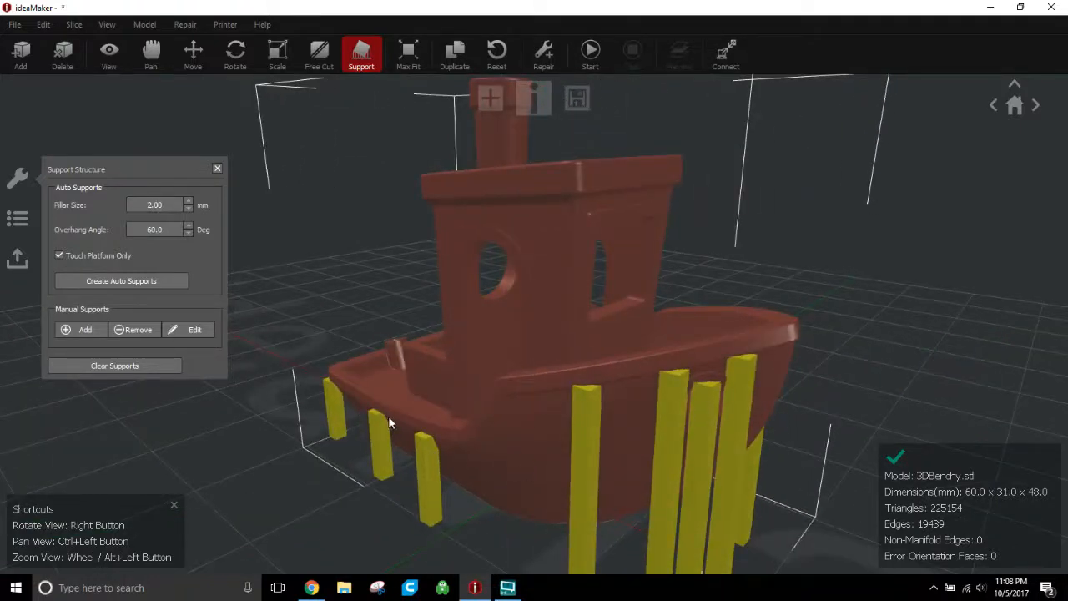
left_click_drag(387, 420, 501, 459)
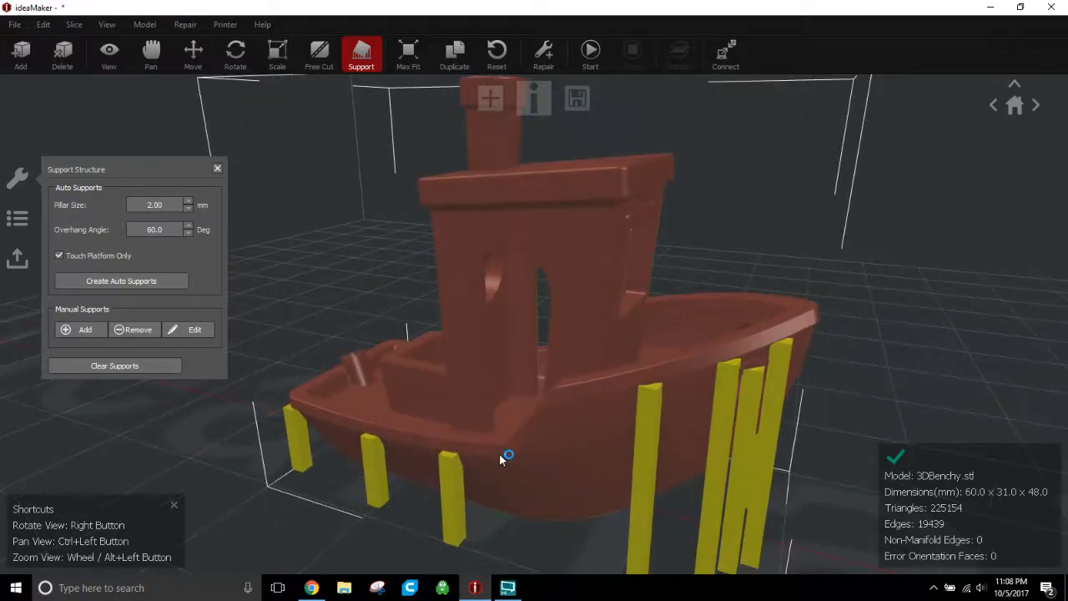
left_click_drag(501, 459, 559, 448)
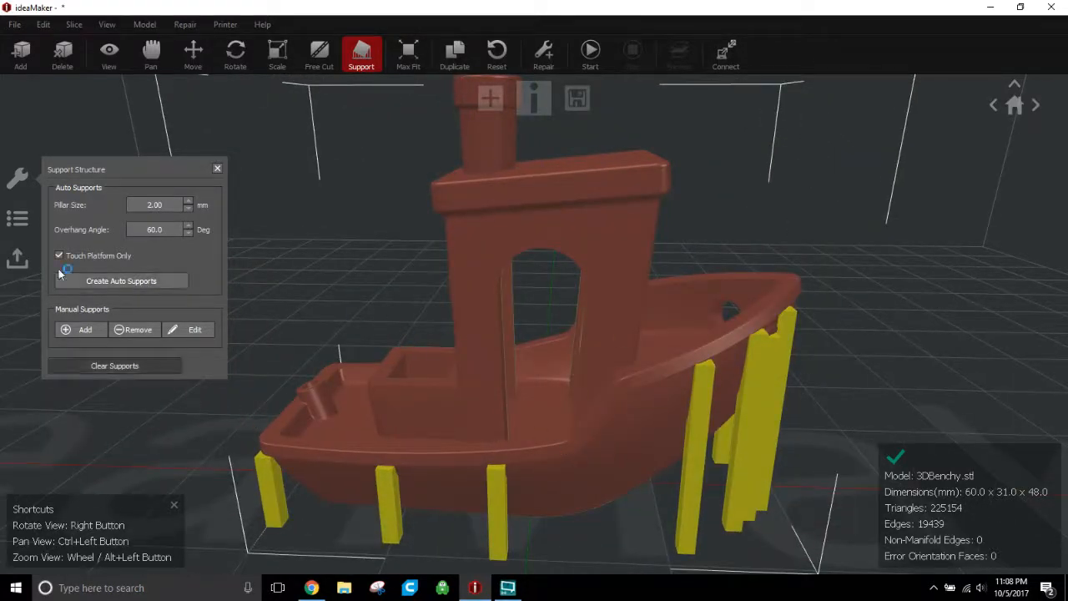
Regenerate supports without Touch Platform Only, inspect them, then clear all supports from the boat
left_click(60, 256)
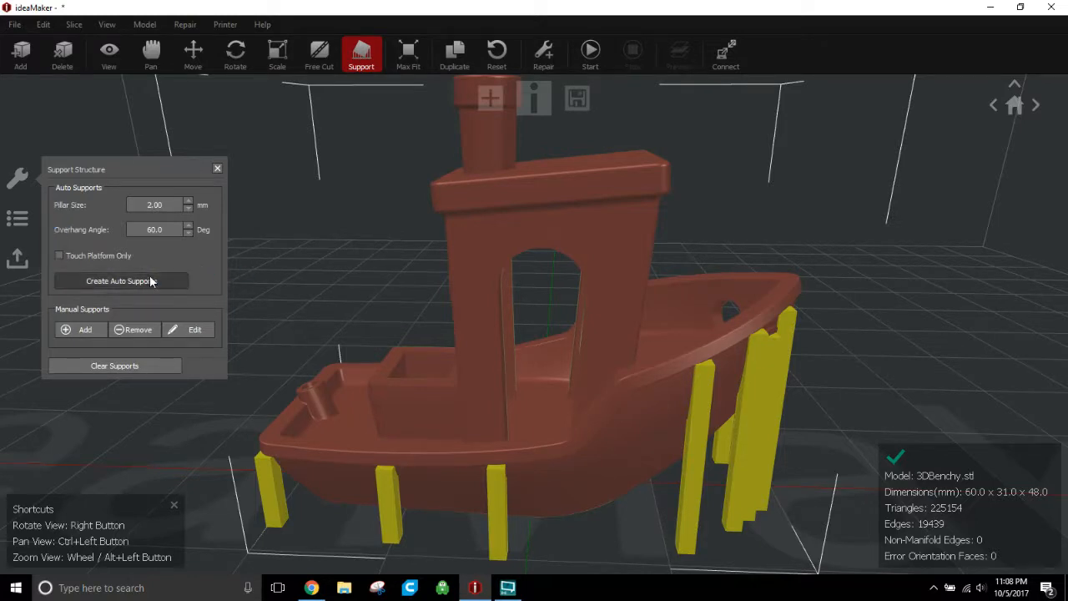
left_click(120, 280)
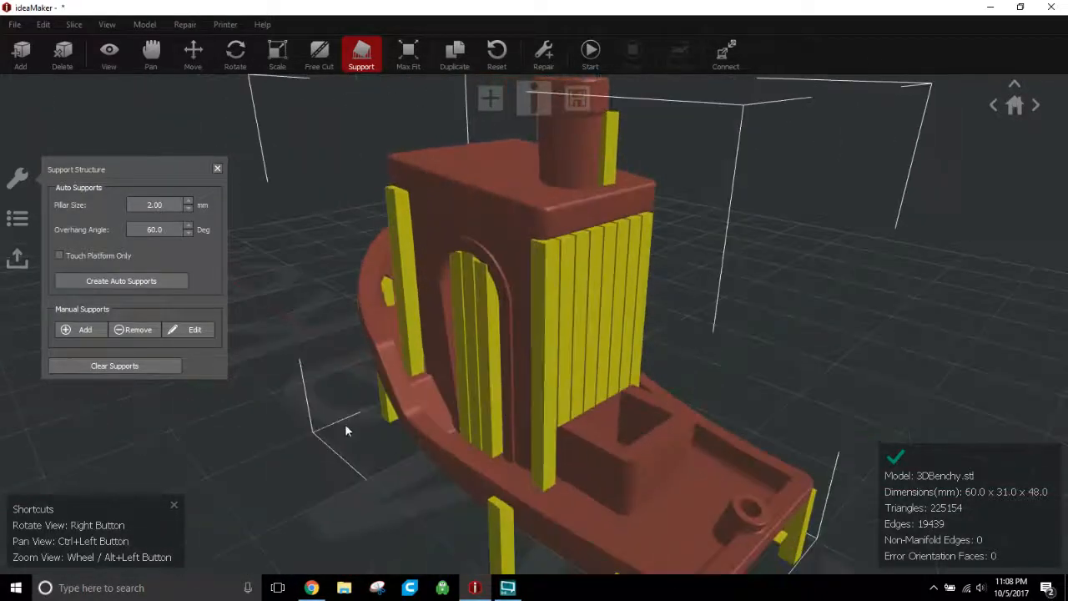
left_click_drag(347, 430, 437, 414)
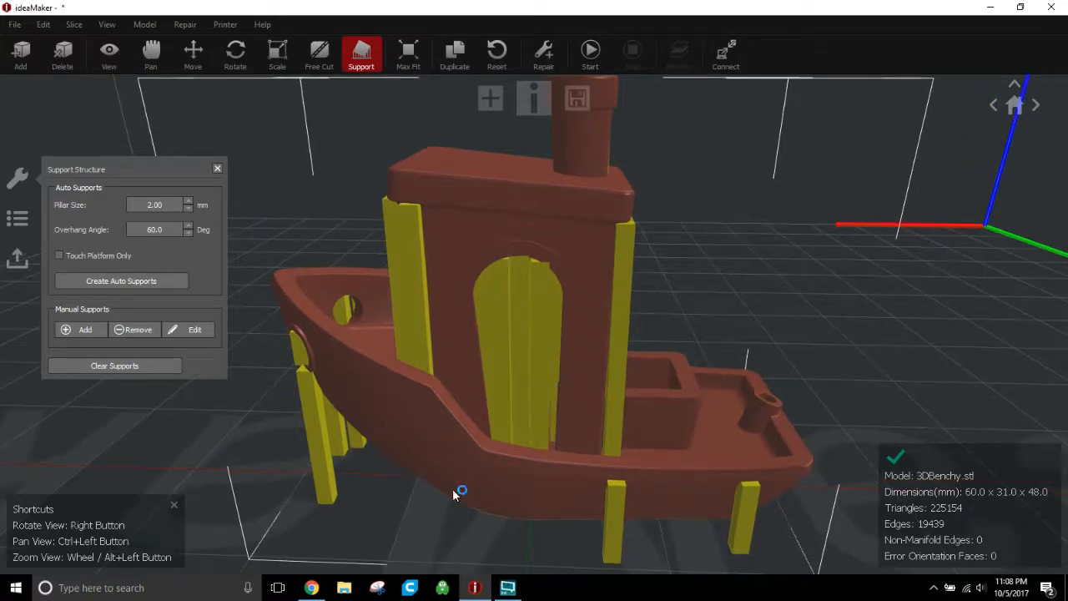
mouse_move(434, 469)
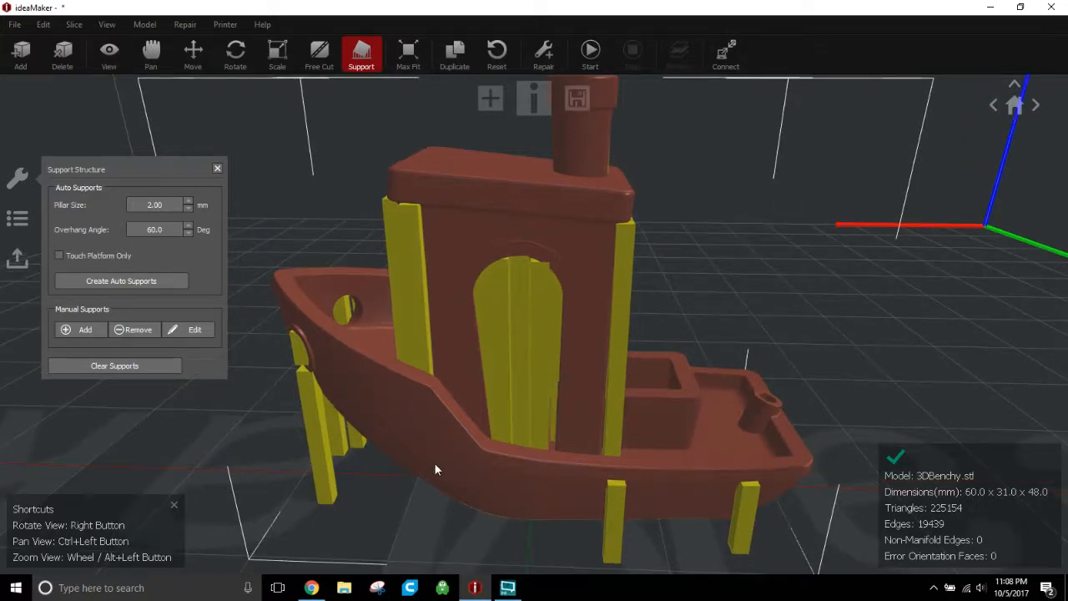
left_click(114, 365)
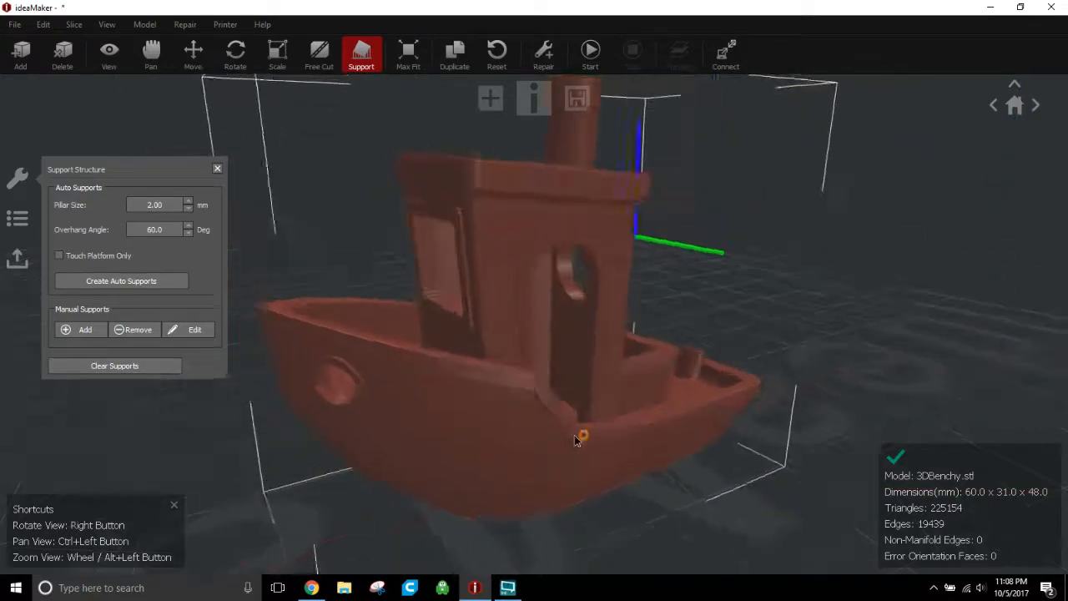
left_click_drag(583, 437, 585, 287)
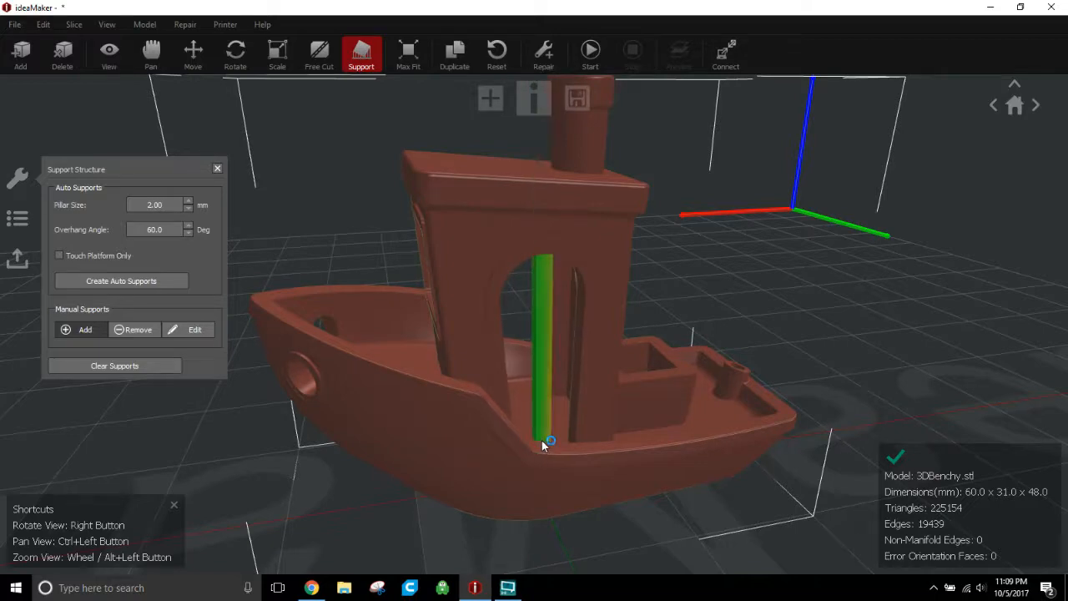
left_click_drag(542, 442, 437, 457)
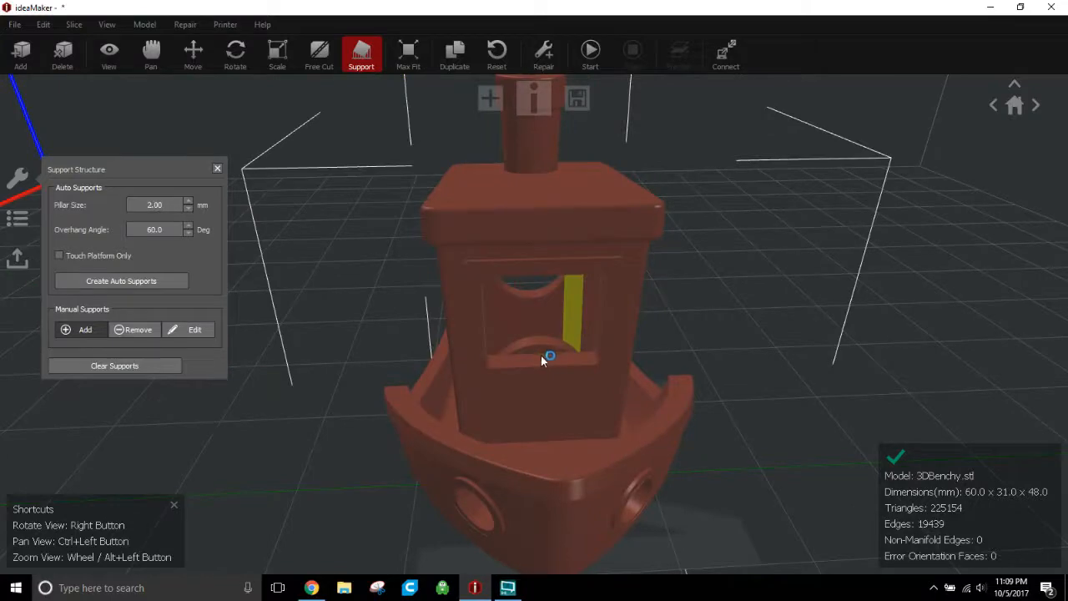
left_click_drag(543, 358, 483, 430)
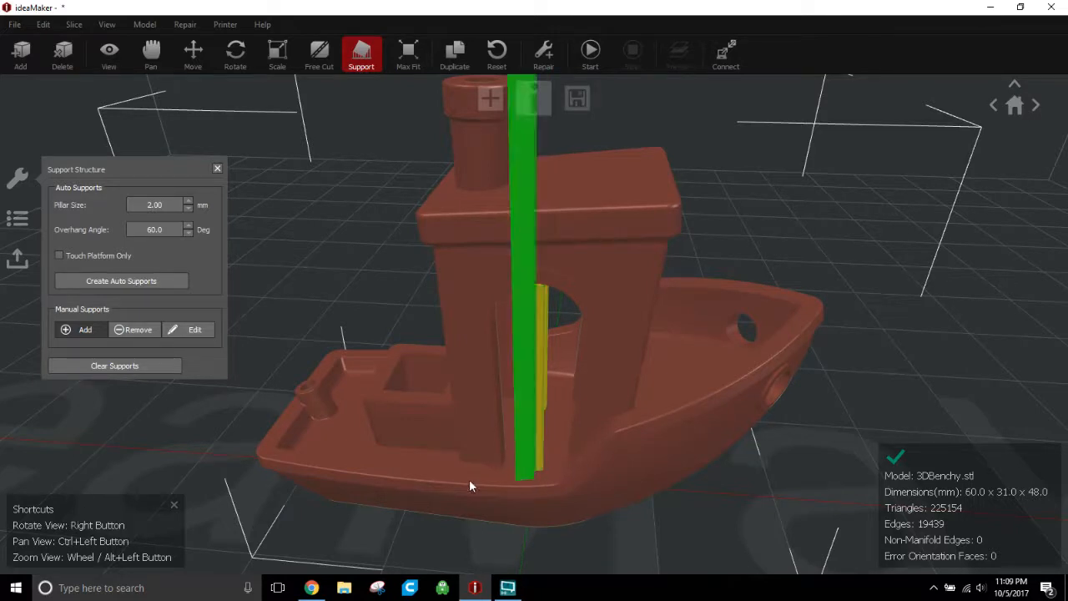
left_click_drag(471, 487, 728, 493)
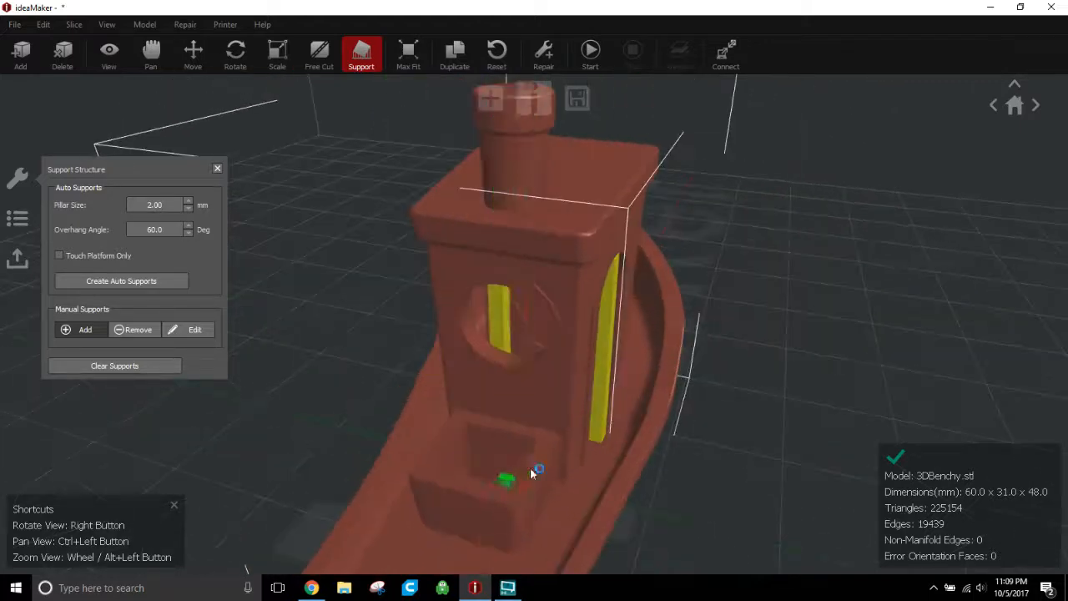
left_click(500, 334)
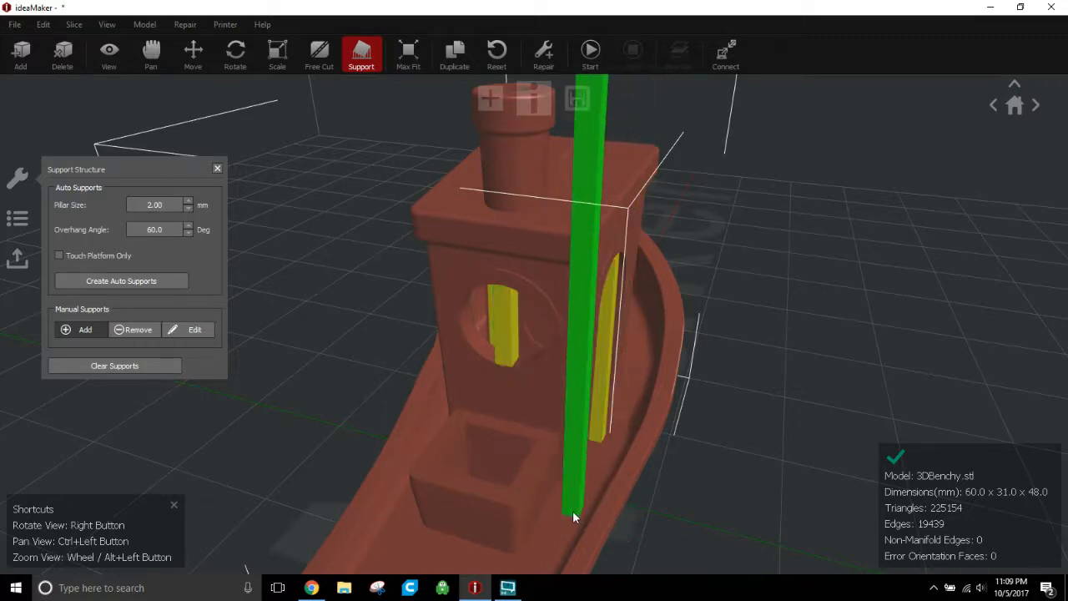
left_click(576, 514)
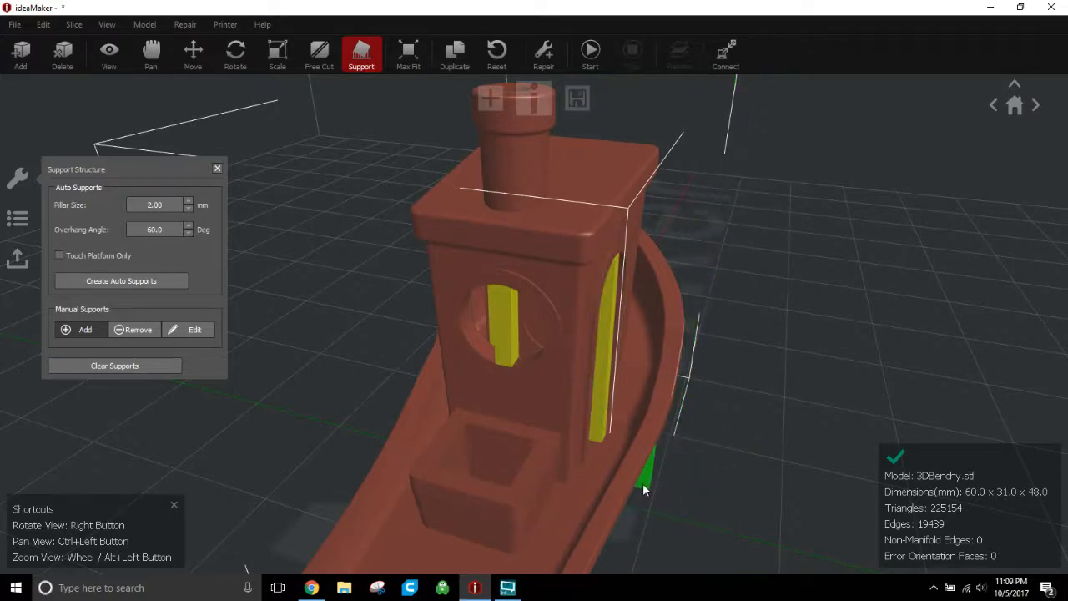
left_click_drag(643, 487, 453, 437)
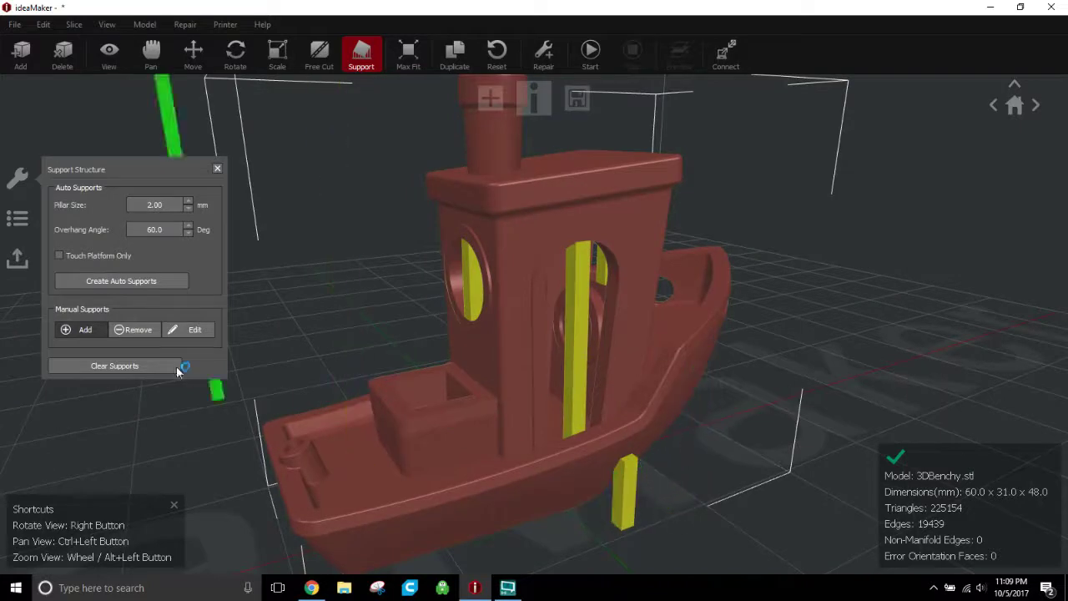
left_click(113, 366)
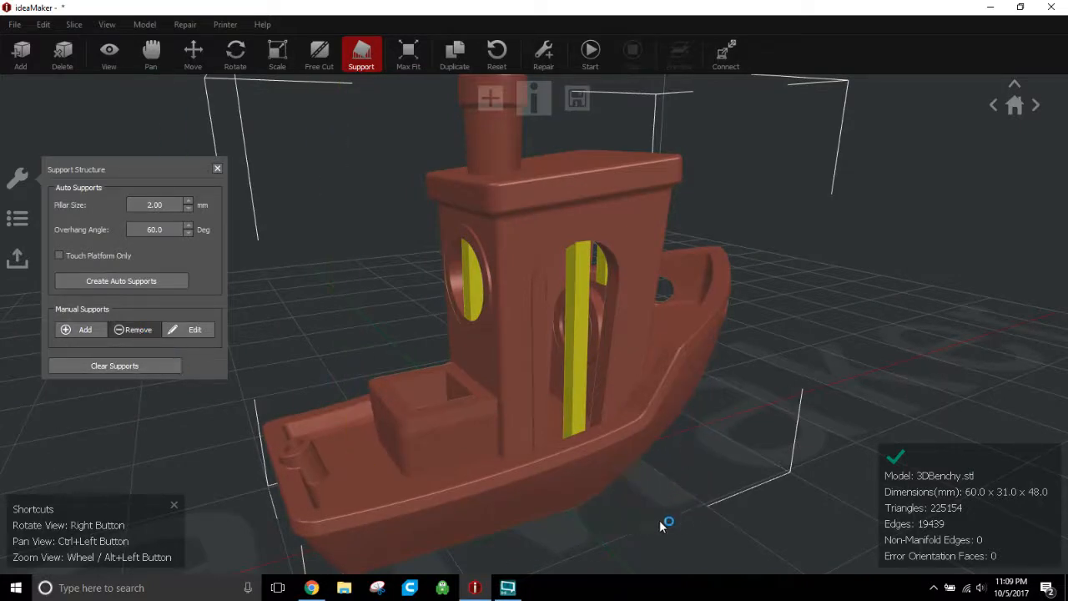
left_click_drag(668, 521, 660, 504)
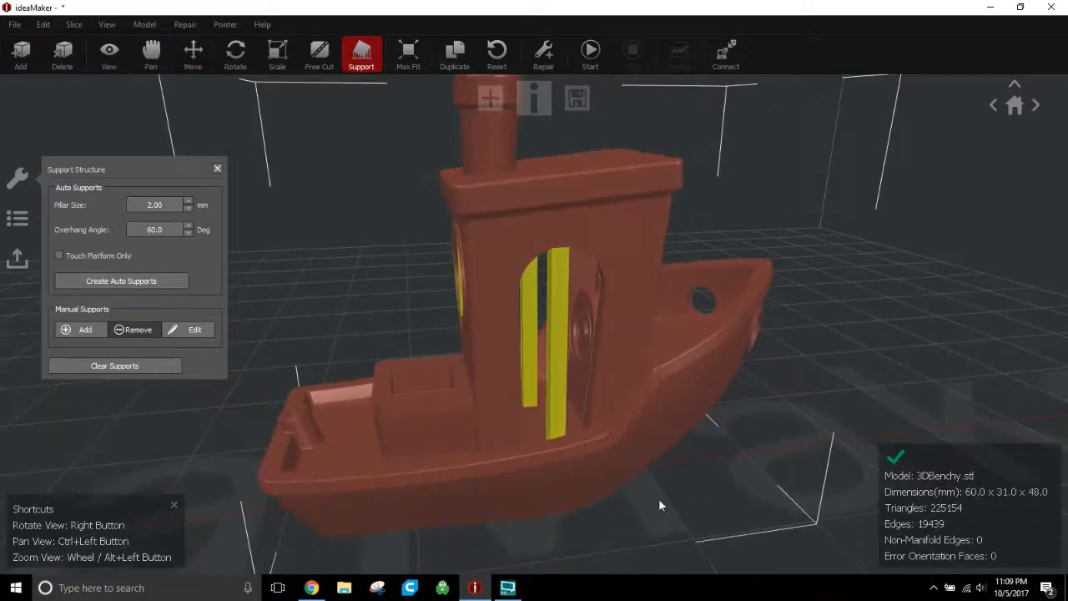
left_click_drag(659, 504, 200, 417)
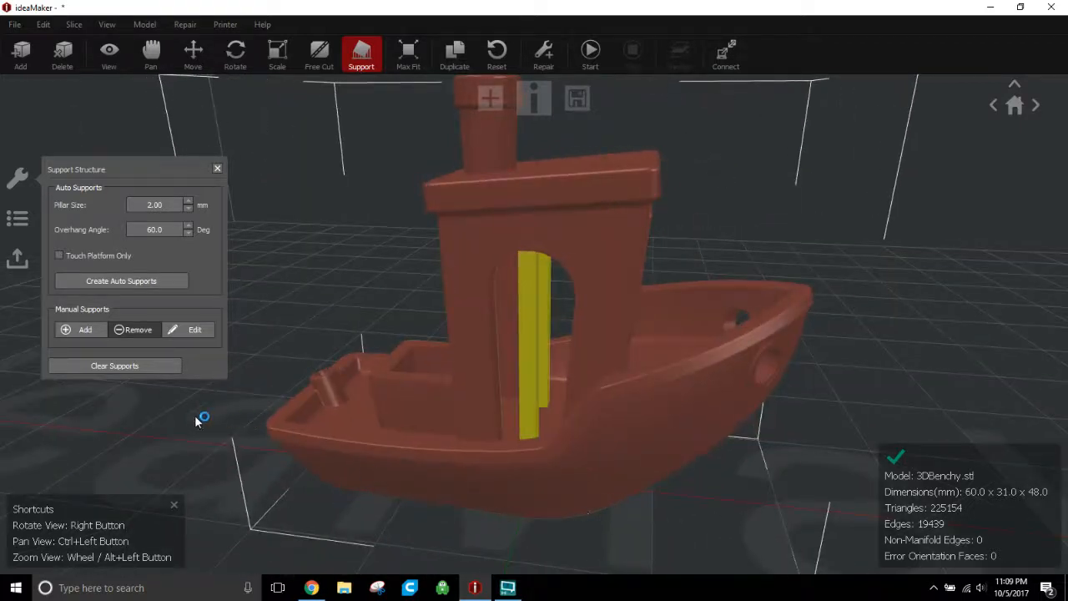
left_click(114, 366)
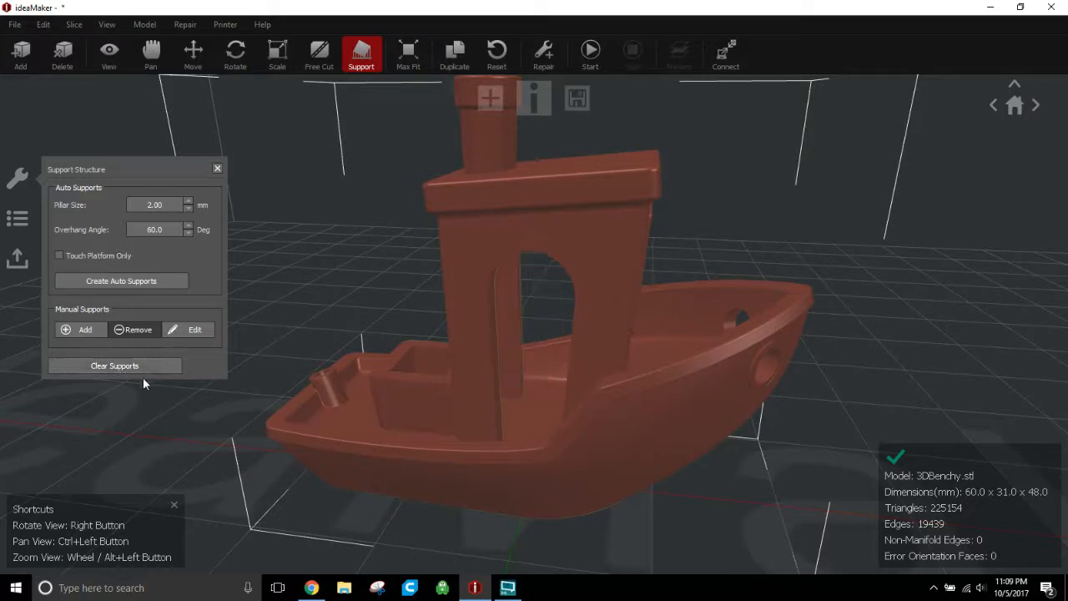
Re-enable Touch Platform Only, create auto supports, and orbit to inspect pillars under cabin and hull
left_click(60, 255)
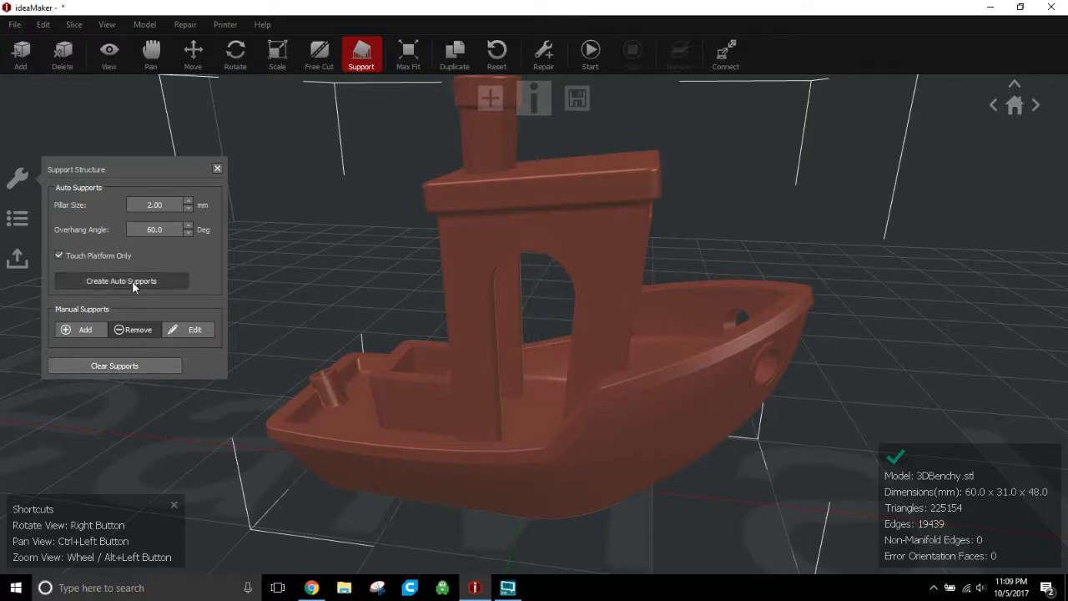
left_click(120, 280)
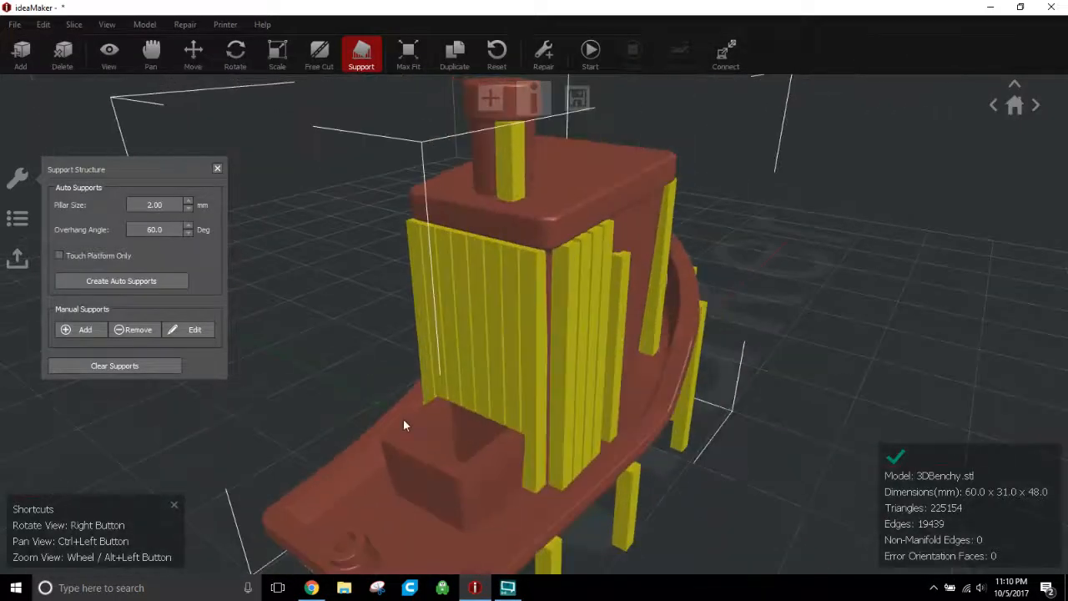
left_click_drag(404, 426, 598, 467)
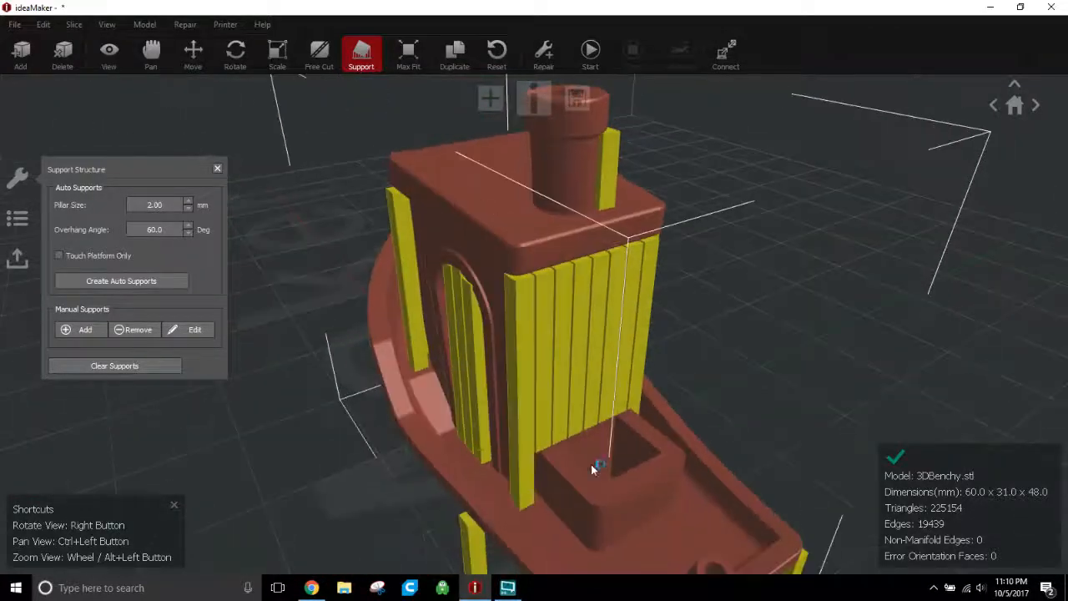
left_click_drag(593, 468, 363, 431)
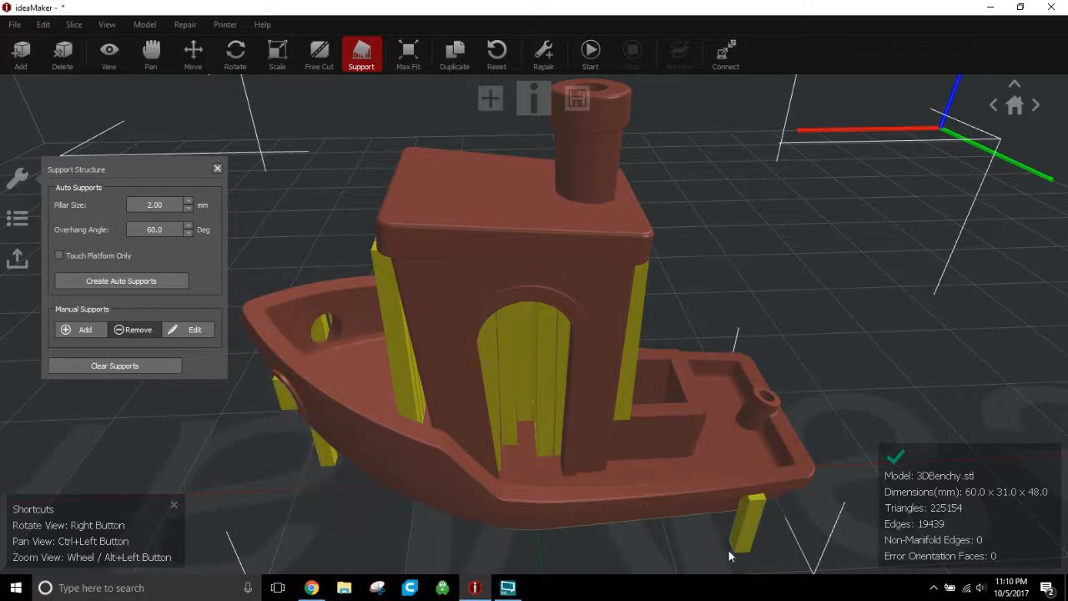
left_click_drag(731, 554, 666, 431)
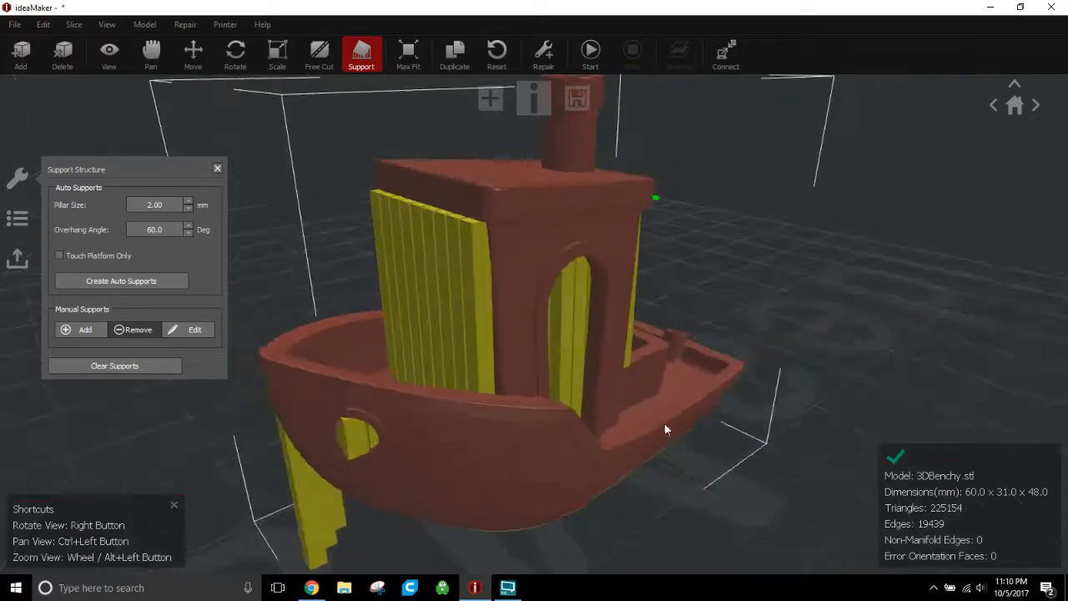
left_click_drag(666, 429, 511, 297)
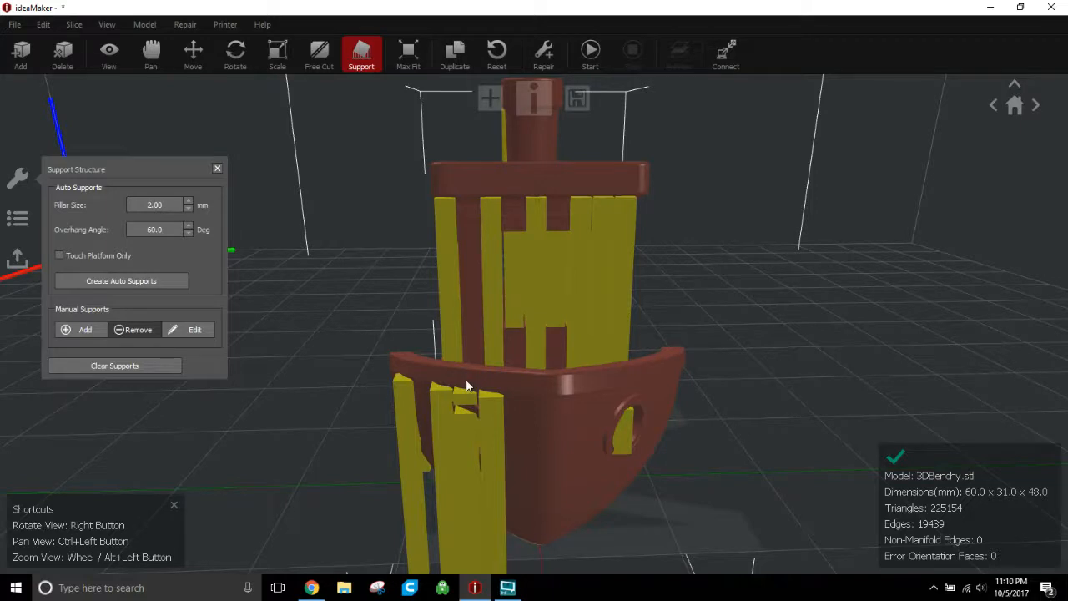
left_click(492, 400)
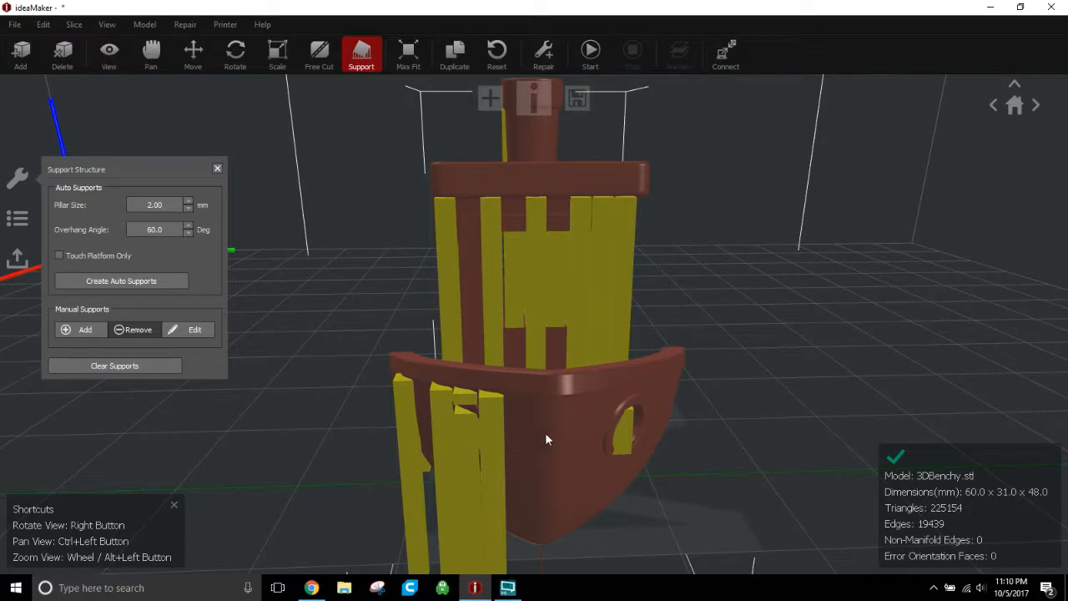
mouse_move(612, 491)
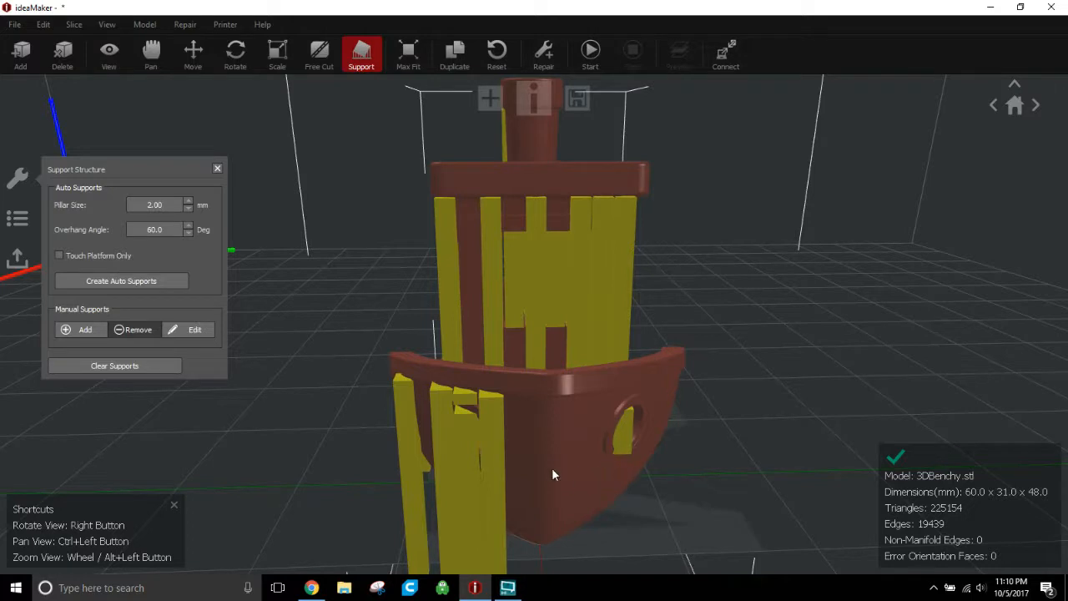
mouse_move(401, 371)
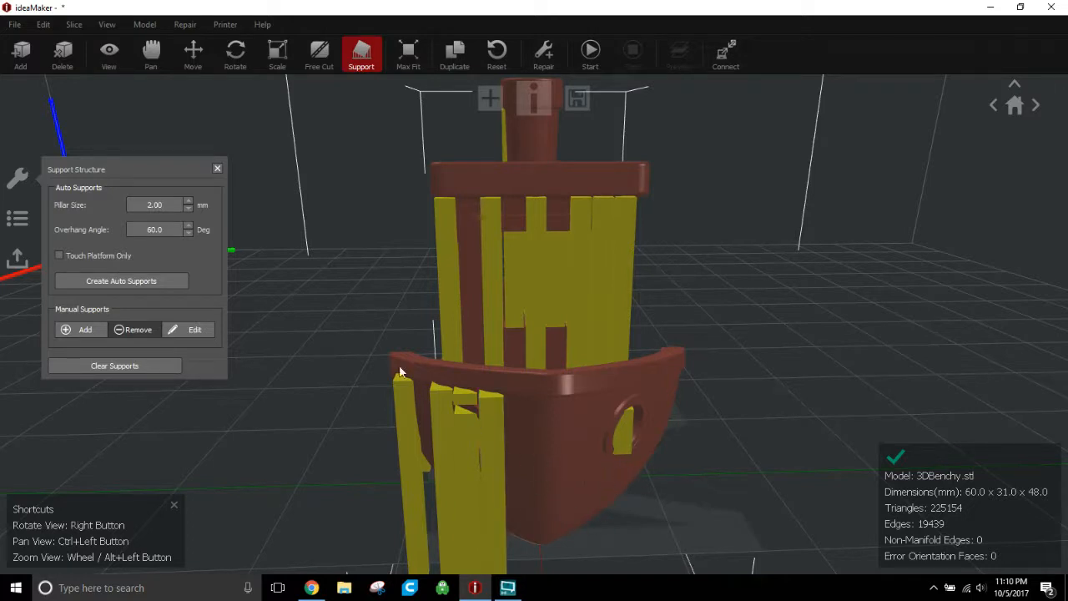
mouse_move(381, 219)
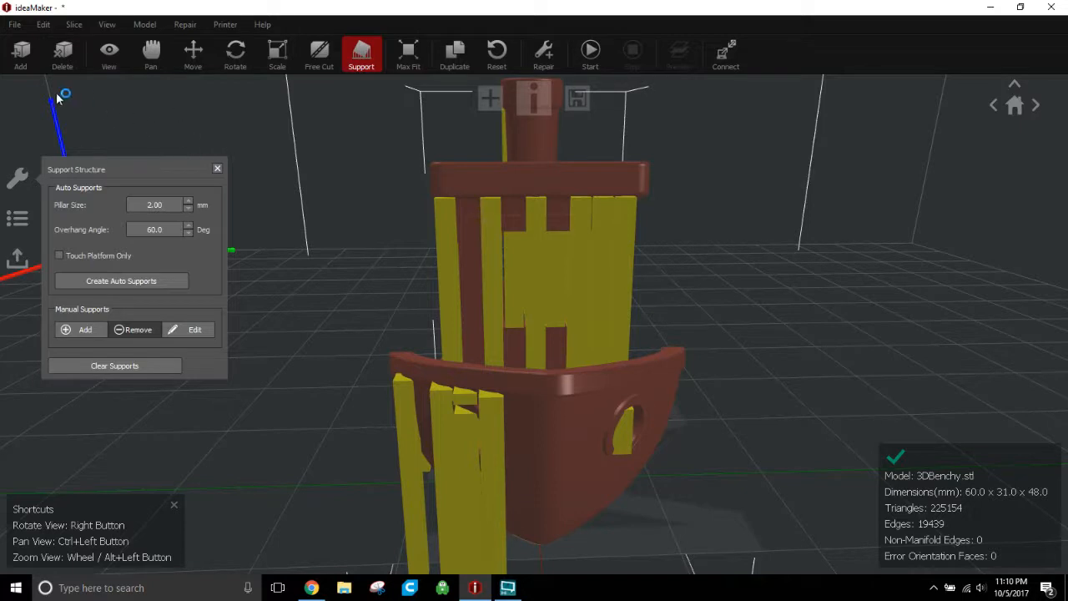
mouse_move(621, 397)
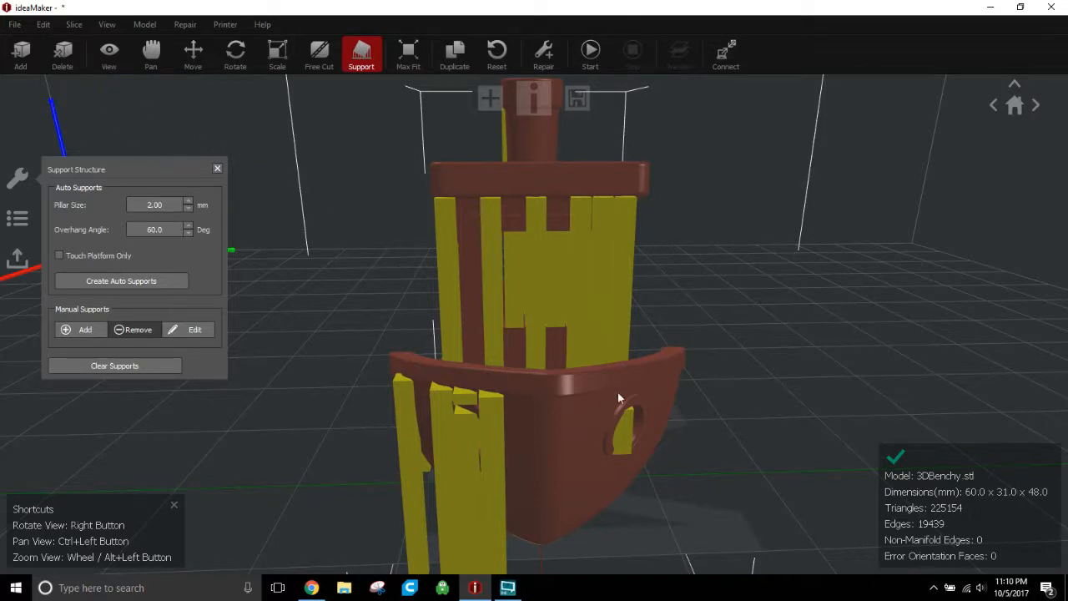
Delete the 3DBenchy model and browse toward the face mask model file to add it
left_click(61, 53)
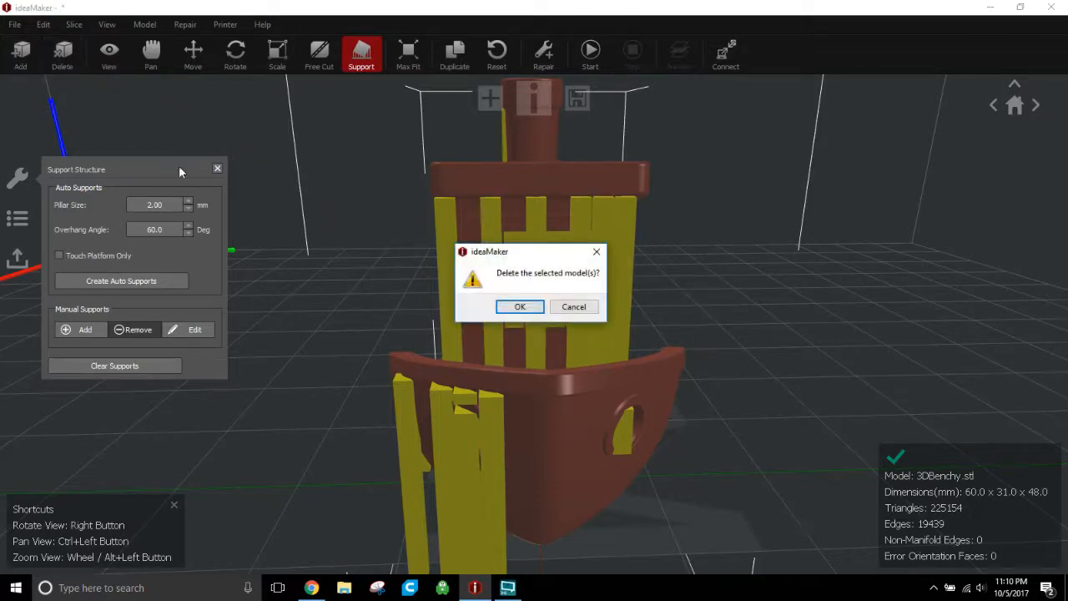
left_click(519, 307)
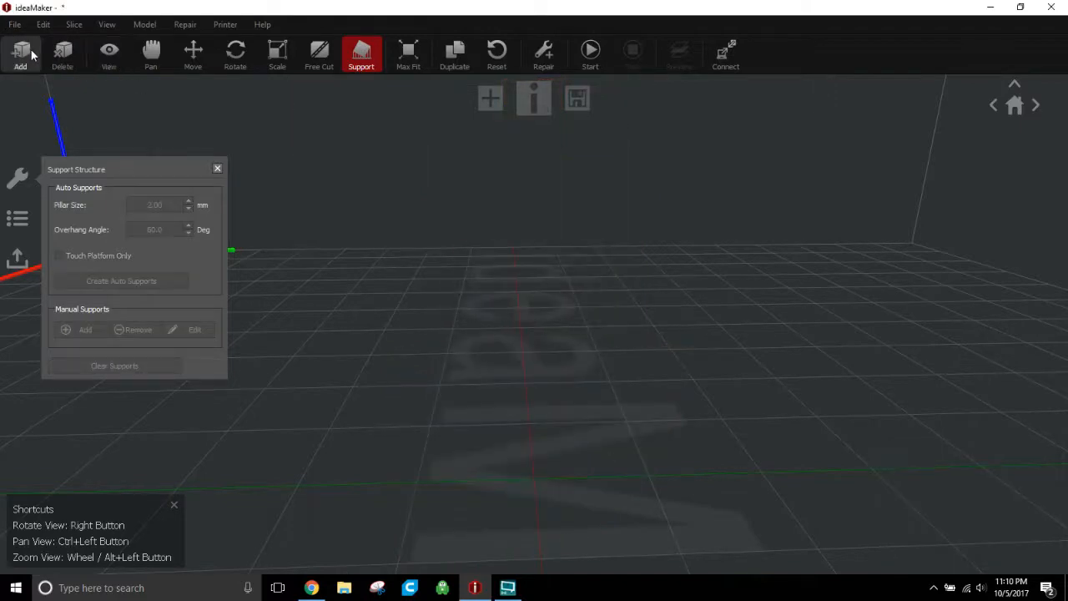
left_click(20, 54)
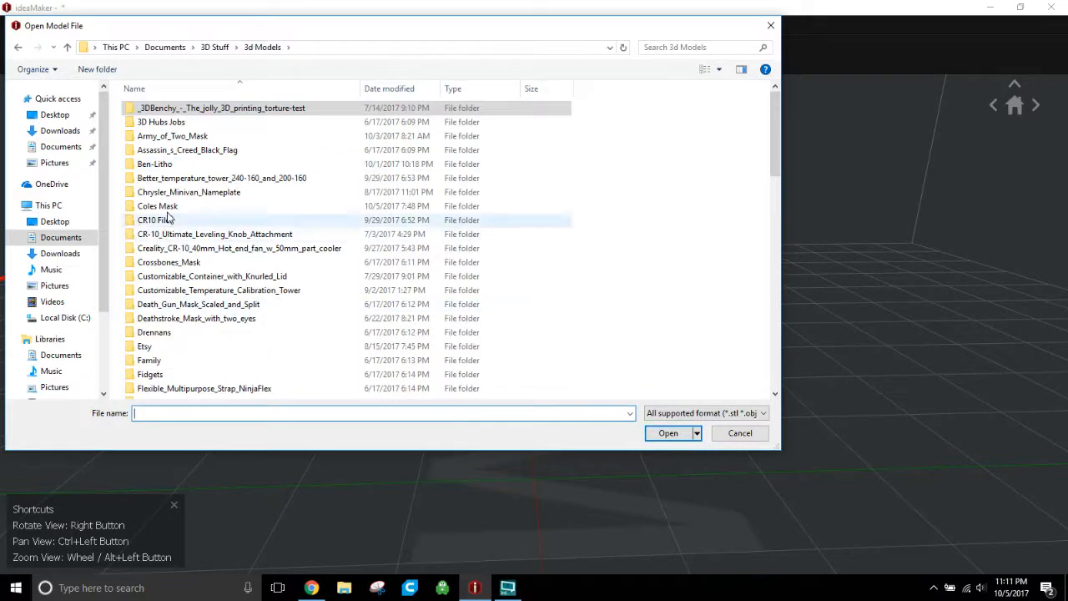
left_click(668, 432)
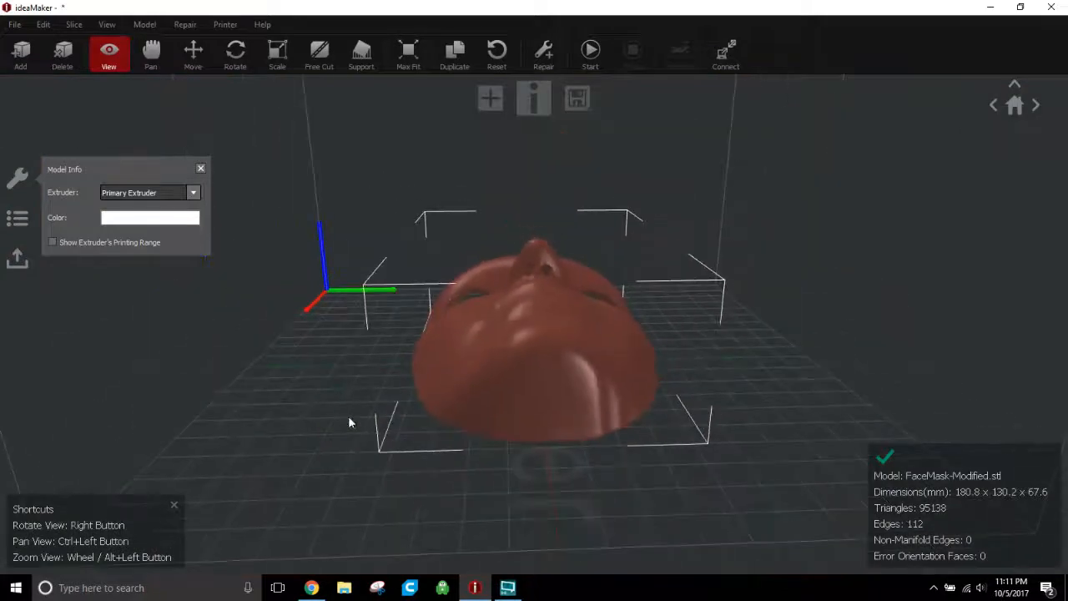
Rotate the face mask 90° about Y and -90° about Z so it stands upright facing forward
left_click_drag(350, 422, 364, 330)
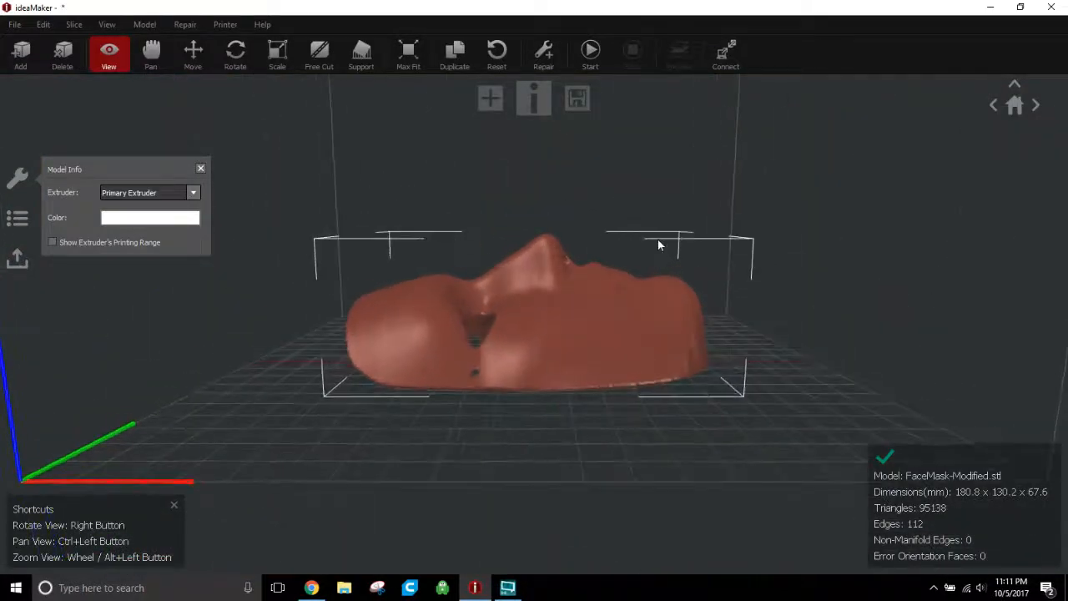
left_click_drag(659, 245, 575, 447)
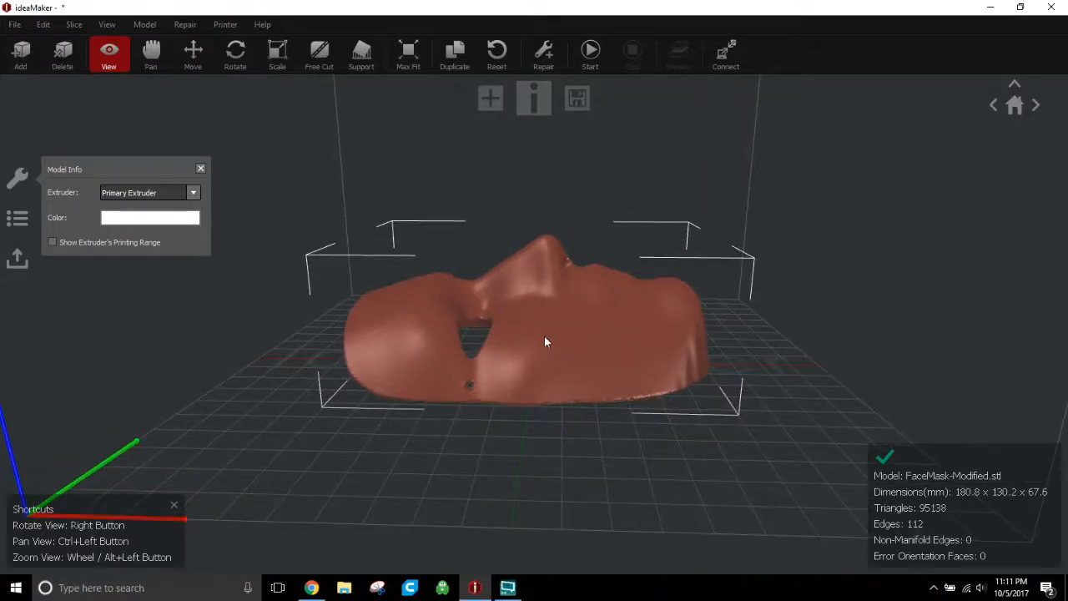
left_click(233, 53)
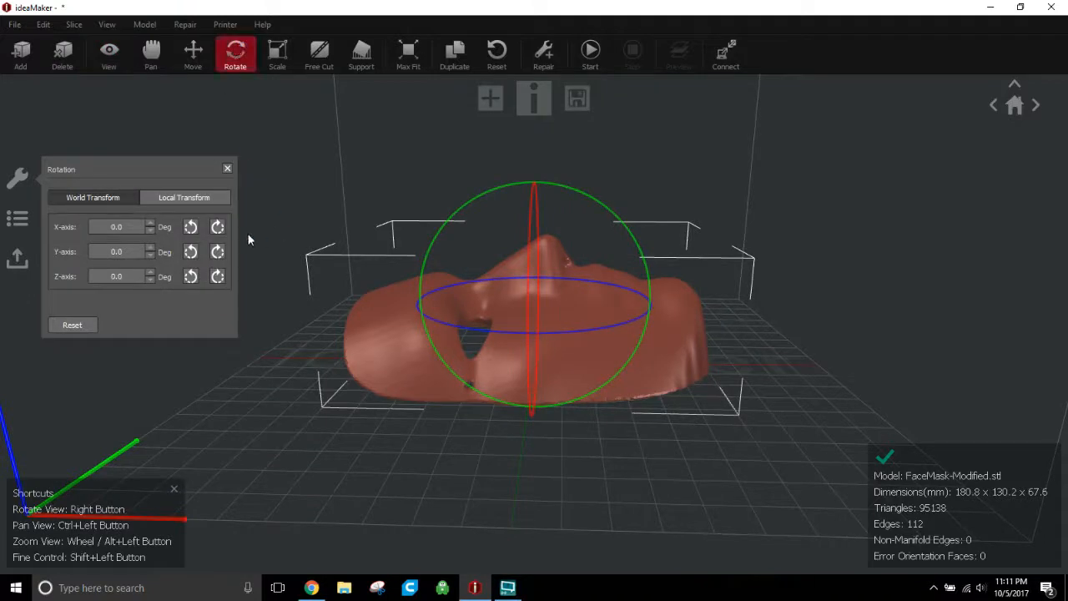
left_click(217, 251)
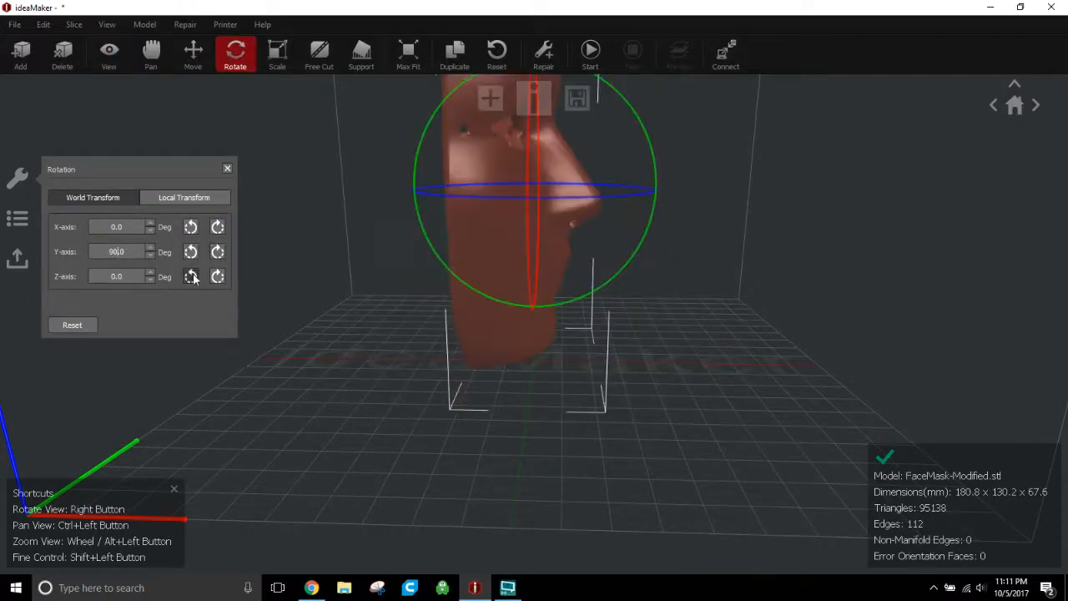
left_click(190, 277)
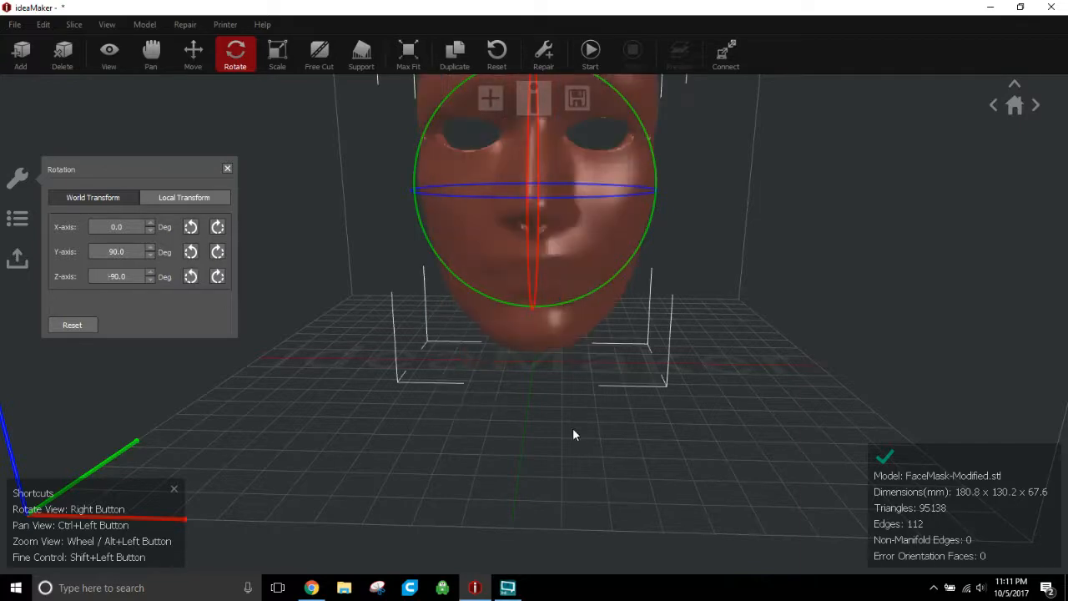
left_click_drag(574, 434, 524, 394)
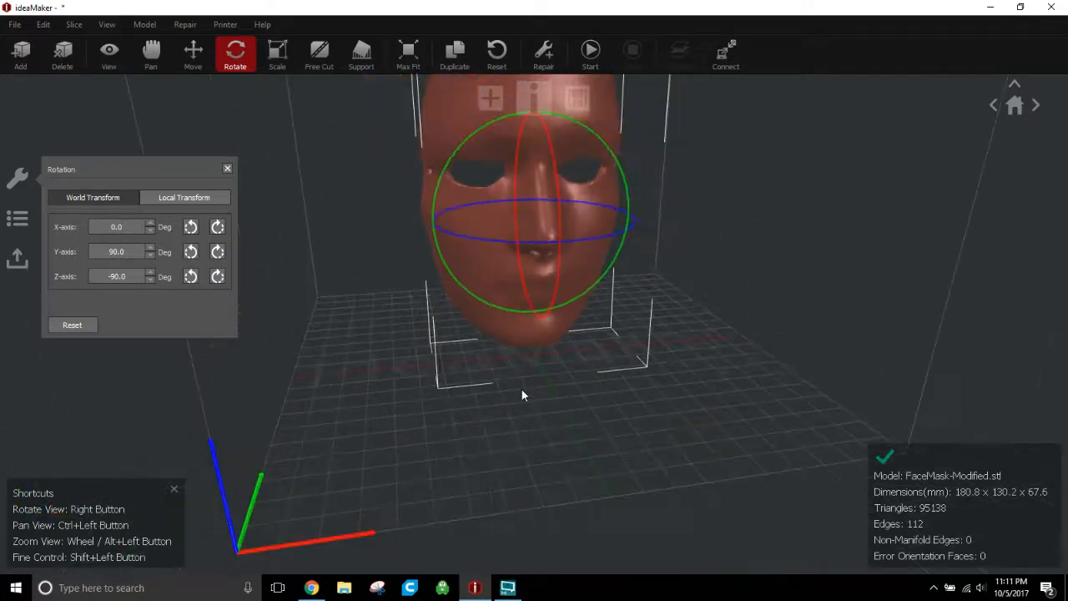
left_click(360, 52)
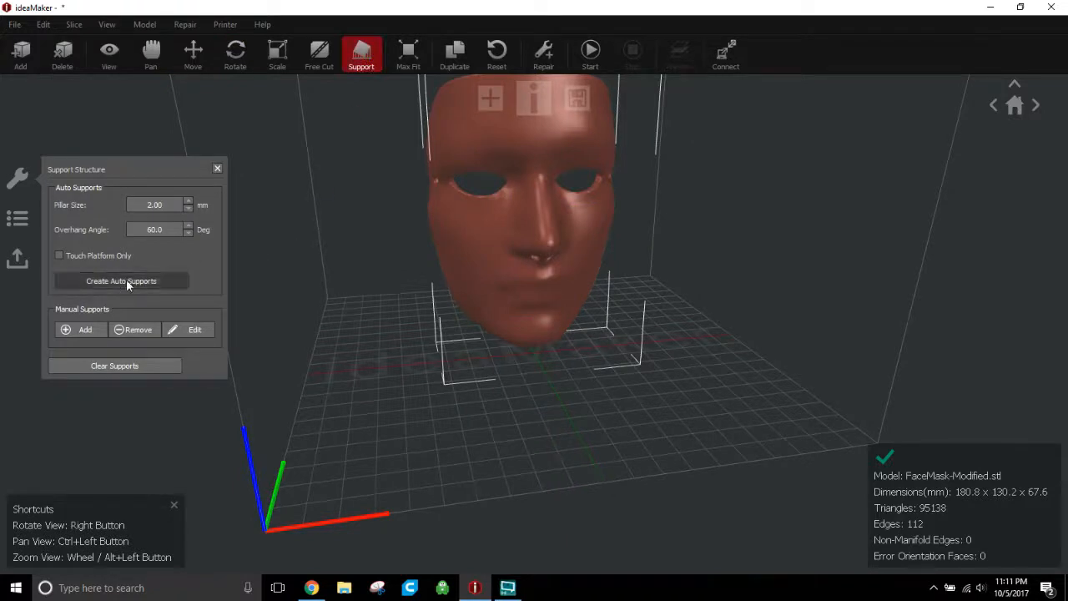
Create platform-only automatic supports under the mask's chin and orbit to inspect them
left_click(60, 255)
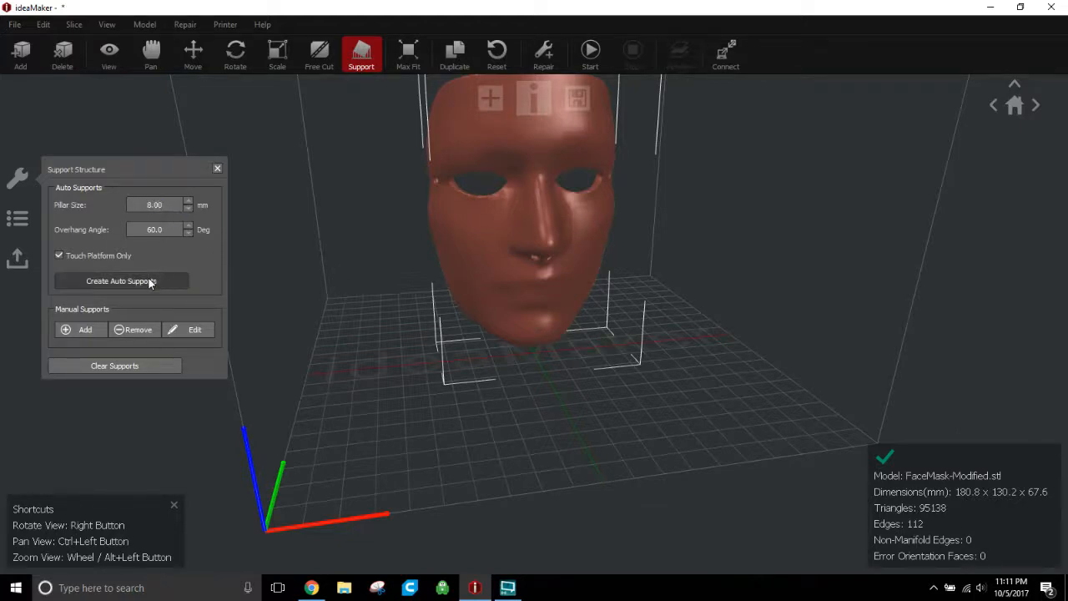
left_click(120, 280)
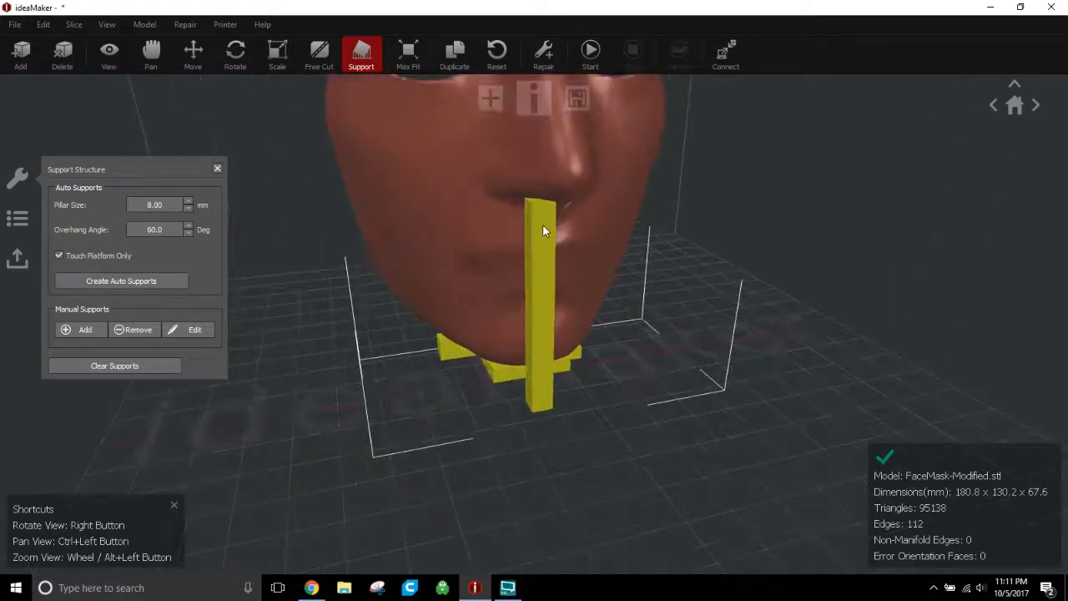
left_click_drag(543, 230, 538, 442)
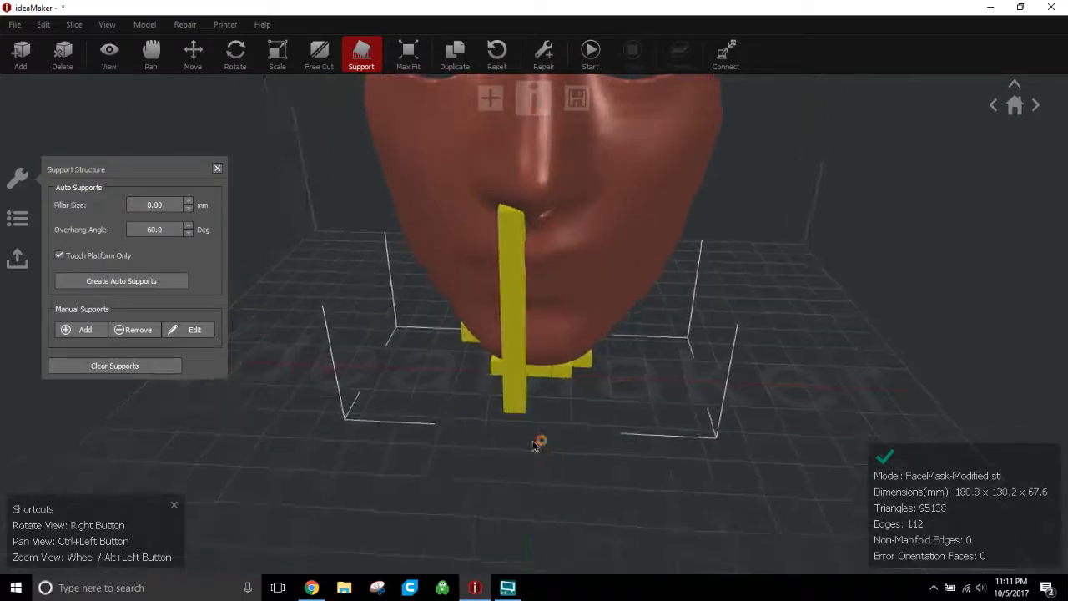
left_click_drag(541, 440, 559, 207)
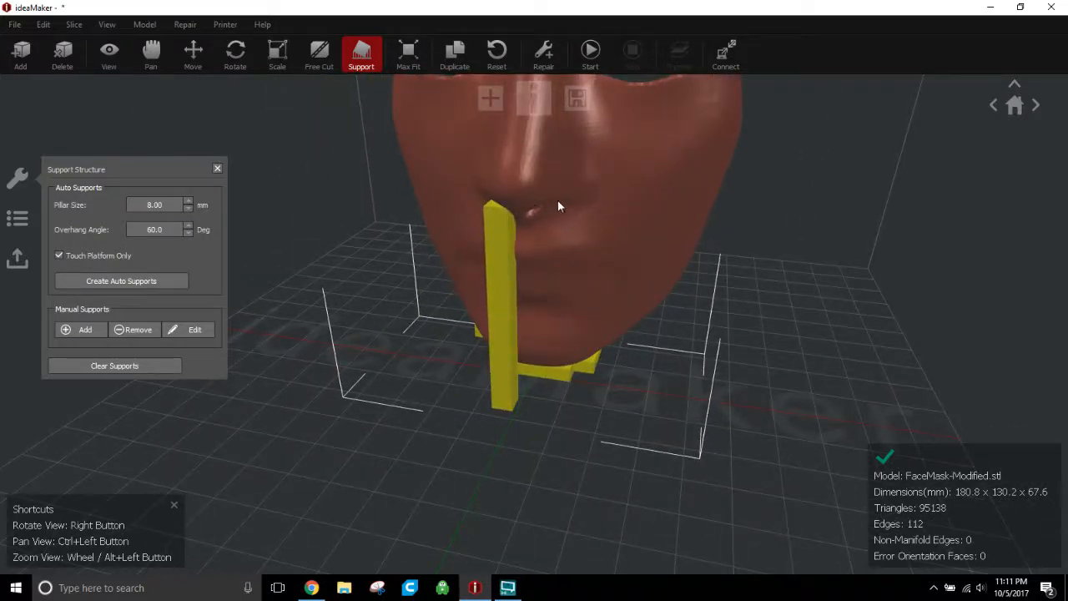
left_click_drag(559, 207, 515, 207)
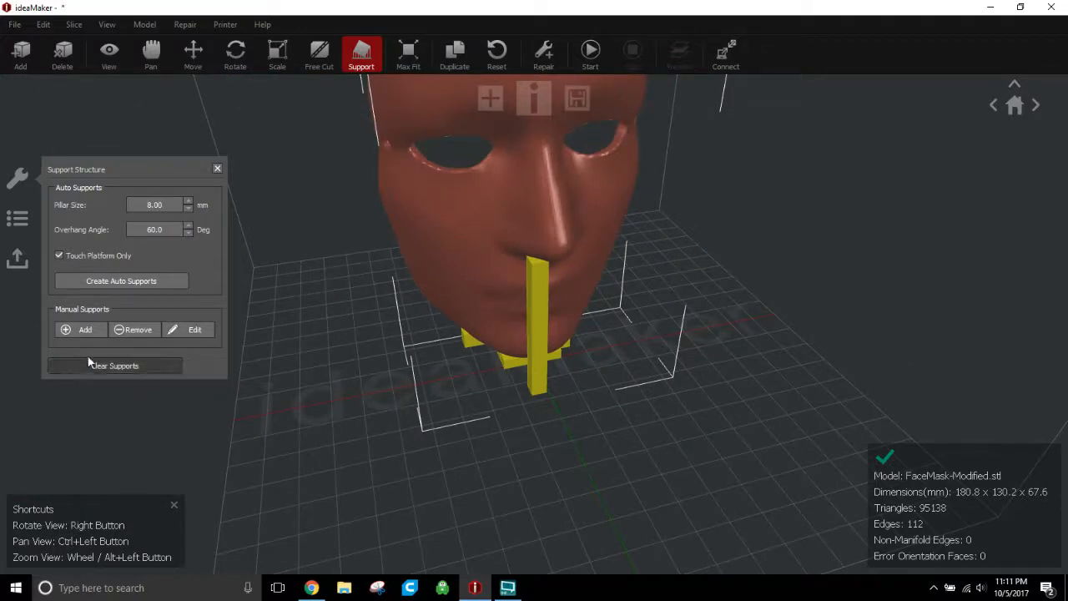
Place manual support pillars by hand along the mask's chin edge
left_click(82, 329)
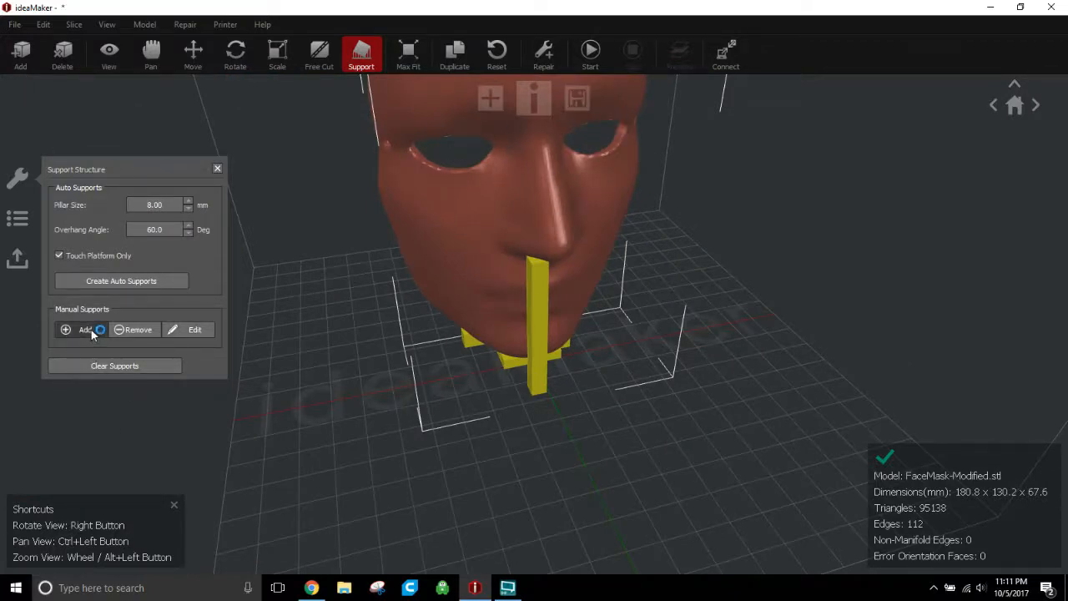
left_click(452, 345)
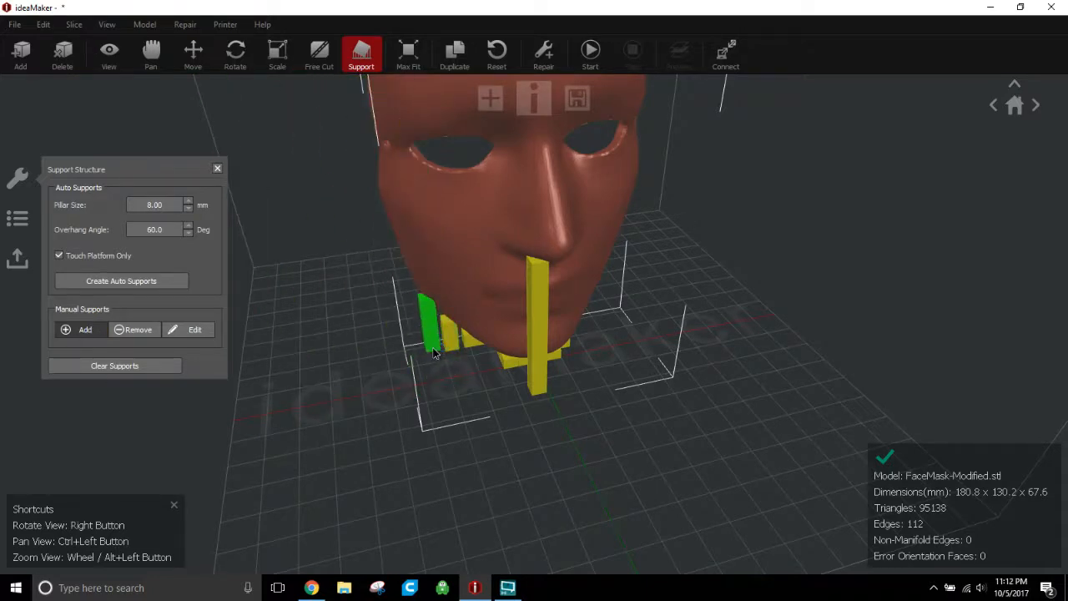
left_click_drag(434, 350, 614, 408)
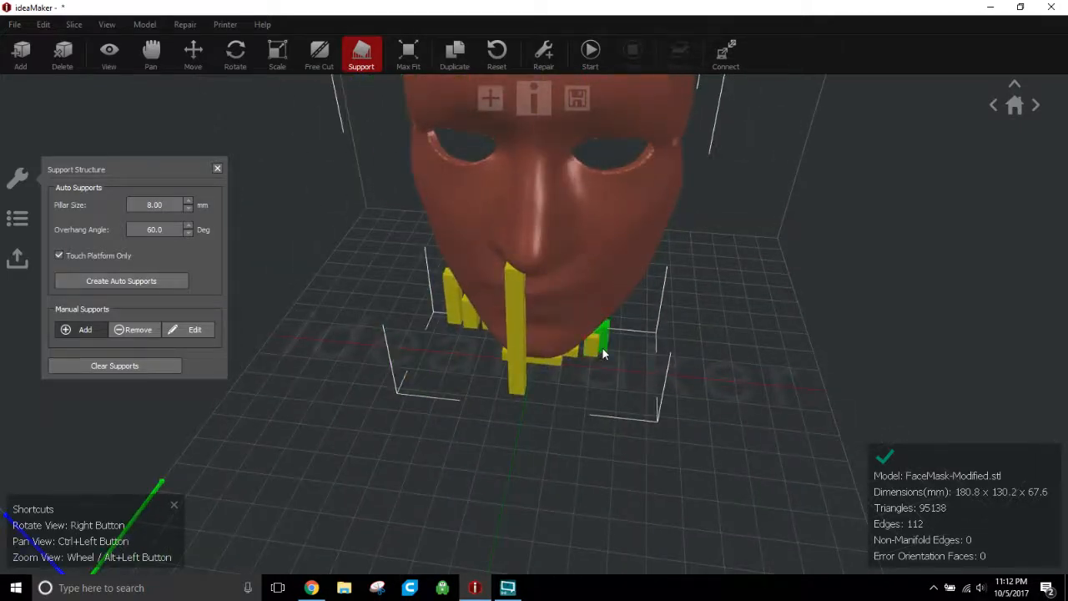
left_click(609, 342)
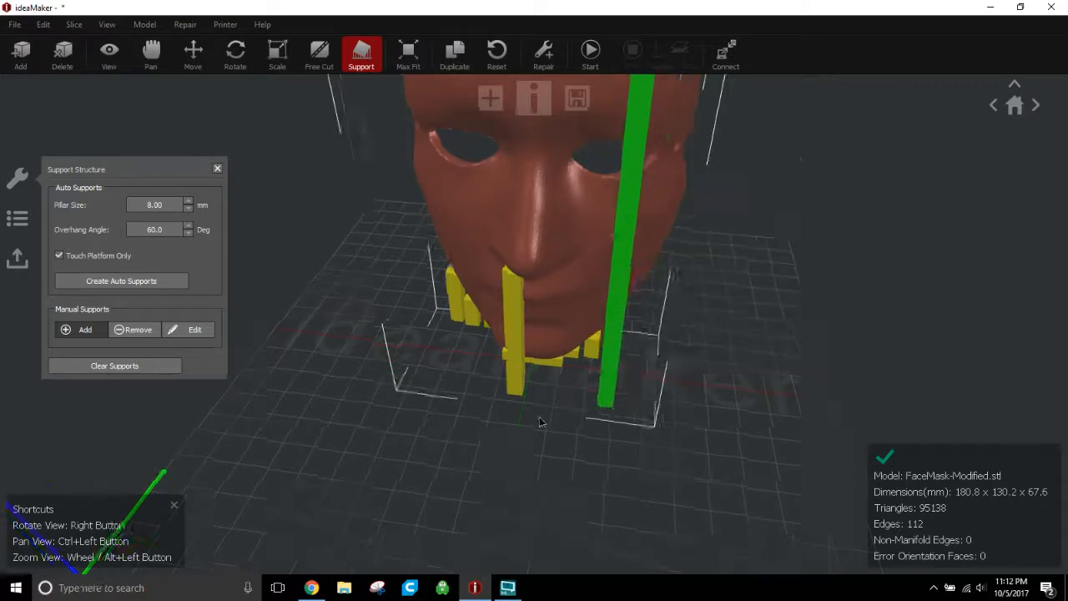
left_click_drag(537, 421, 454, 467)
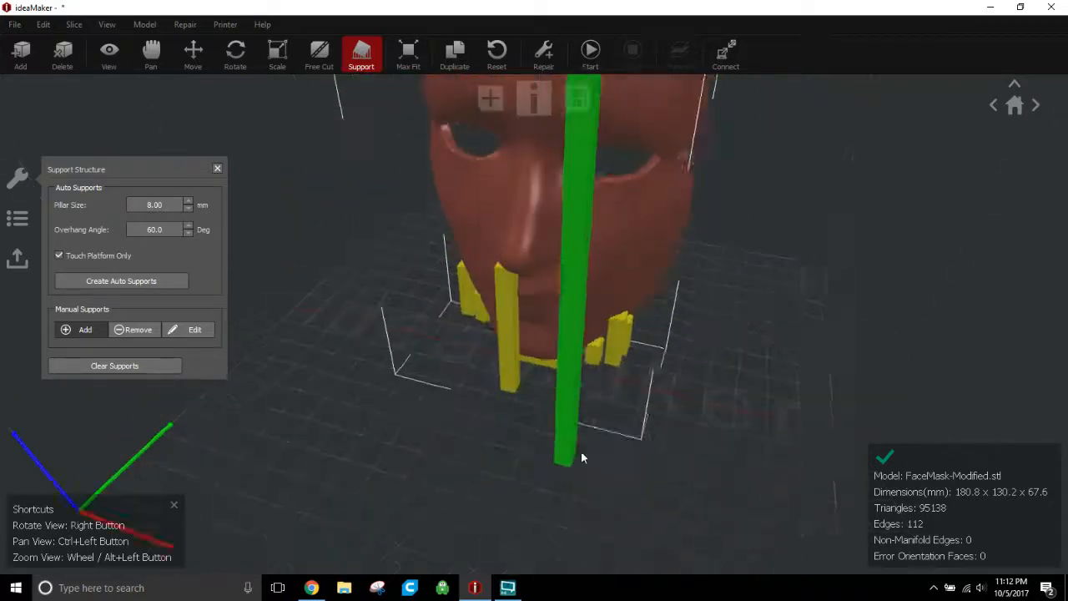
left_click_drag(582, 458, 520, 470)
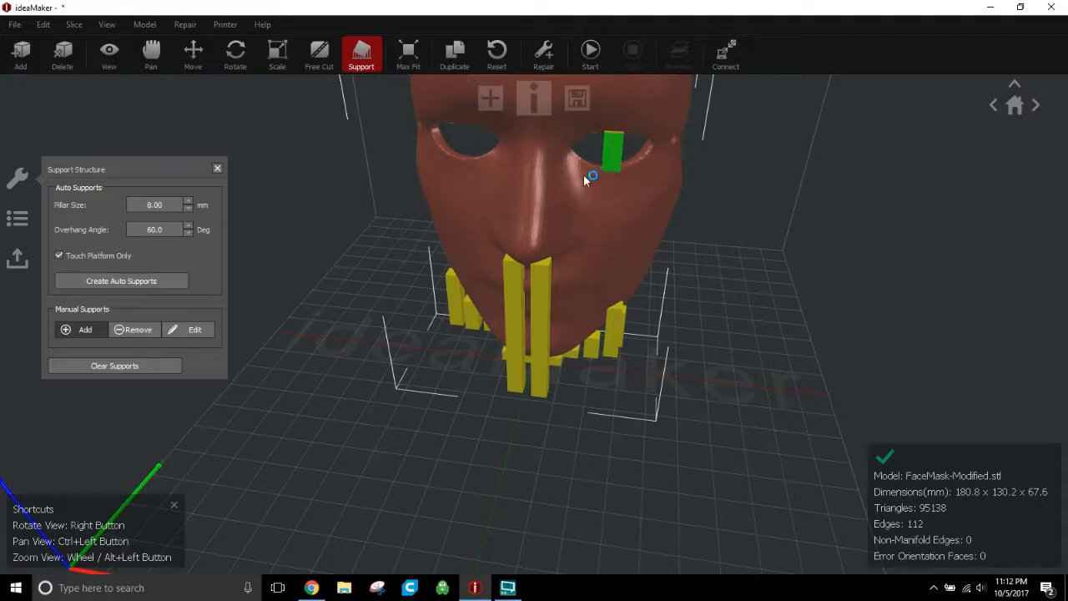
Add a manual support inside each eye opening and orbit to verify the supports
left_click(454, 150)
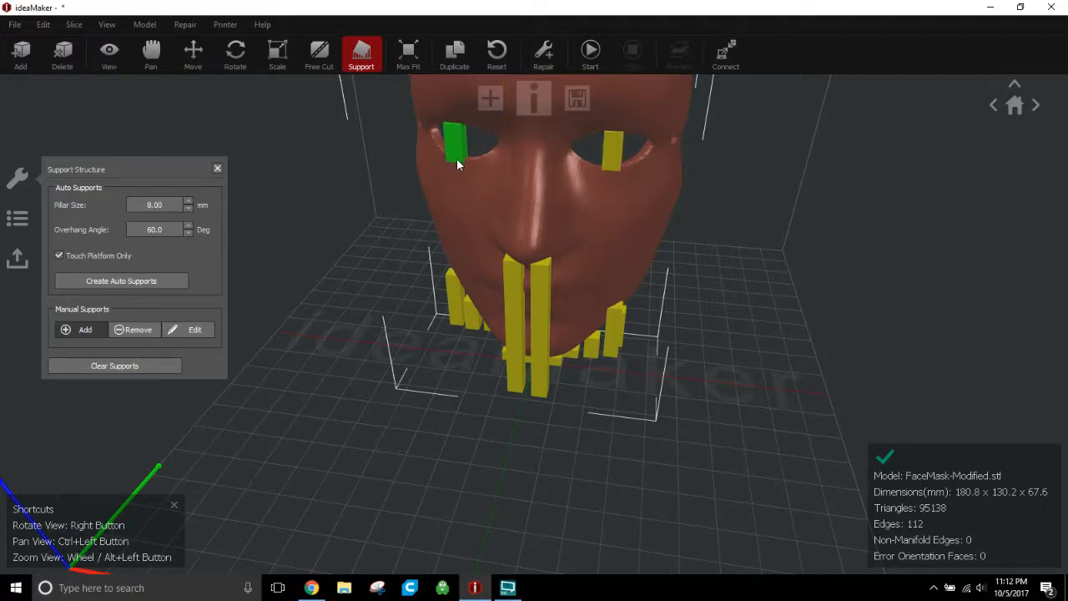
left_click_drag(457, 165, 467, 364)
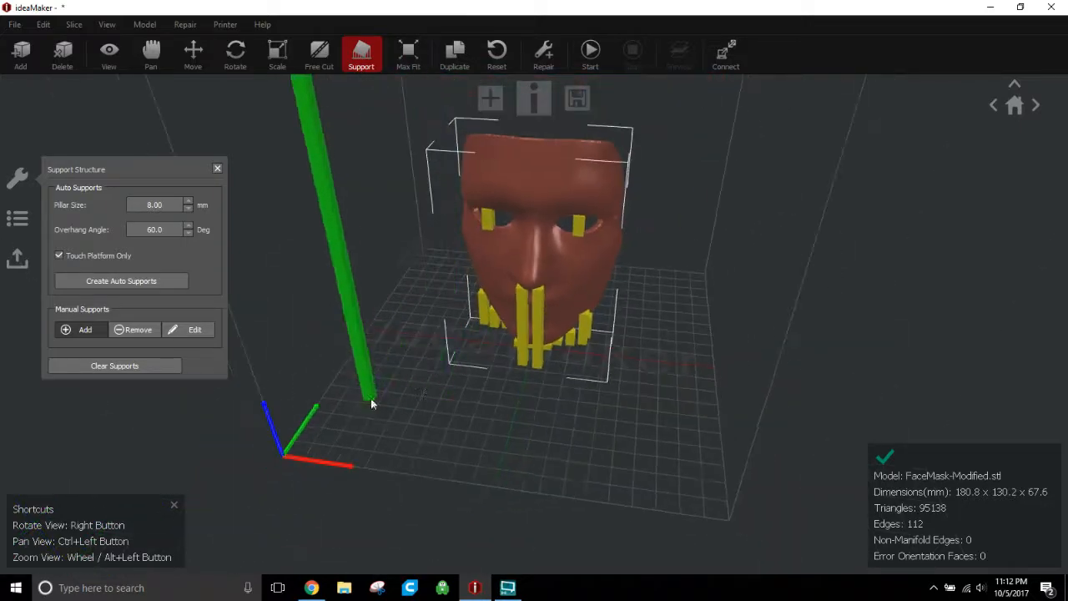
left_click_drag(370, 406, 500, 459)
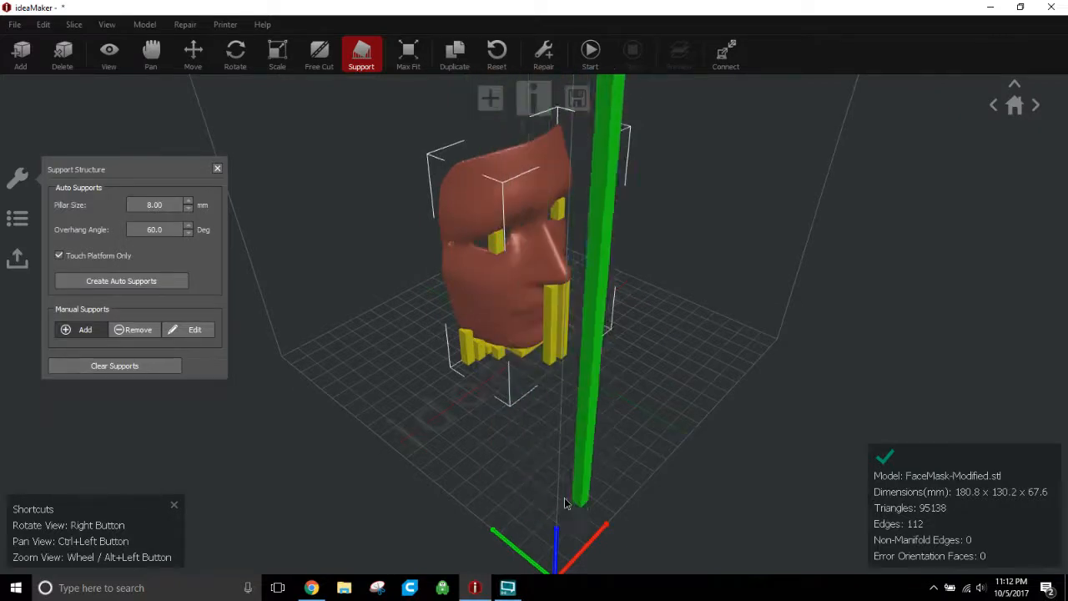
left_click_drag(564, 502, 460, 434)
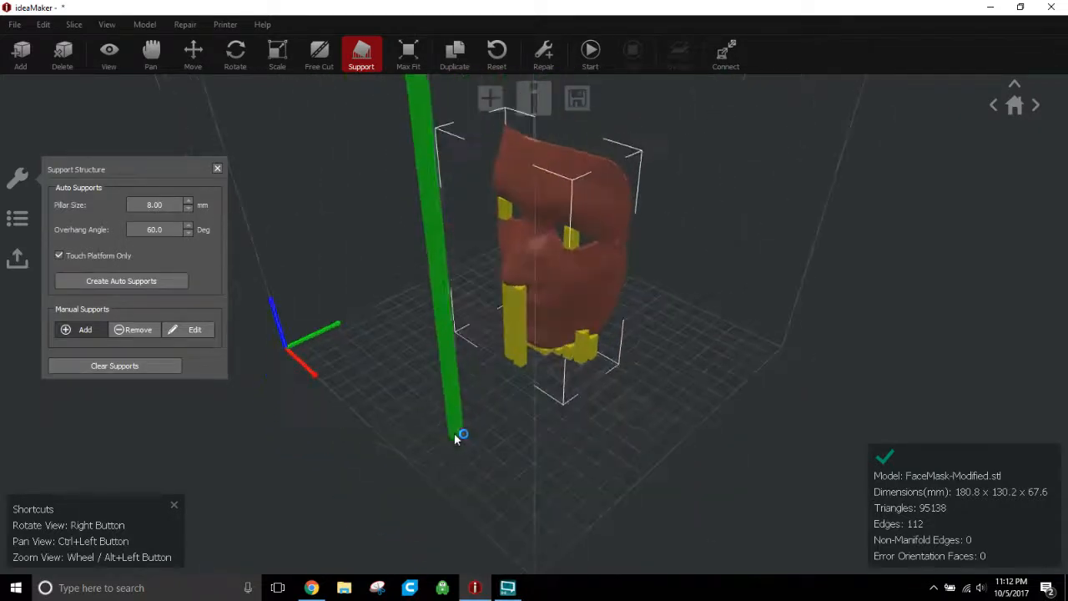
Start slicing and open the Petg - Redhood template for editing
left_click_drag(460, 434, 597, 351)
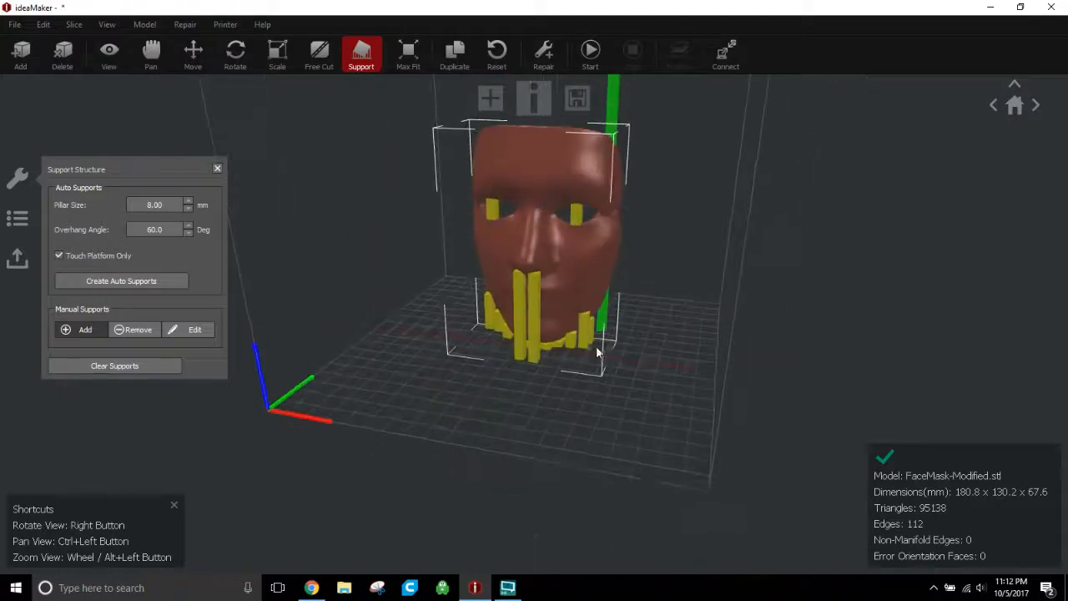
left_click(591, 52)
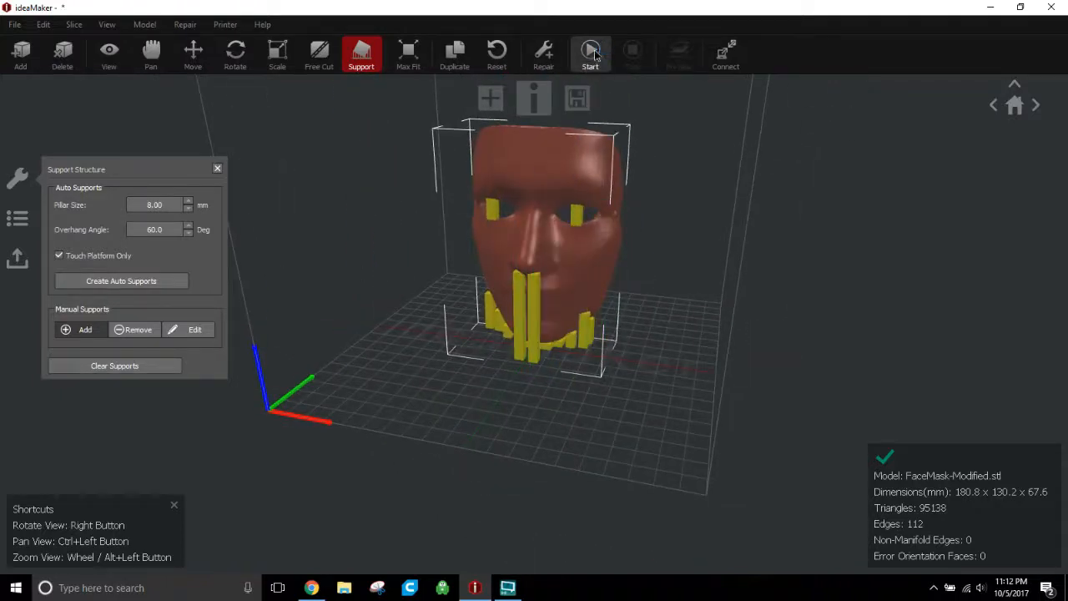
left_click(591, 52)
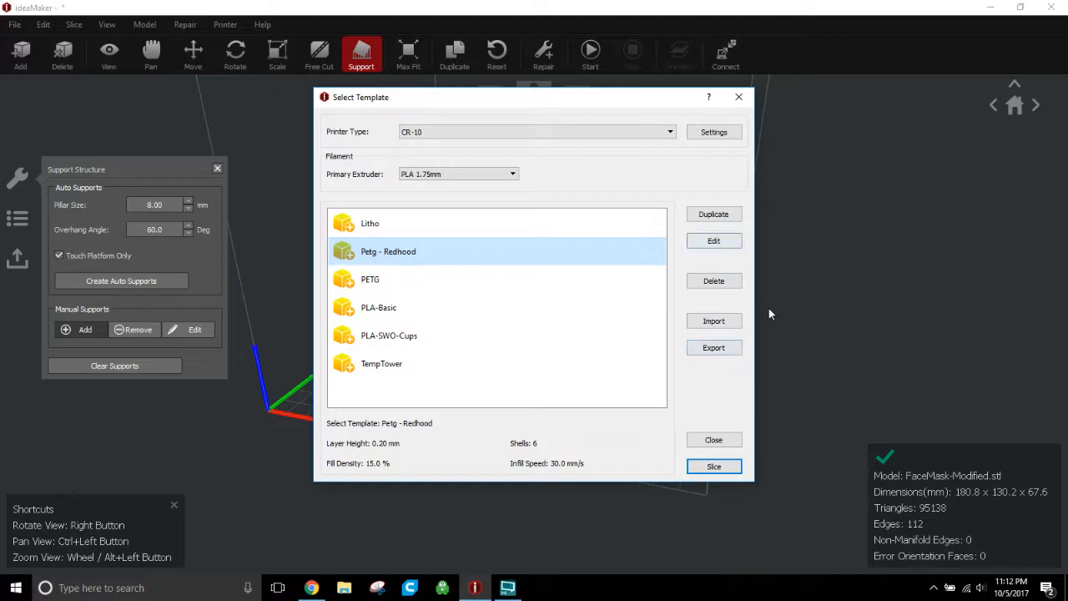
left_click(714, 241)
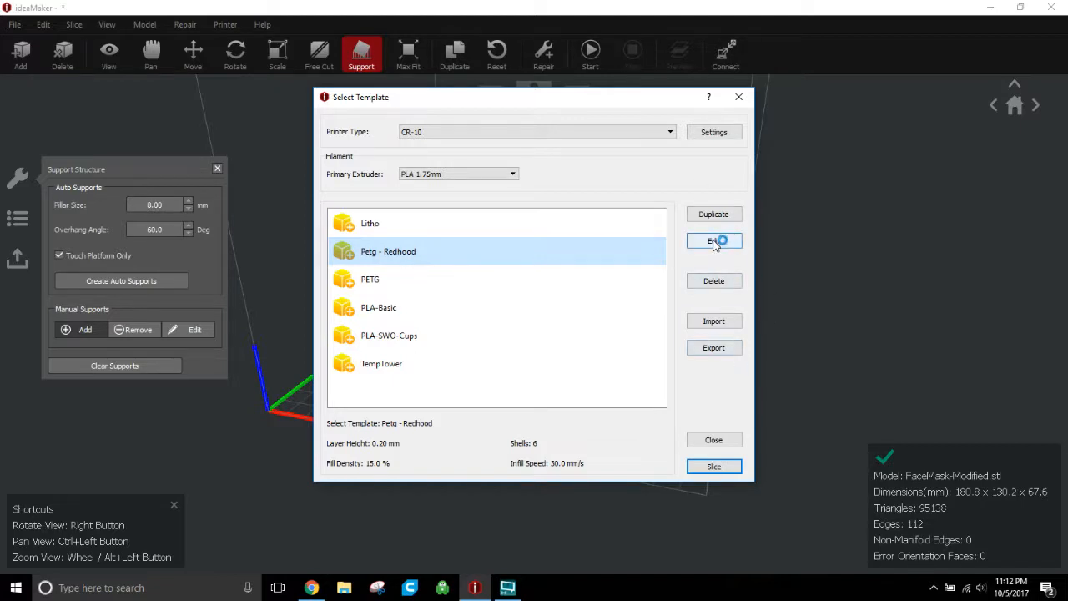
left_click(715, 240)
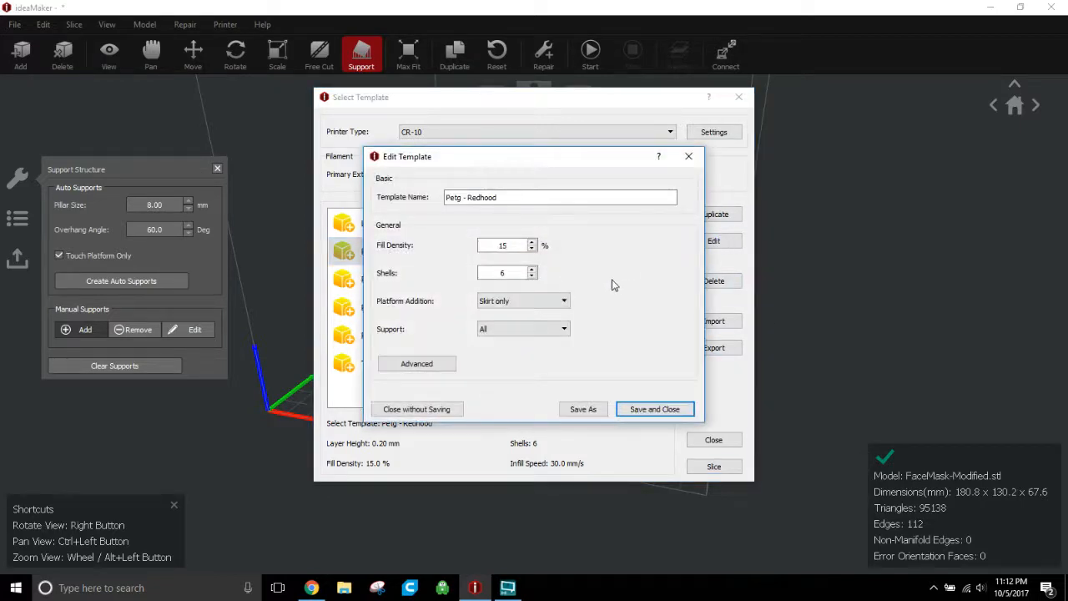
Set the Petg - Redhood support settings to line infill, 30 mm/s speed and 90% infill rate
left_click(417, 364)
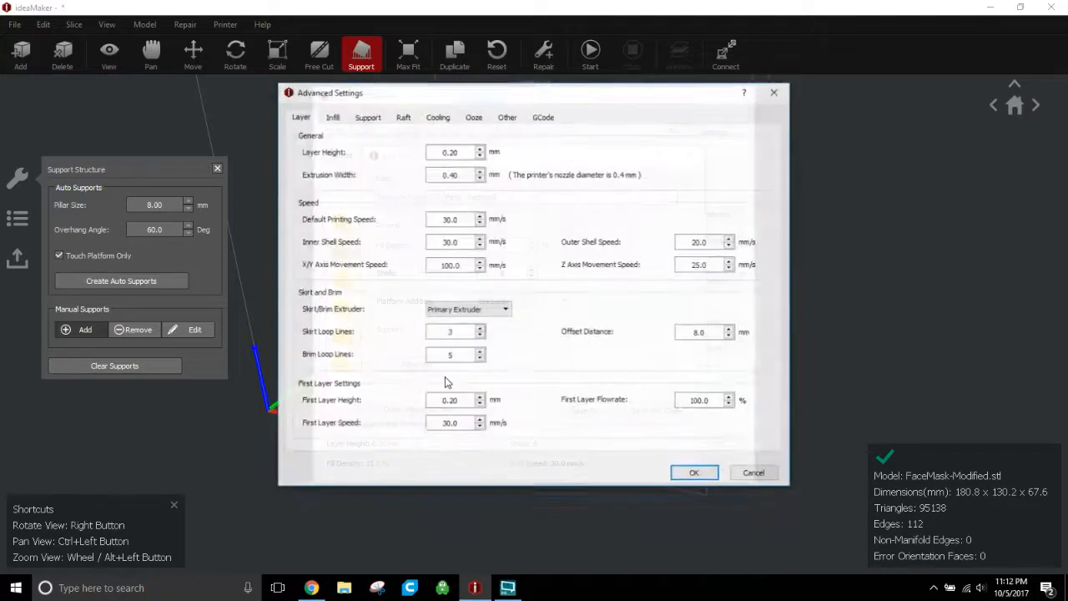
left_click(368, 117)
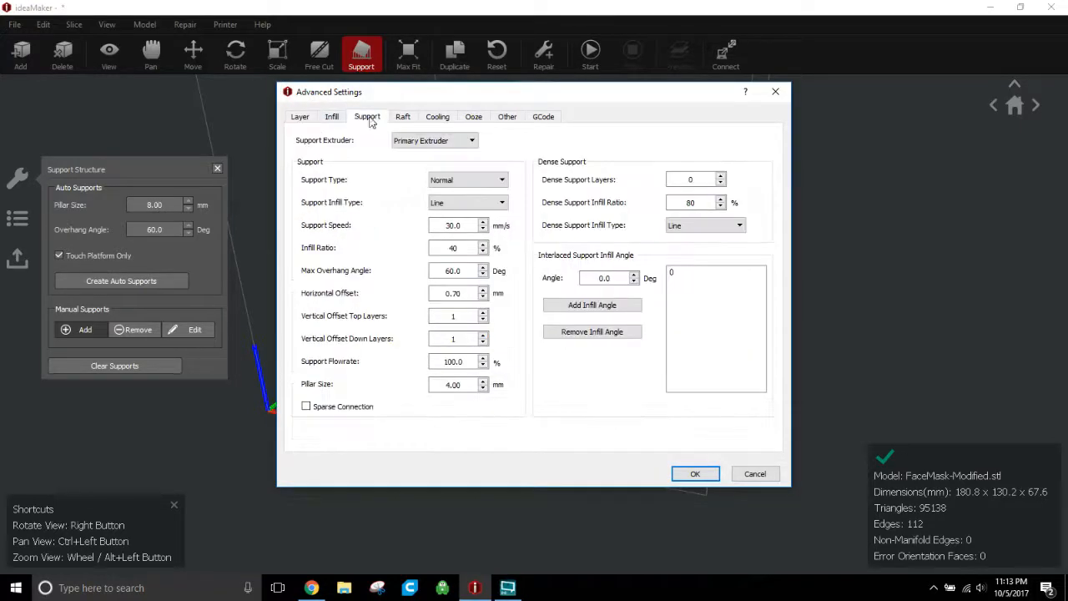
mouse_move(453, 177)
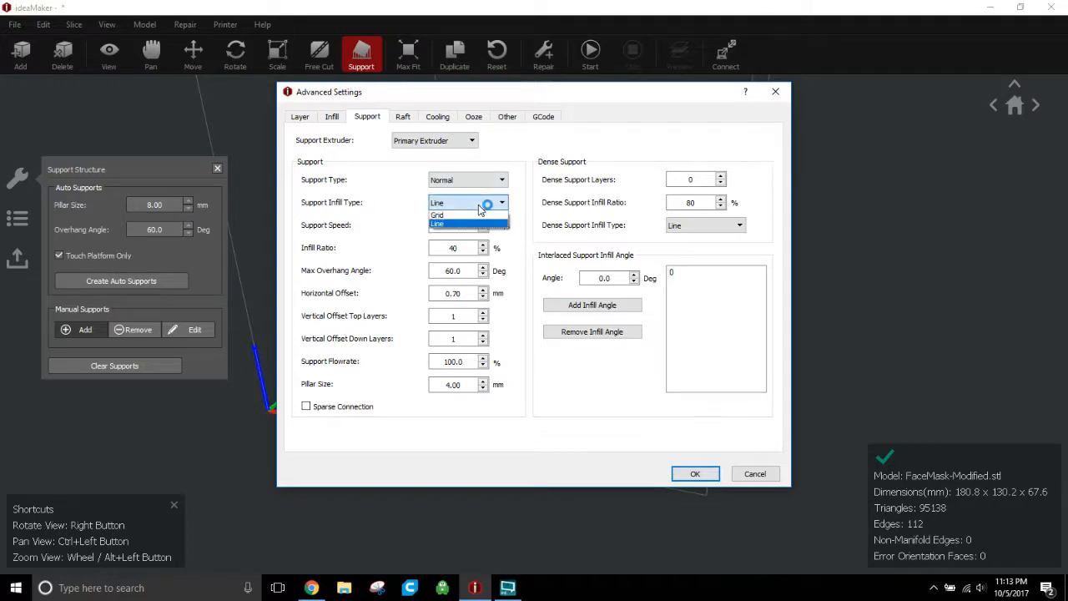
mouse_move(497, 207)
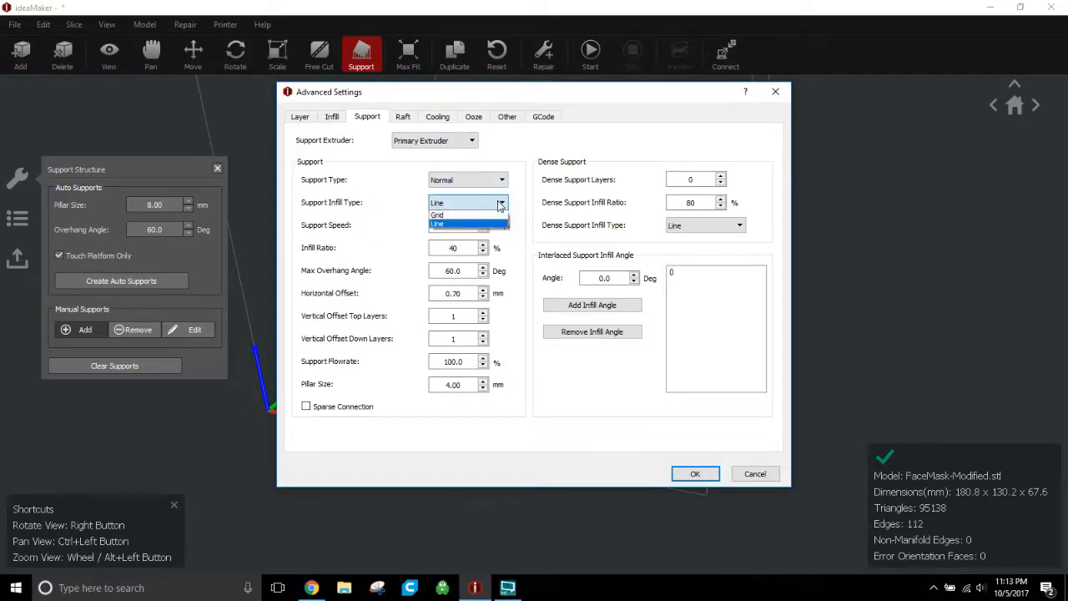
mouse_move(467, 214)
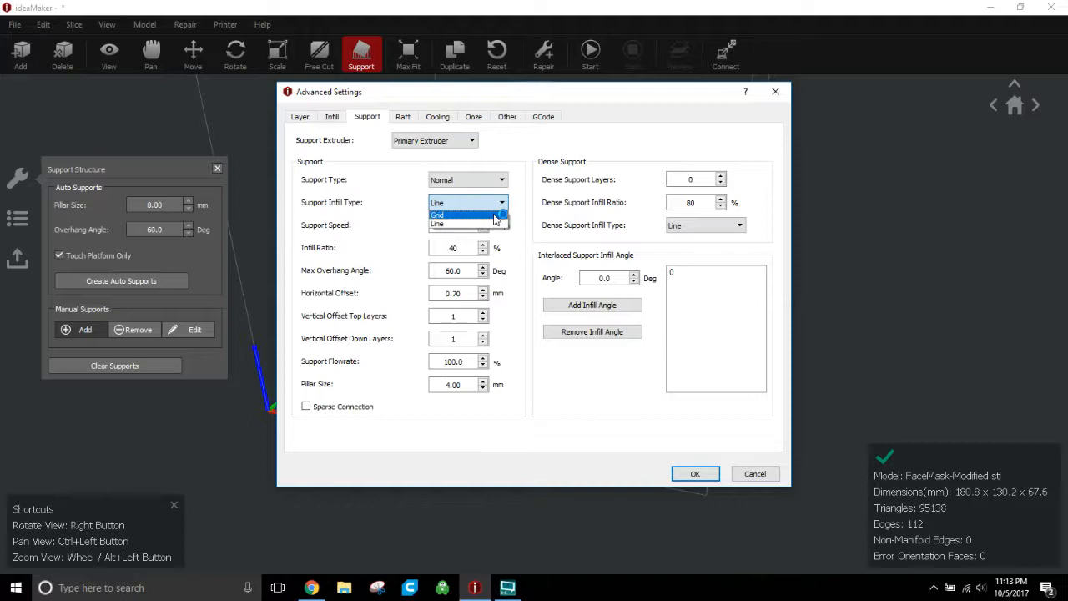
left_click(436, 224)
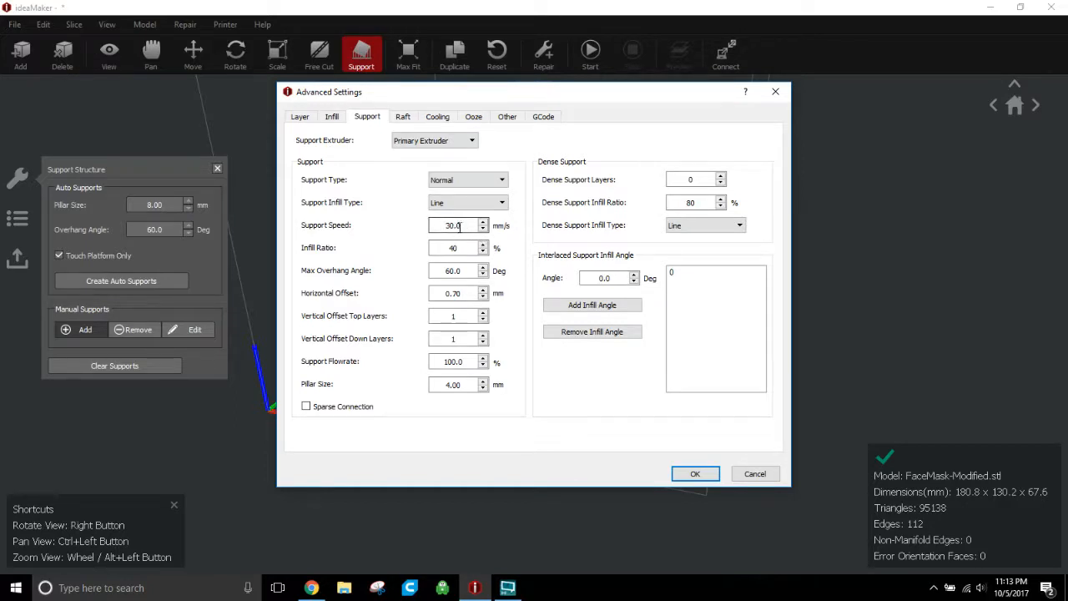
mouse_move(457, 240)
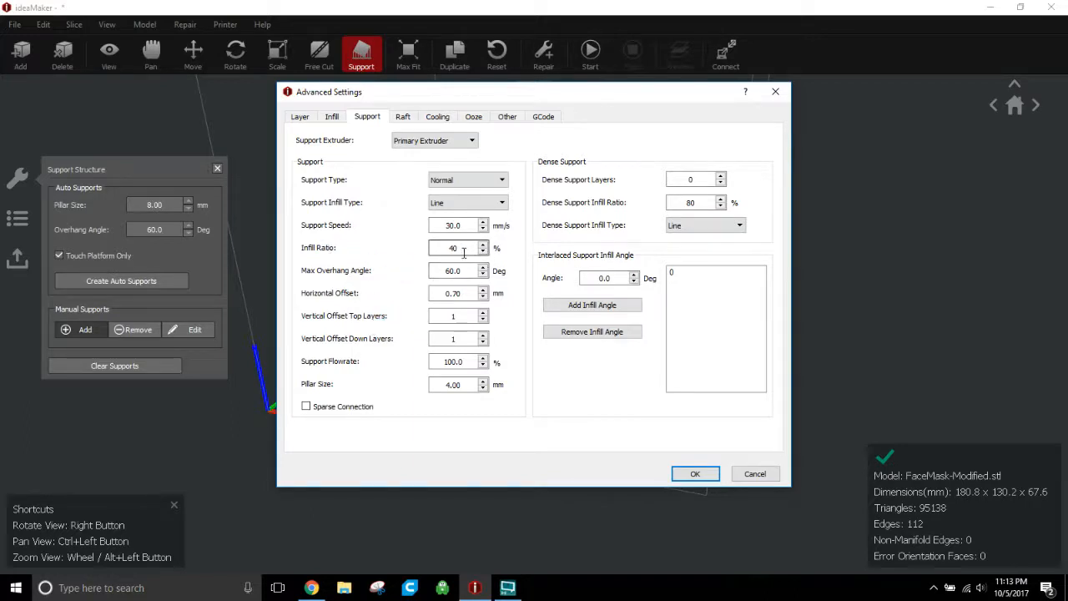
triple_click(454, 247)
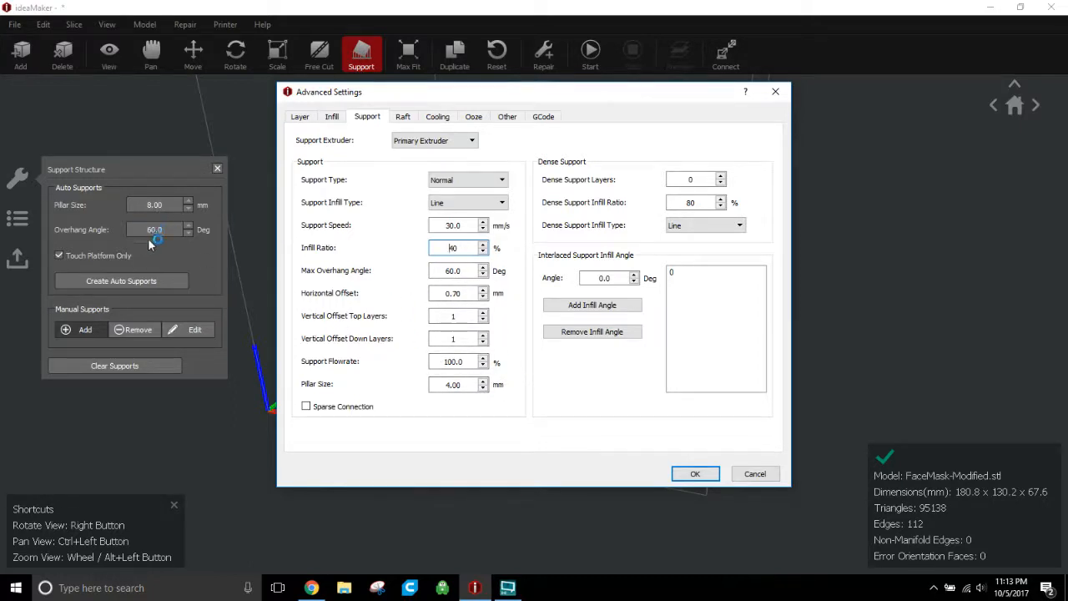
mouse_move(130, 237)
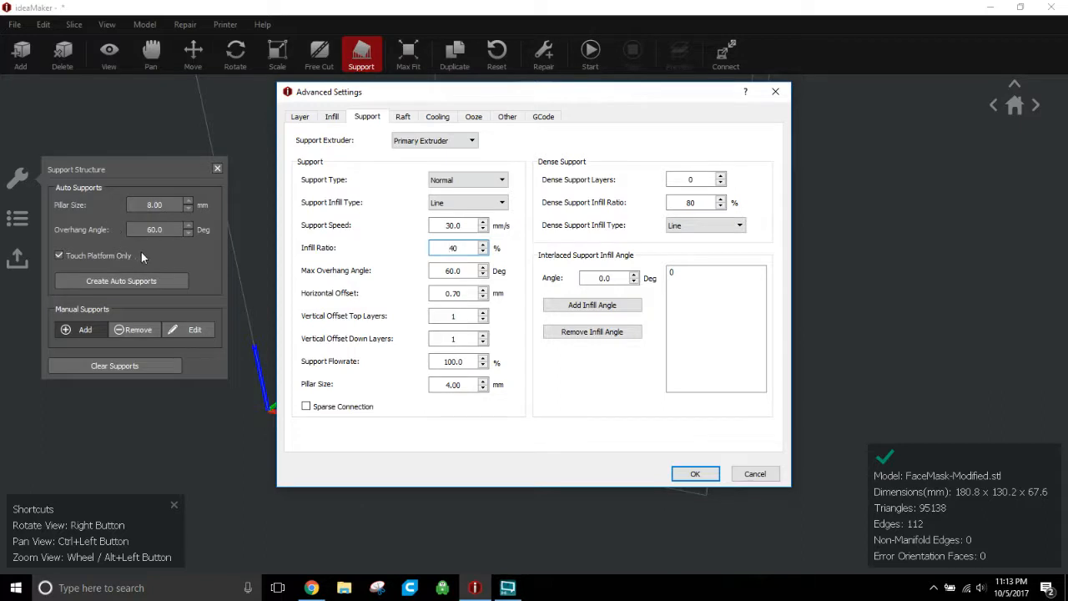
mouse_move(157, 329)
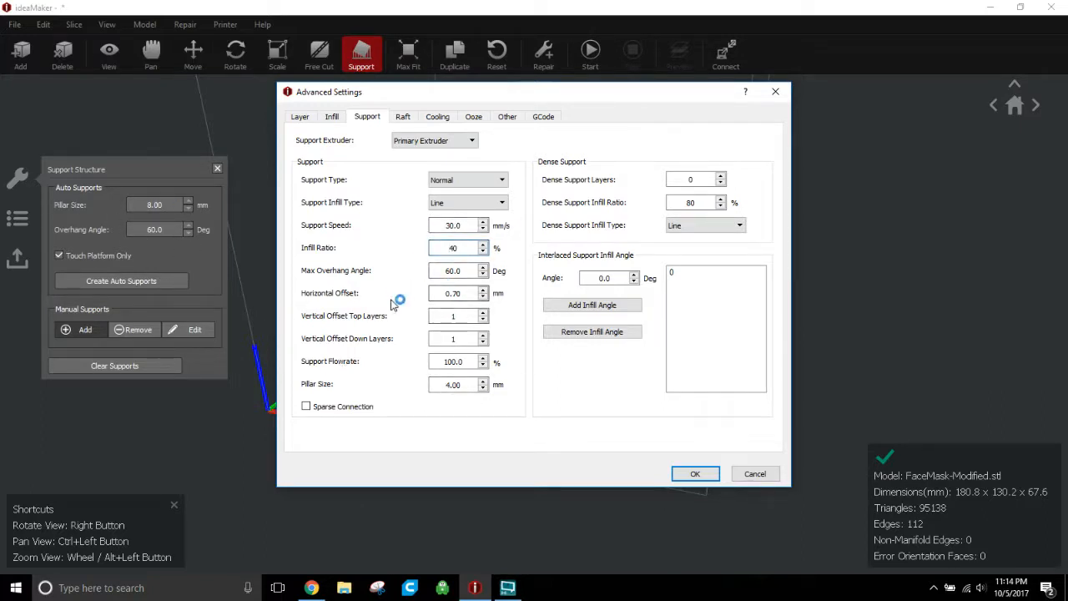
left_click(457, 247)
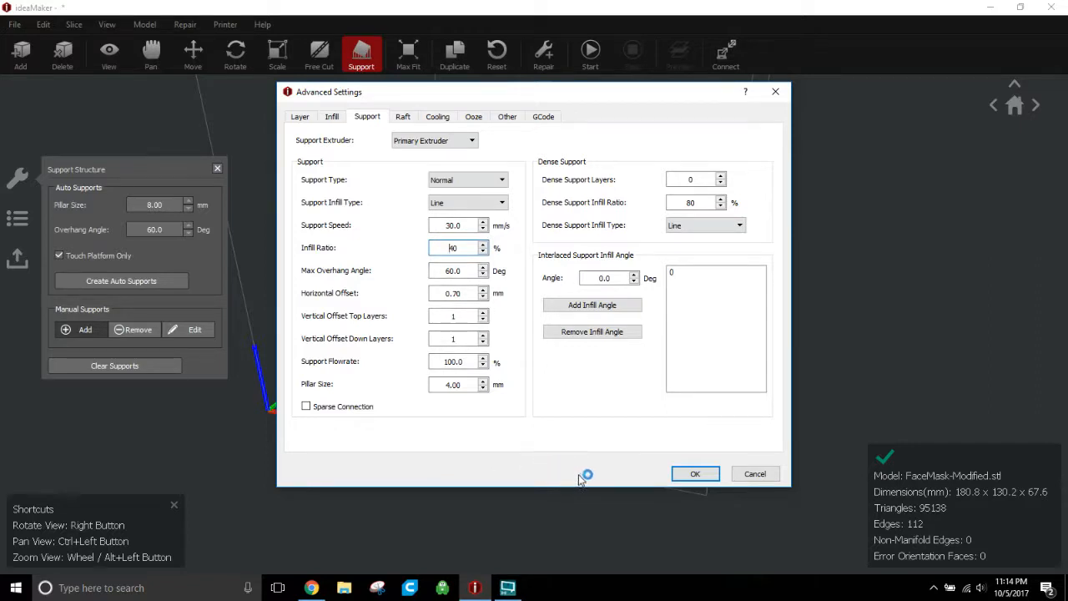
mouse_move(458, 304)
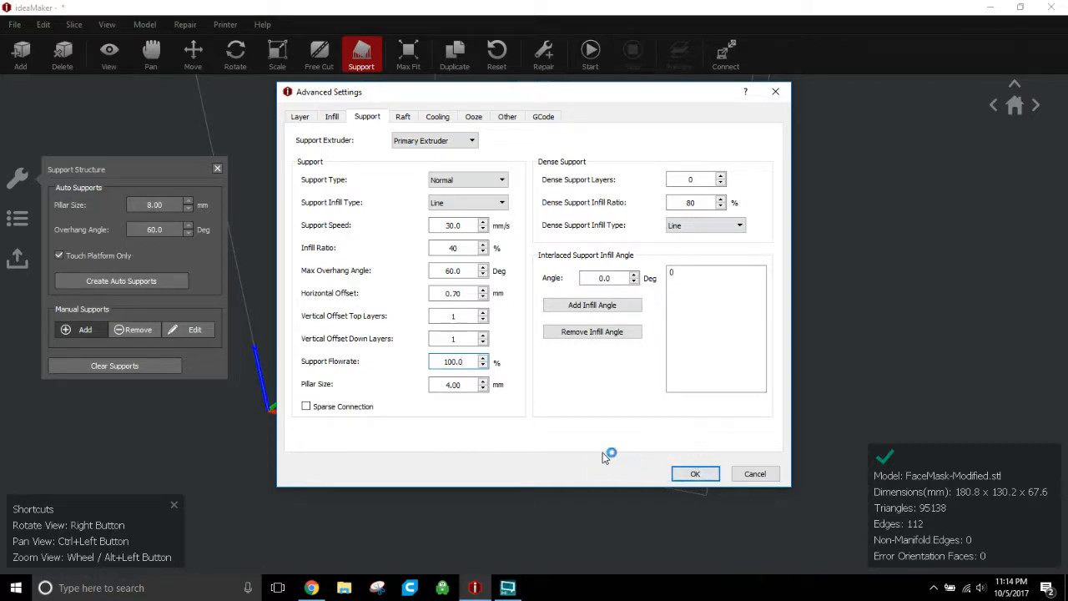
mouse_move(597, 430)
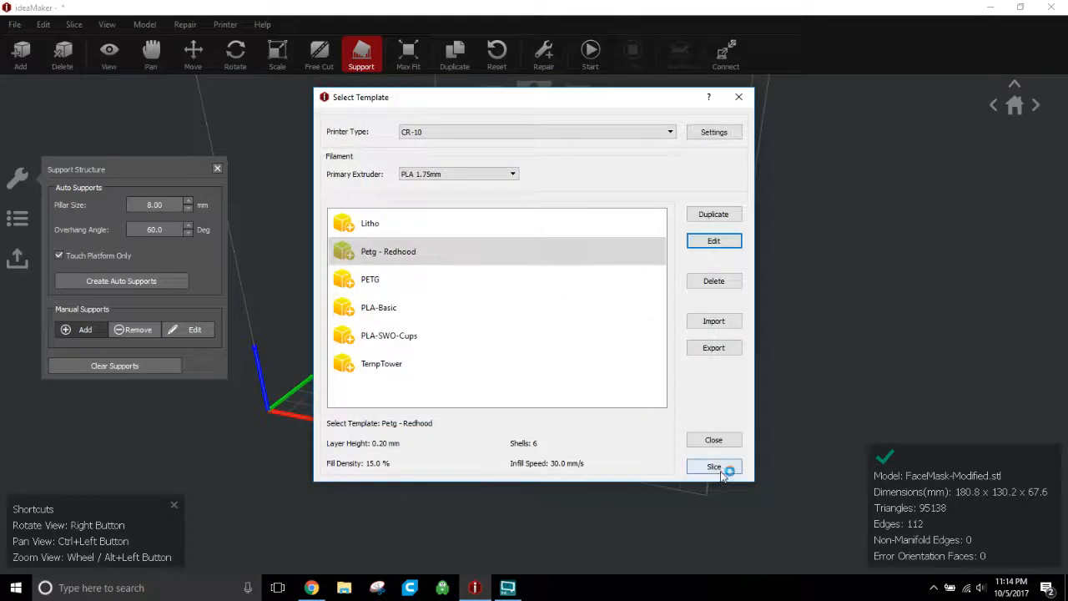
Slice the supported face mask, estimating 23 hours, 177.9 g filament and $3.91
left_click(714, 465)
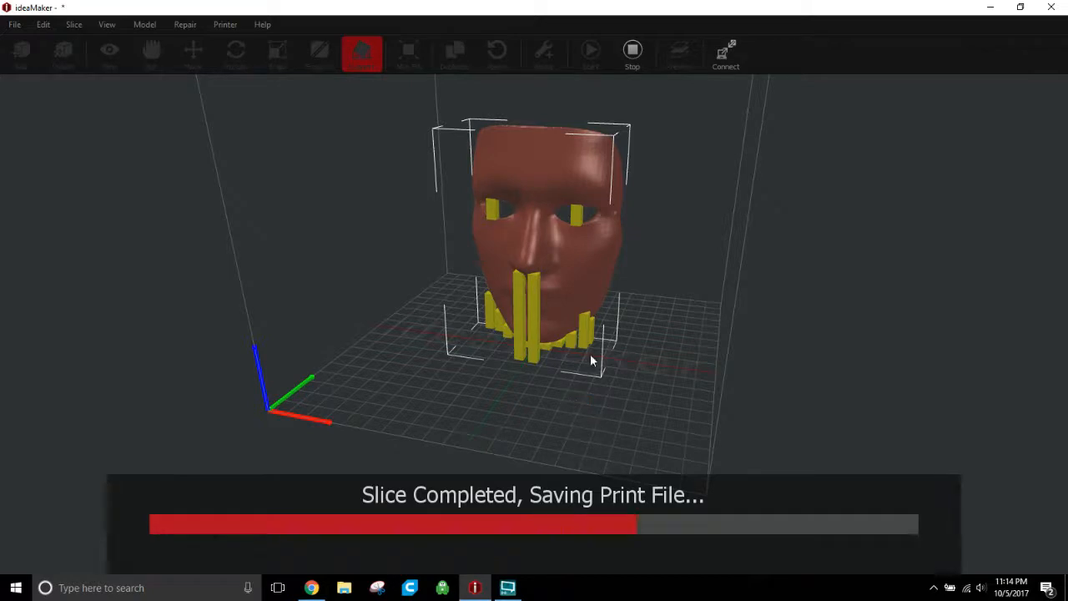
mouse_move(564, 300)
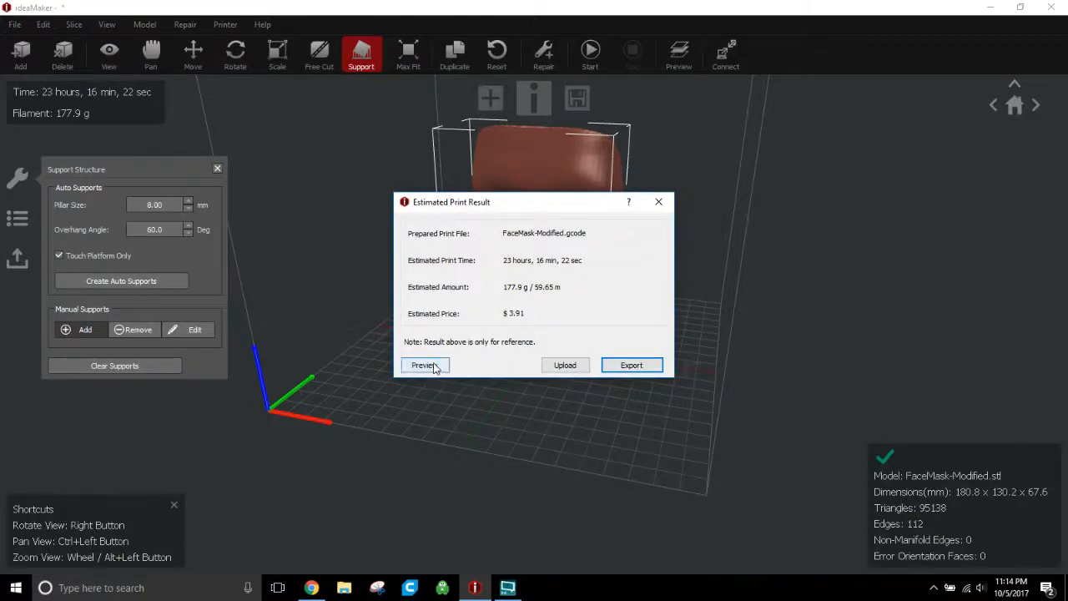
Bring up the sliced mask's 3D preview enlarged to full screen
left_click(424, 363)
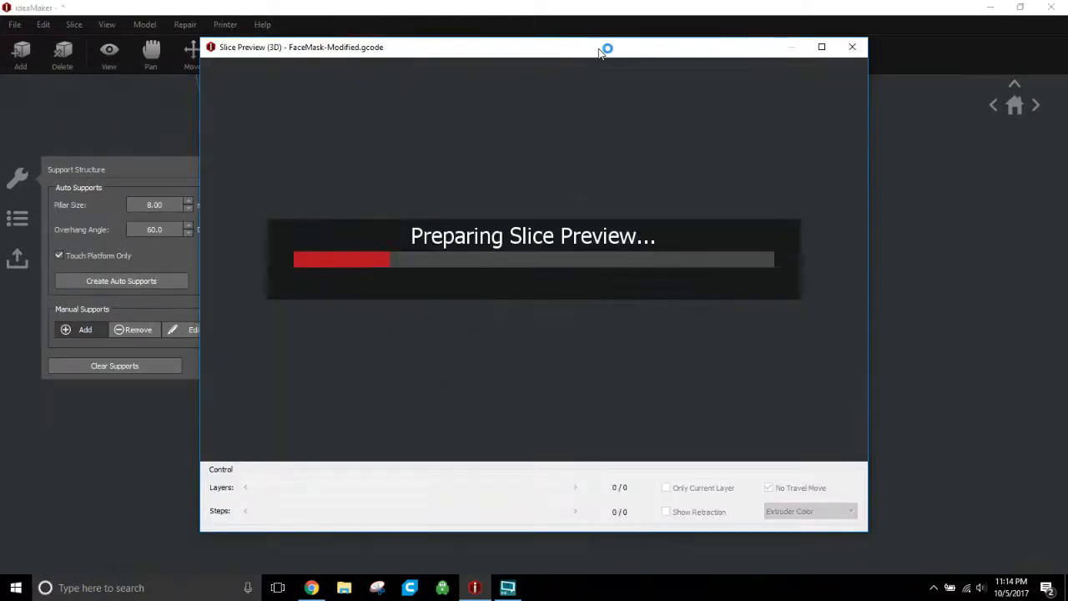
left_click(821, 47)
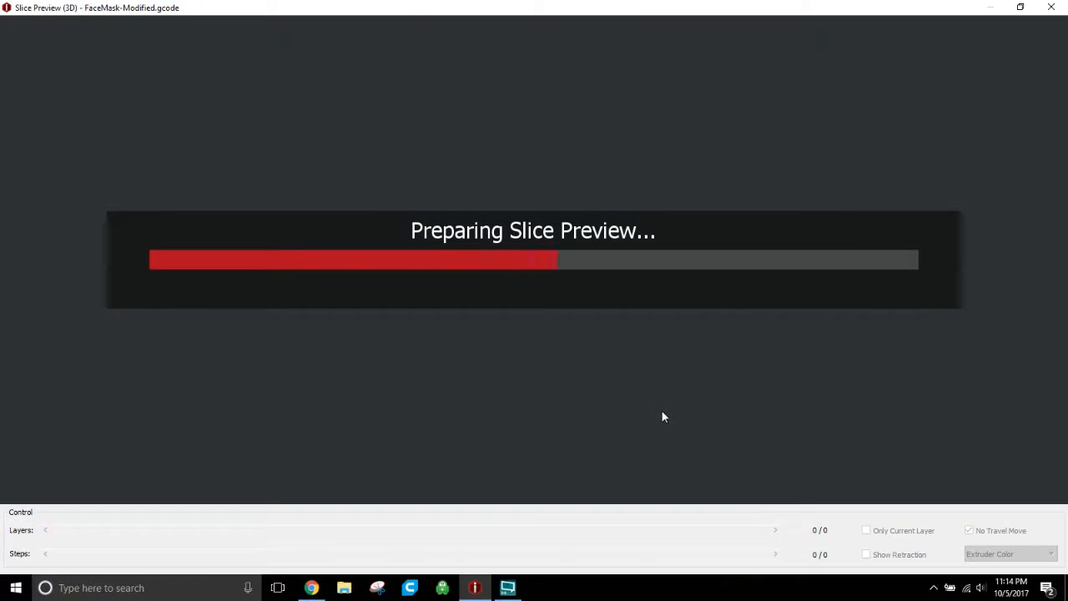
mouse_move(524, 411)
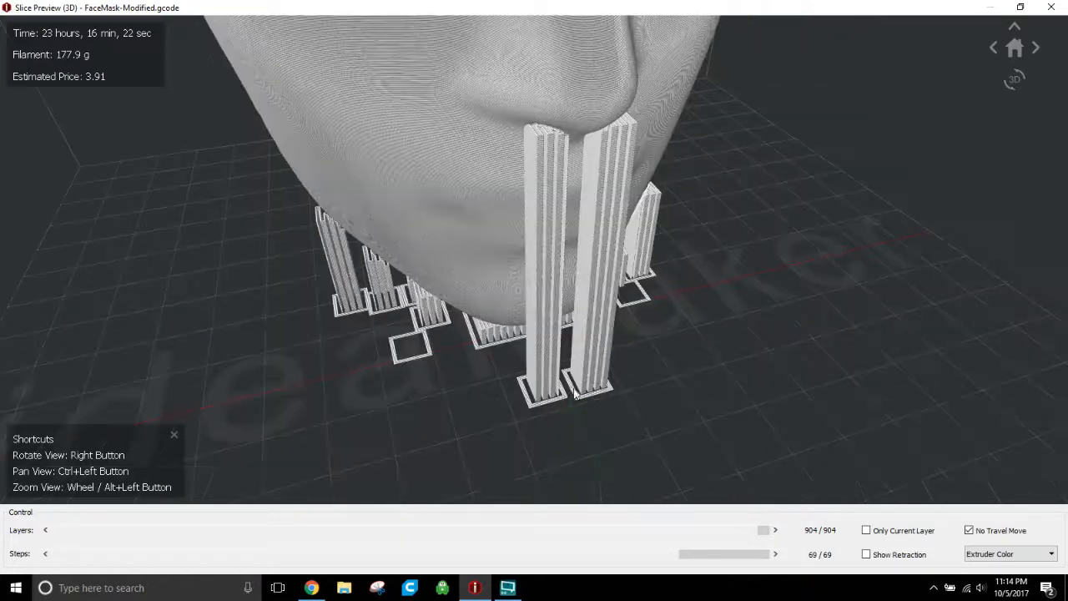
Orbit the preview to inspect the support pillars from front, side and angled views
left_click_drag(581, 392, 604, 197)
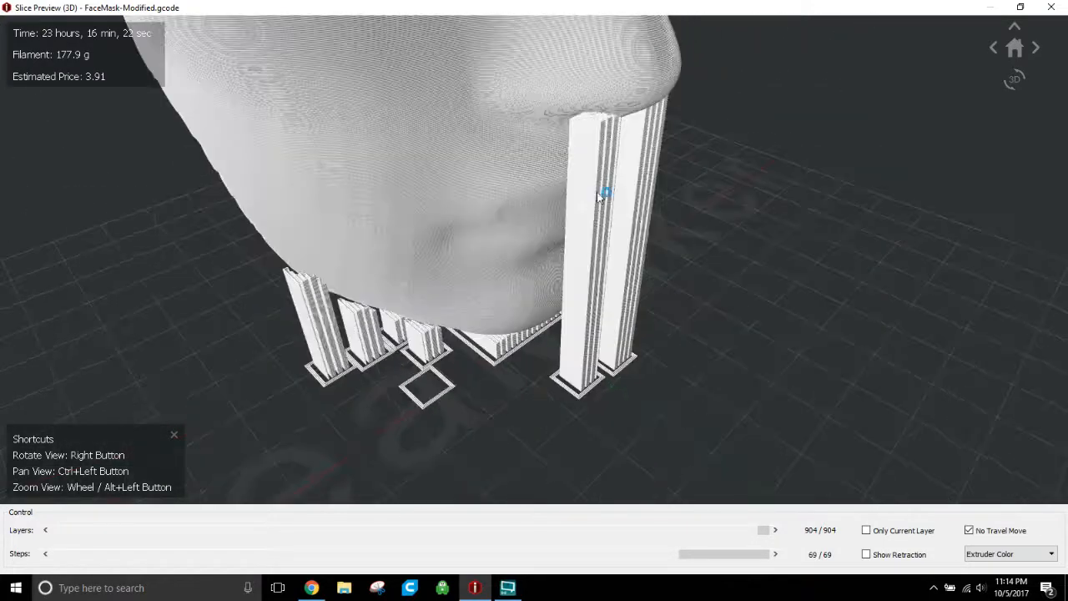
left_click_drag(601, 197, 567, 354)
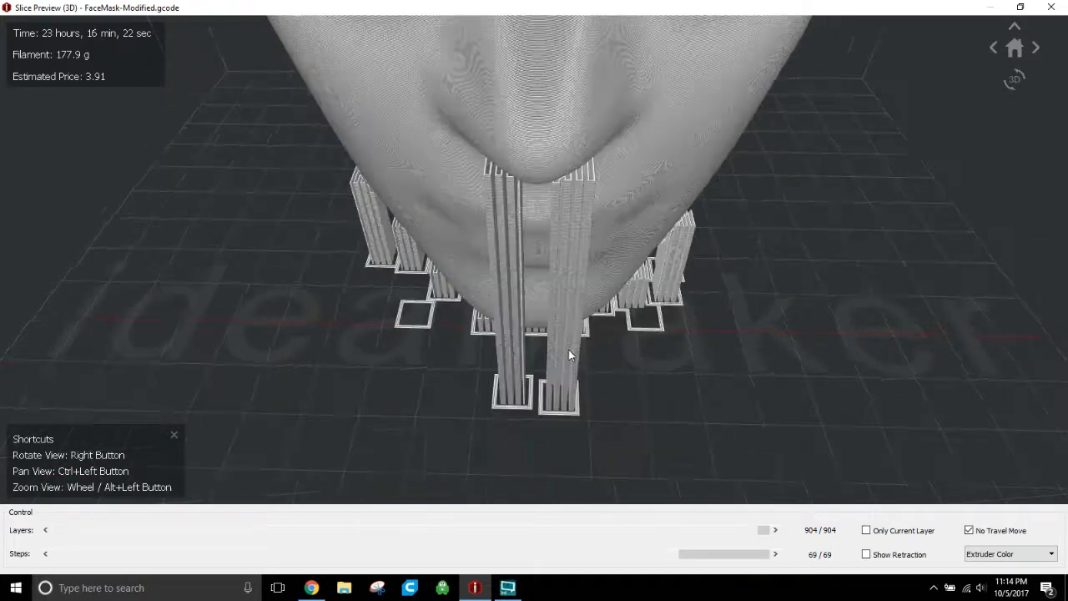
left_click_drag(568, 354, 550, 417)
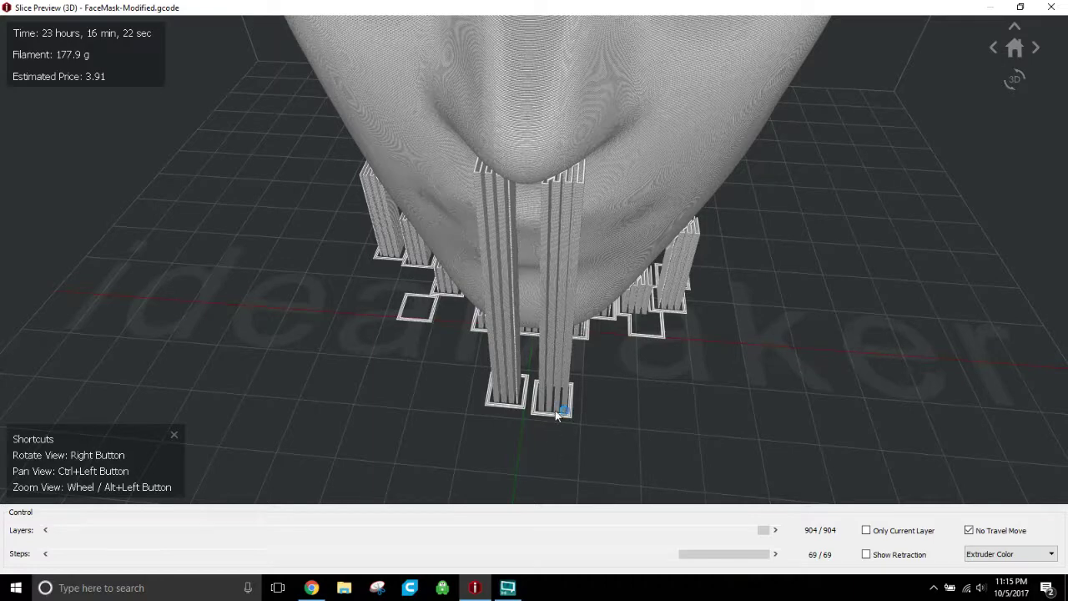
left_click_drag(559, 414, 587, 359)
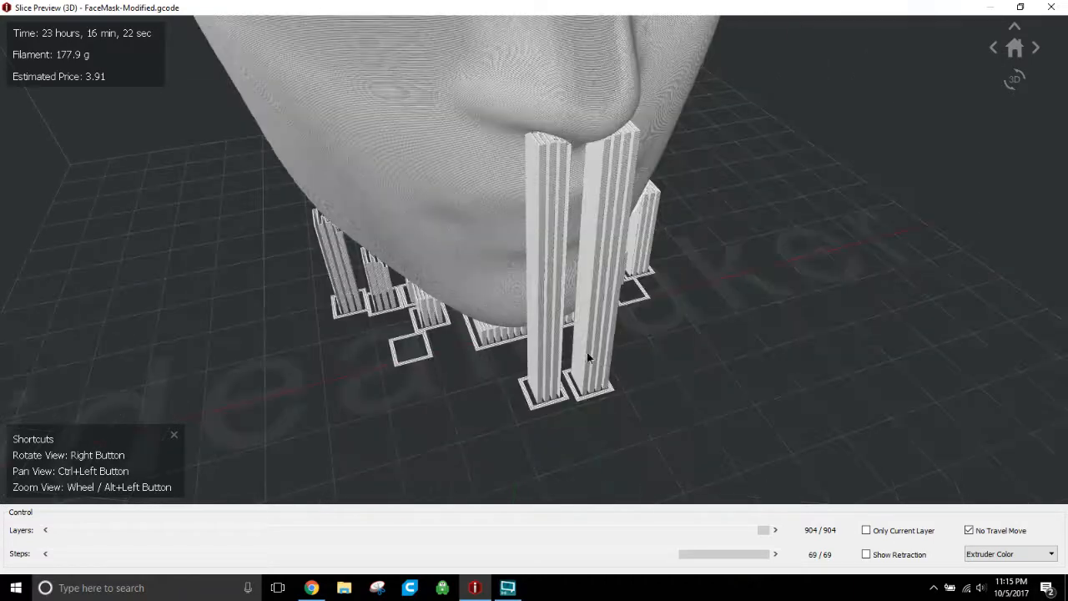
left_click_drag(587, 357, 444, 402)
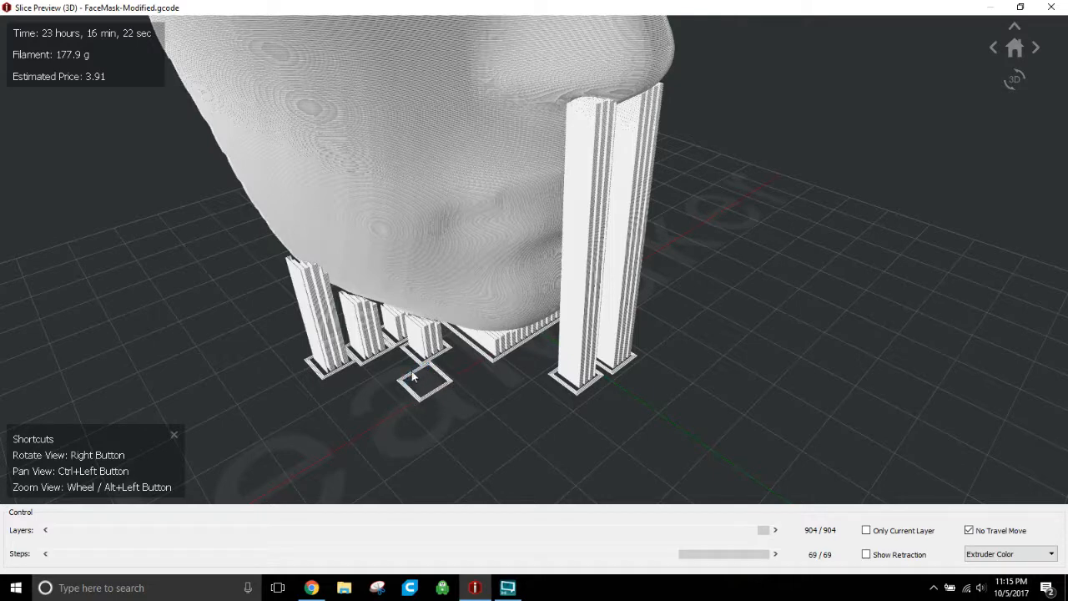
mouse_move(404, 384)
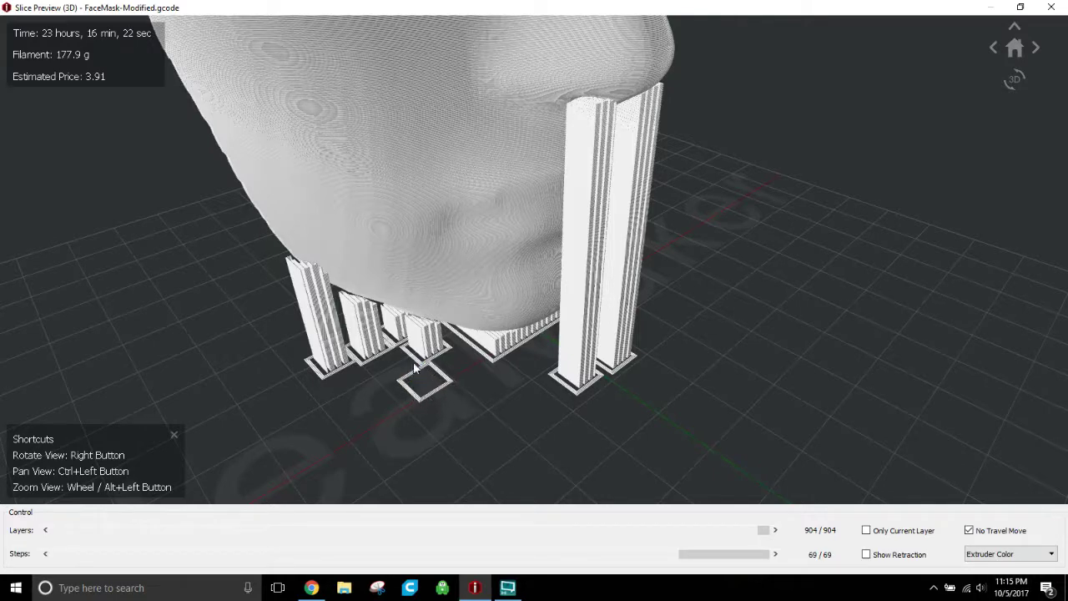
left_click_drag(413, 367, 631, 421)
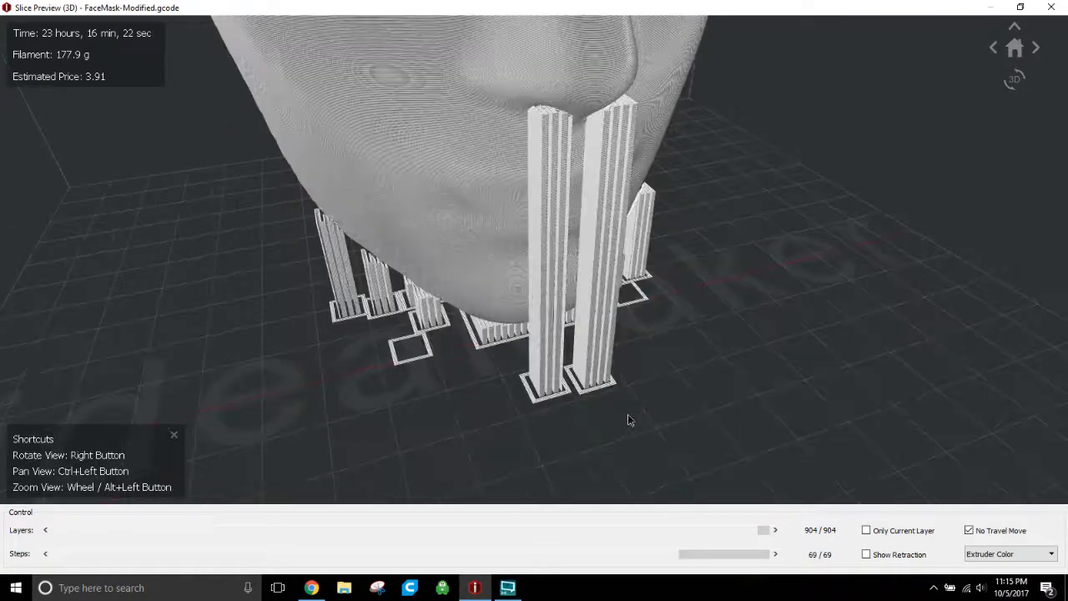
left_click_drag(631, 421, 659, 334)
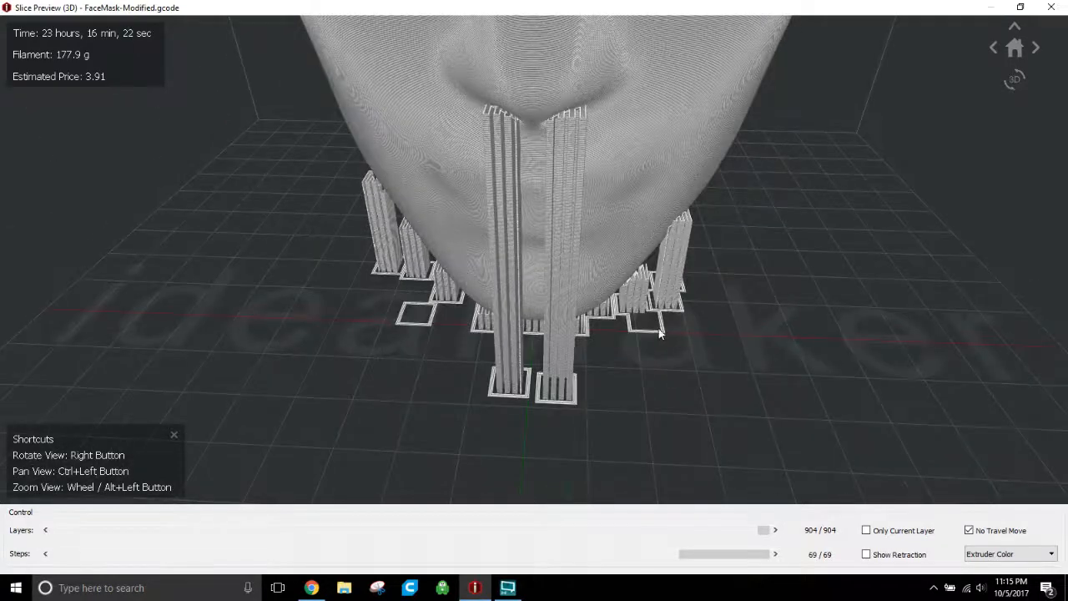
left_click_drag(659, 333, 409, 394)
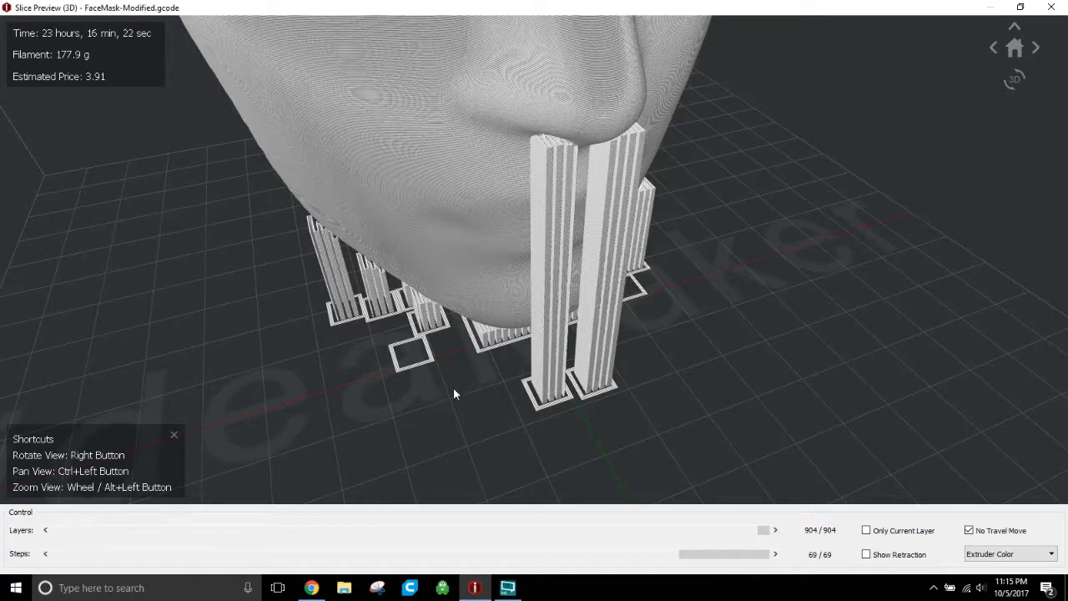
left_click_drag(454, 394, 450, 370)
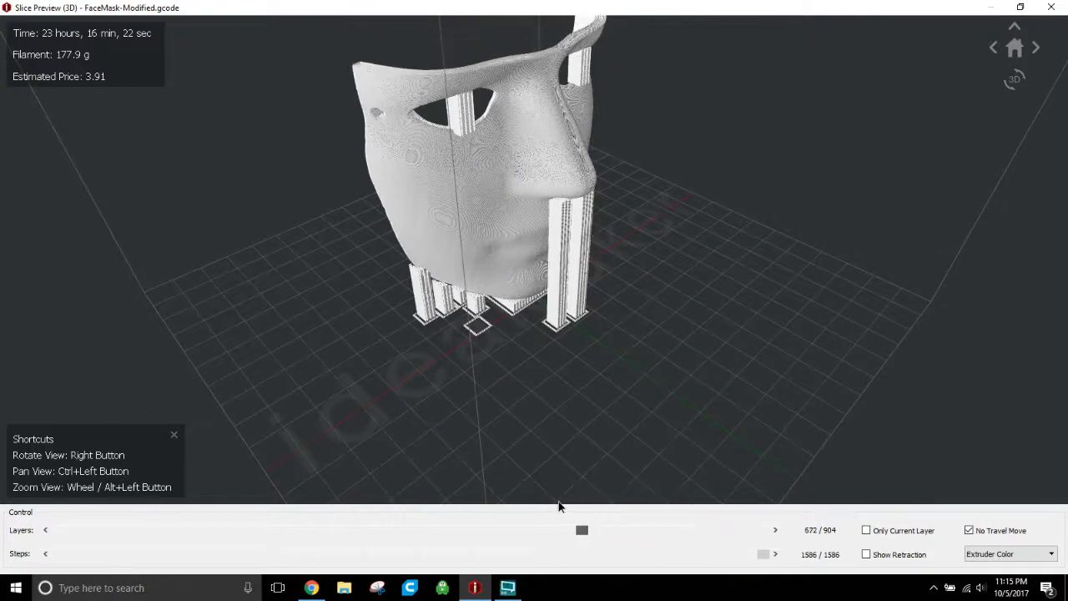
Scrub the layer slider down to layer 324 of 904, exposing the chin cross-section above the supports
left_click_drag(581, 530, 524, 531)
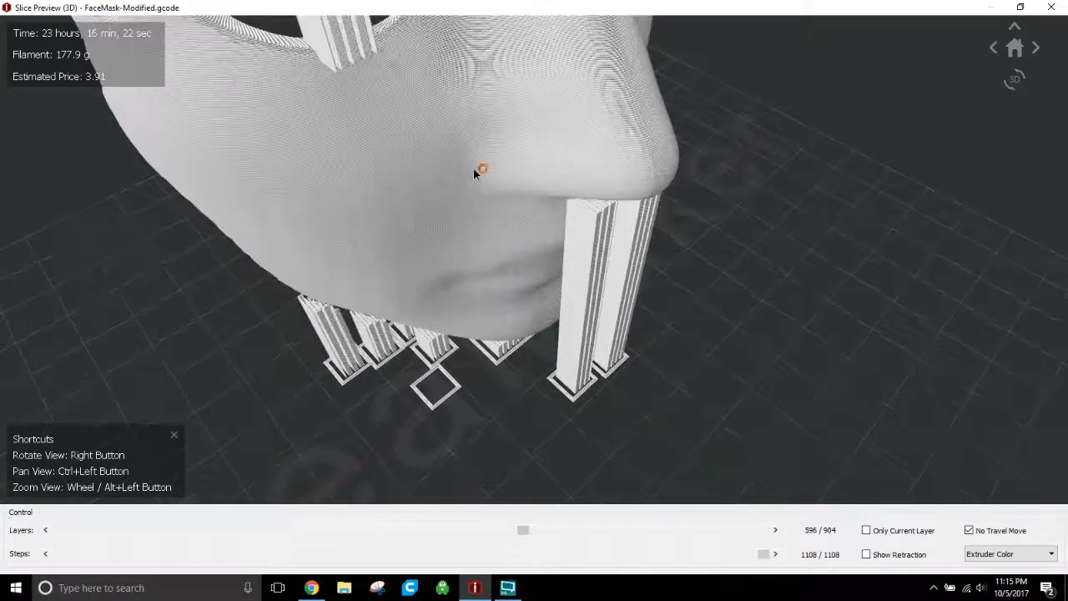
left_click_drag(480, 168, 459, 234)
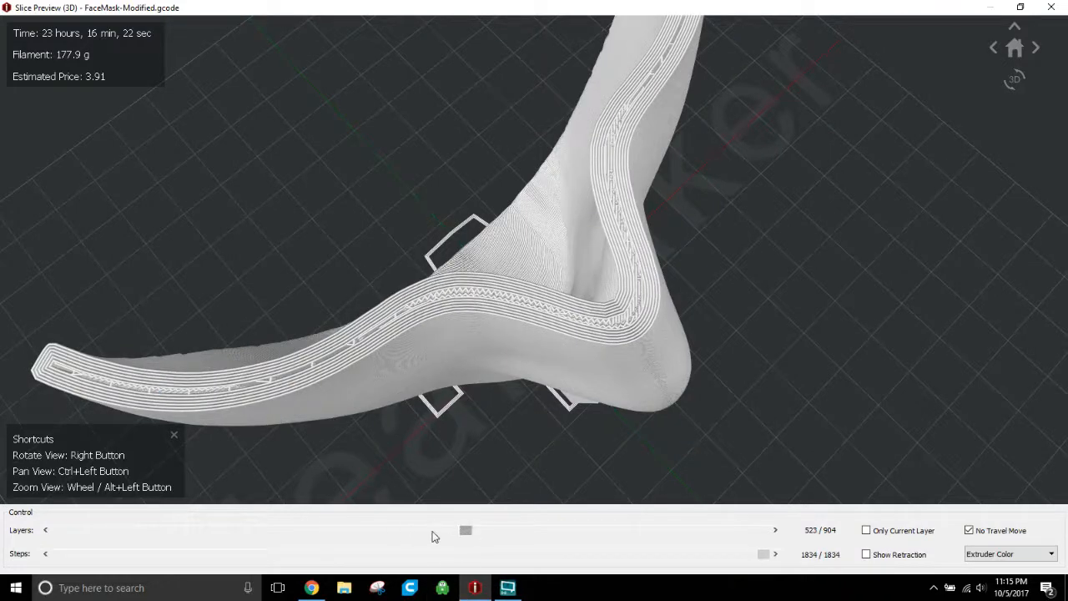
left_click_drag(466, 531, 394, 531)
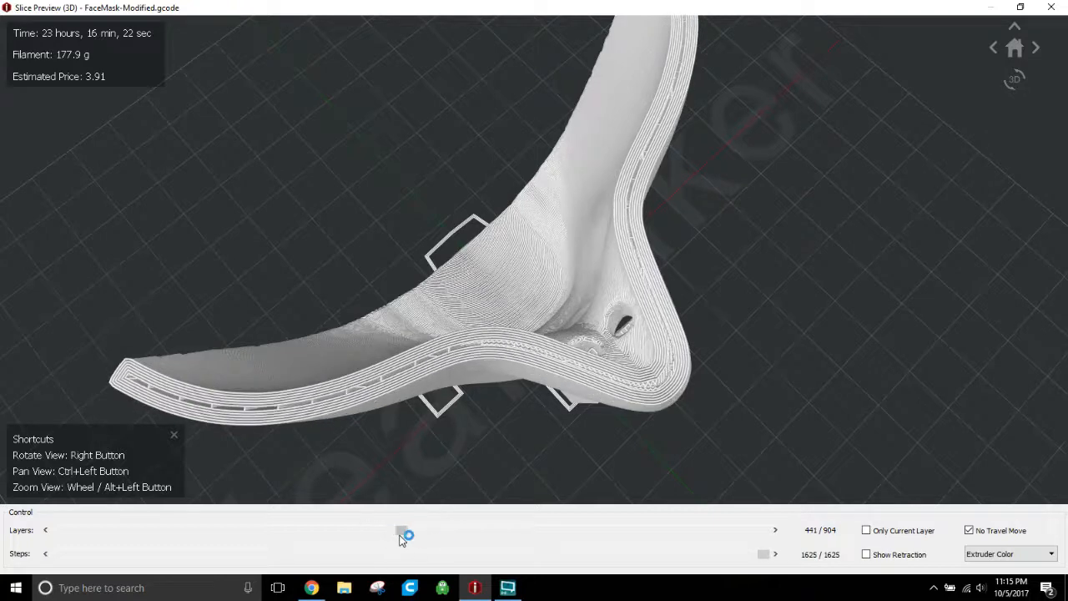
left_click_drag(404, 532, 359, 531)
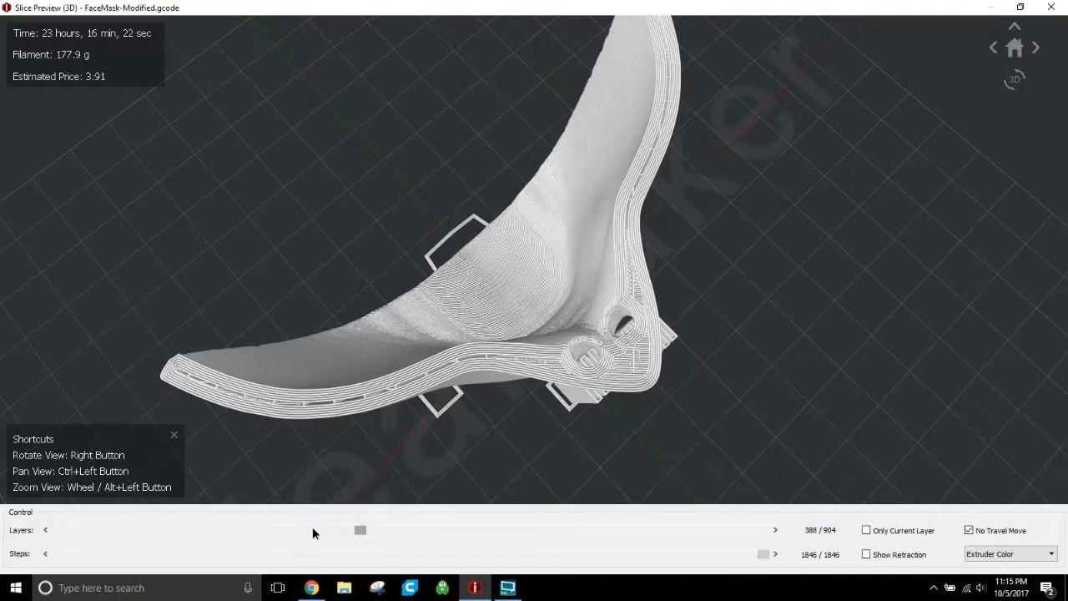
left_click_drag(359, 530, 311, 531)
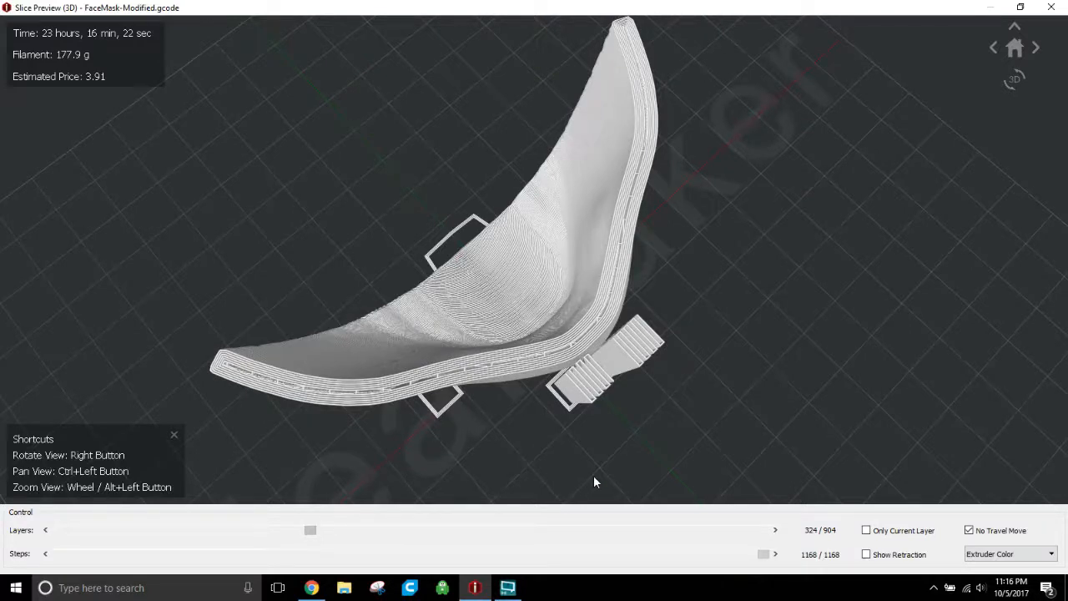
mouse_move(494, 439)
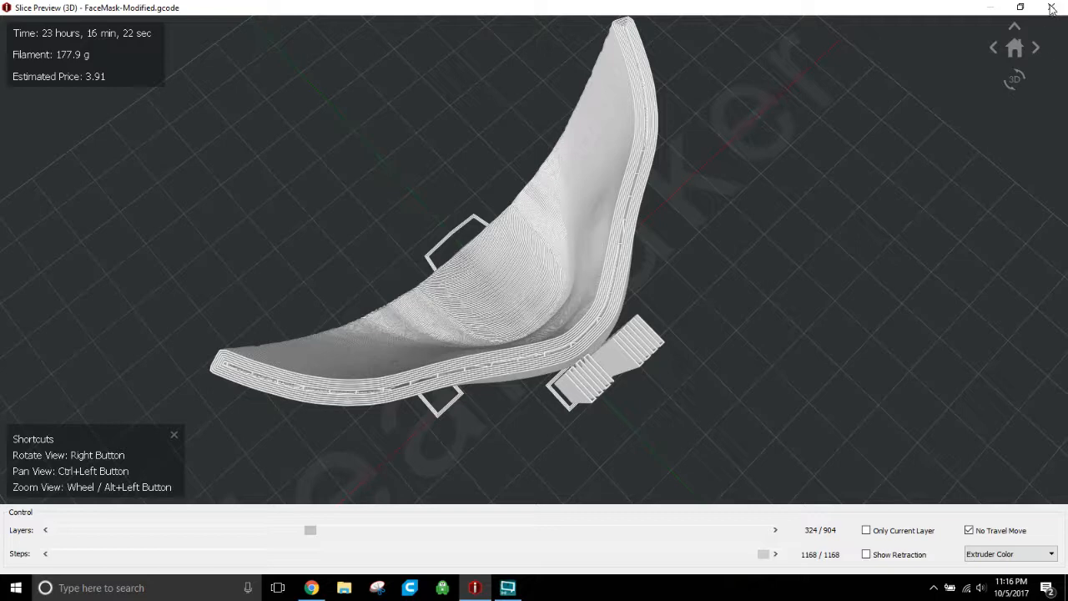
Close the 3D slice preview, returning to the 23 h, 177.9 g, $3.91 print estimate
left_click(1051, 7)
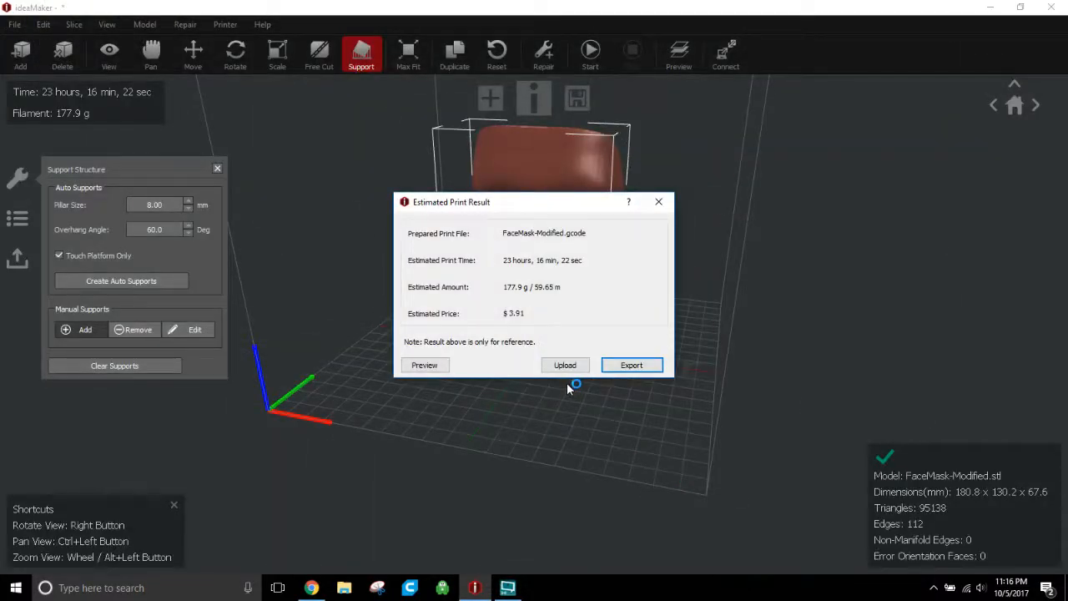
mouse_move(568, 387)
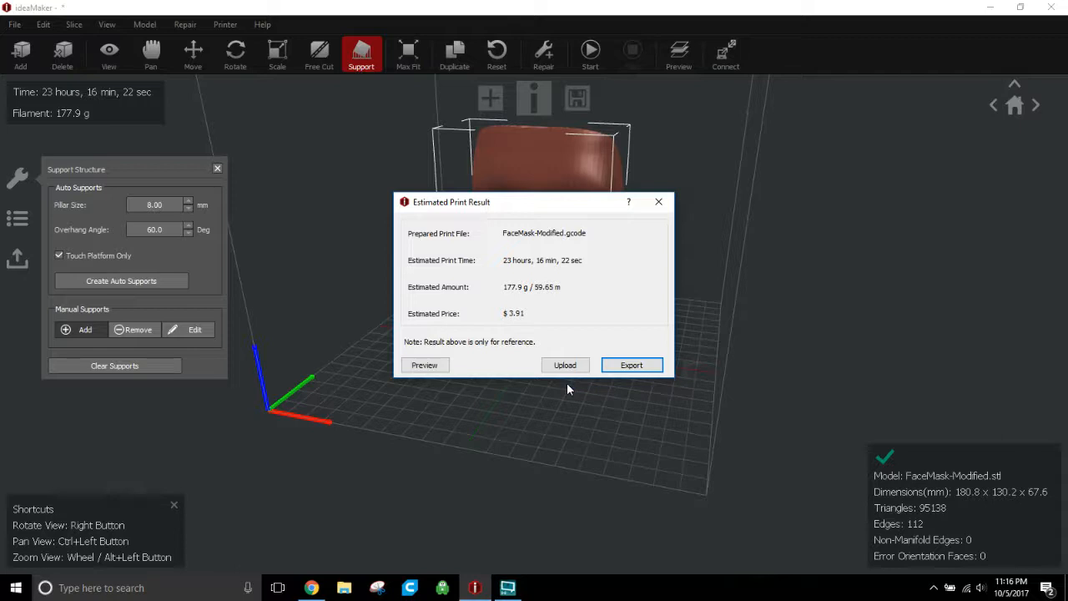